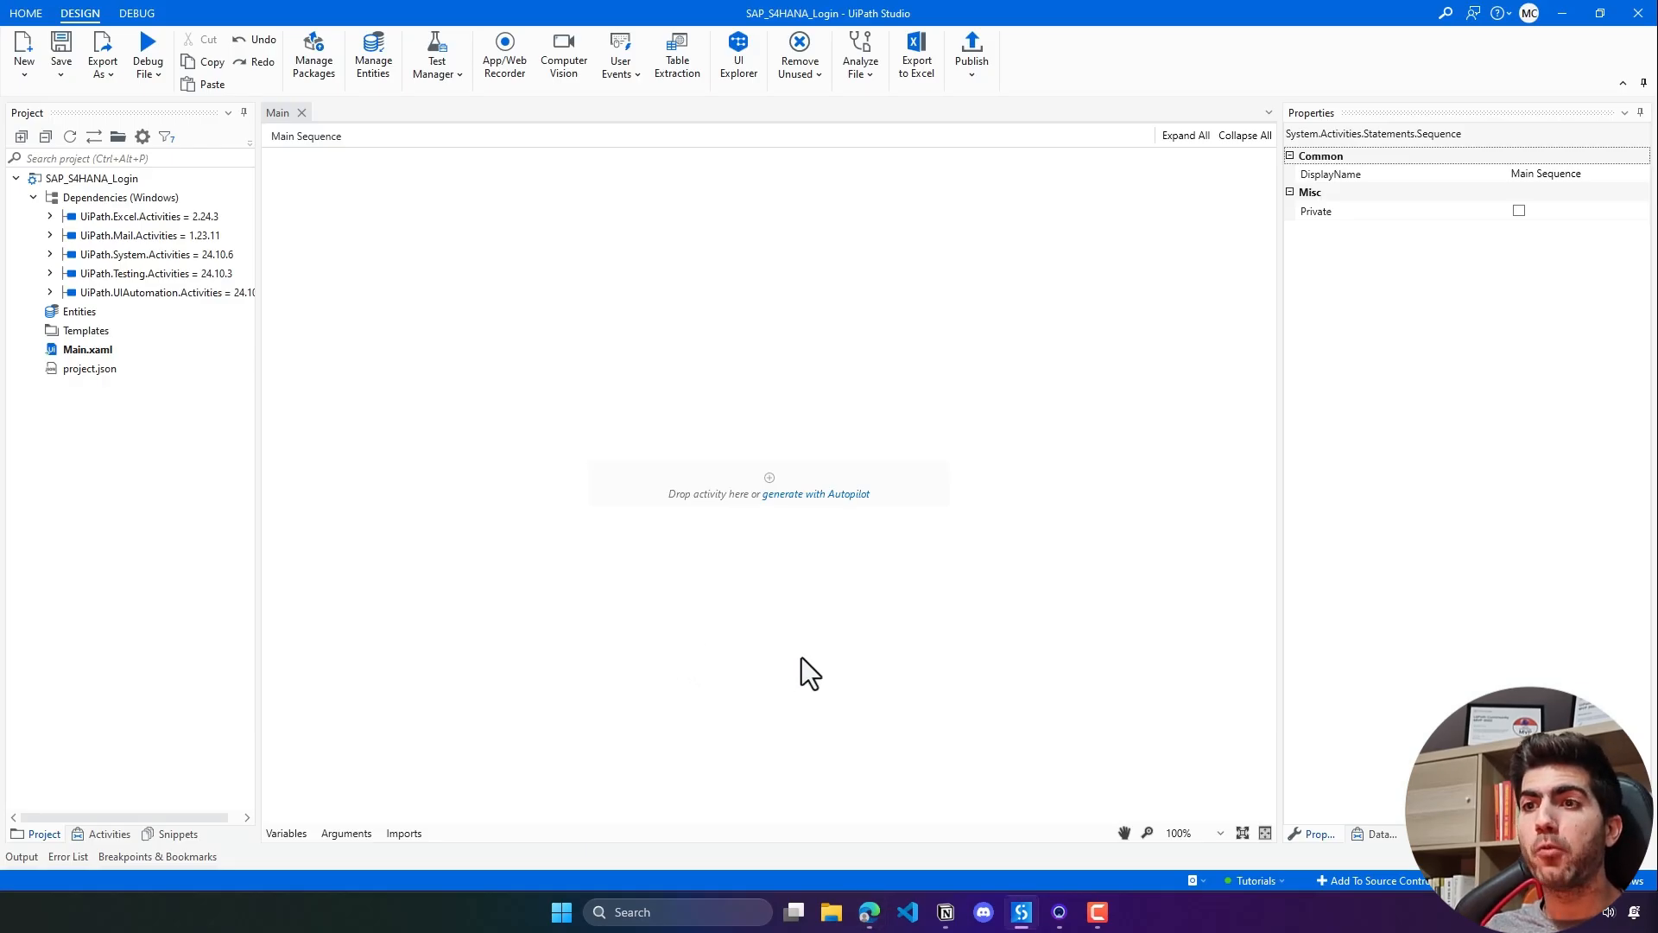
pyautogui.moveTo(618, 602)
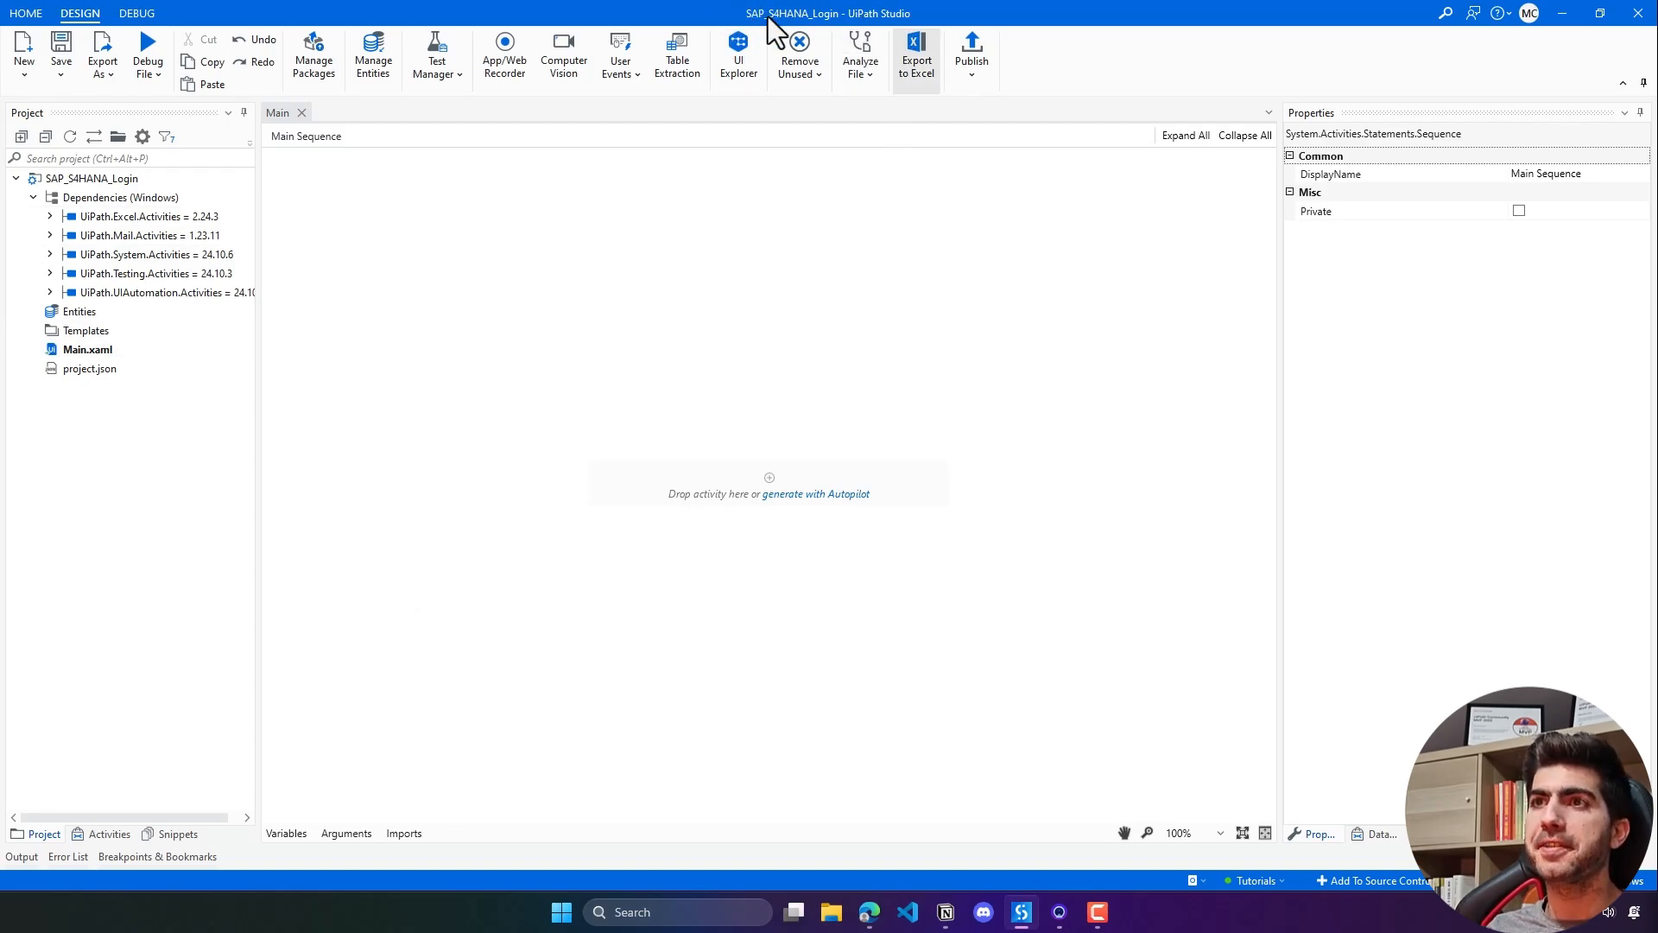
# Step: Add a Use Application/Browser scope targeting the SAP Trial sign-in page in Edge
pyautogui.click(110, 834)
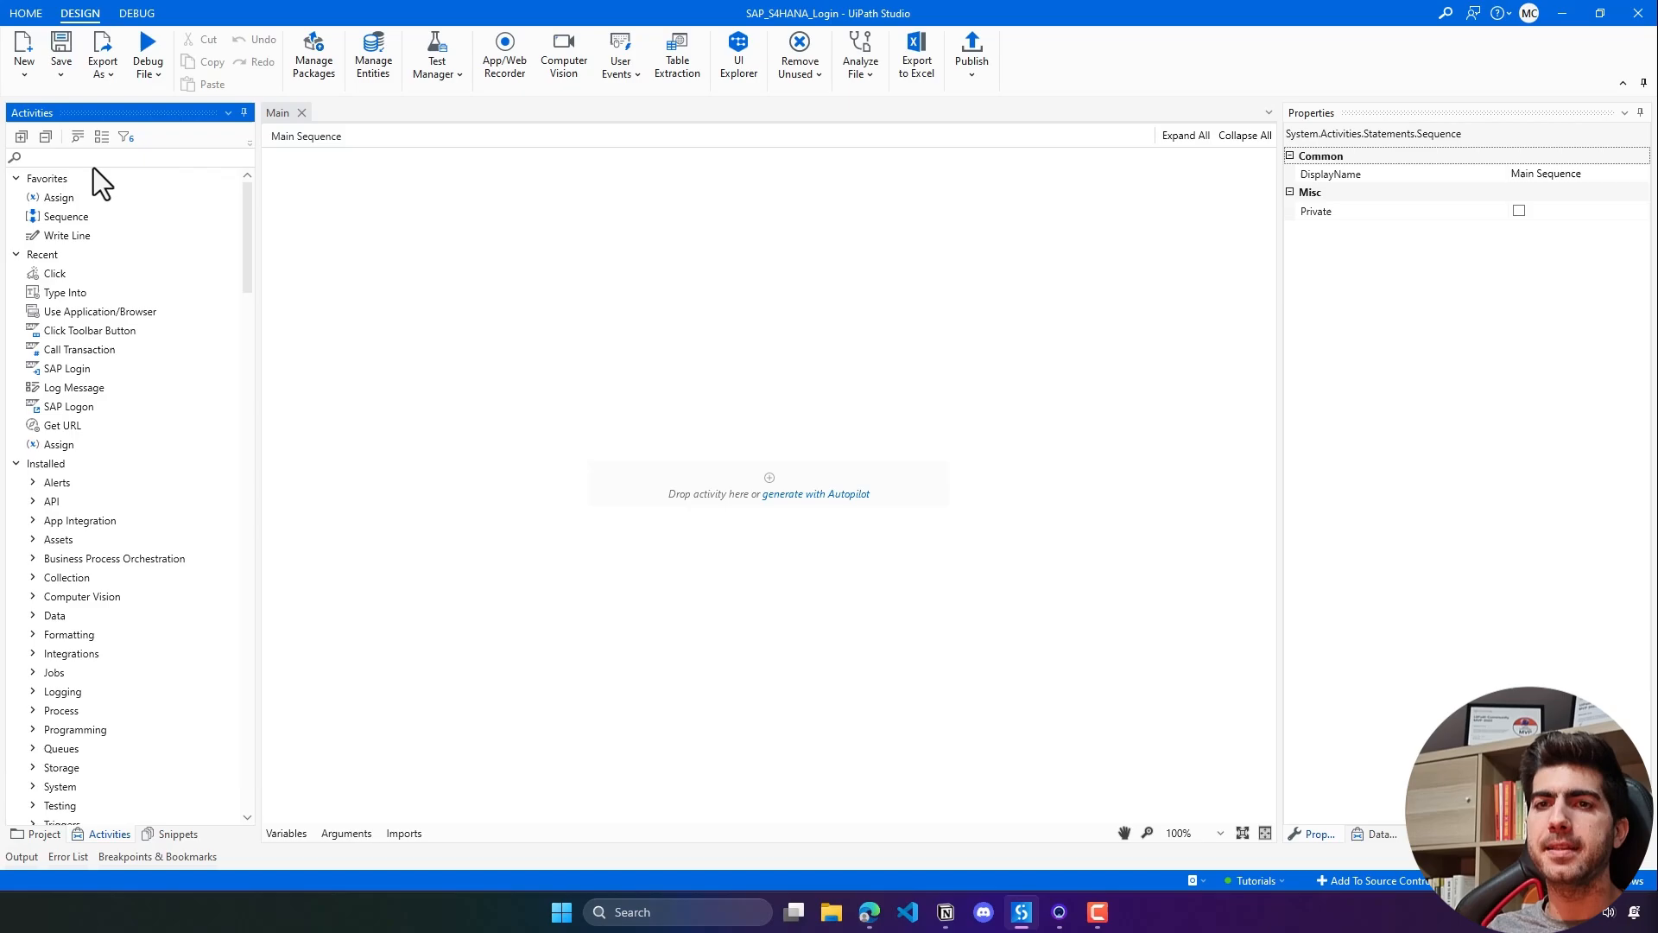
pyautogui.write('use app')
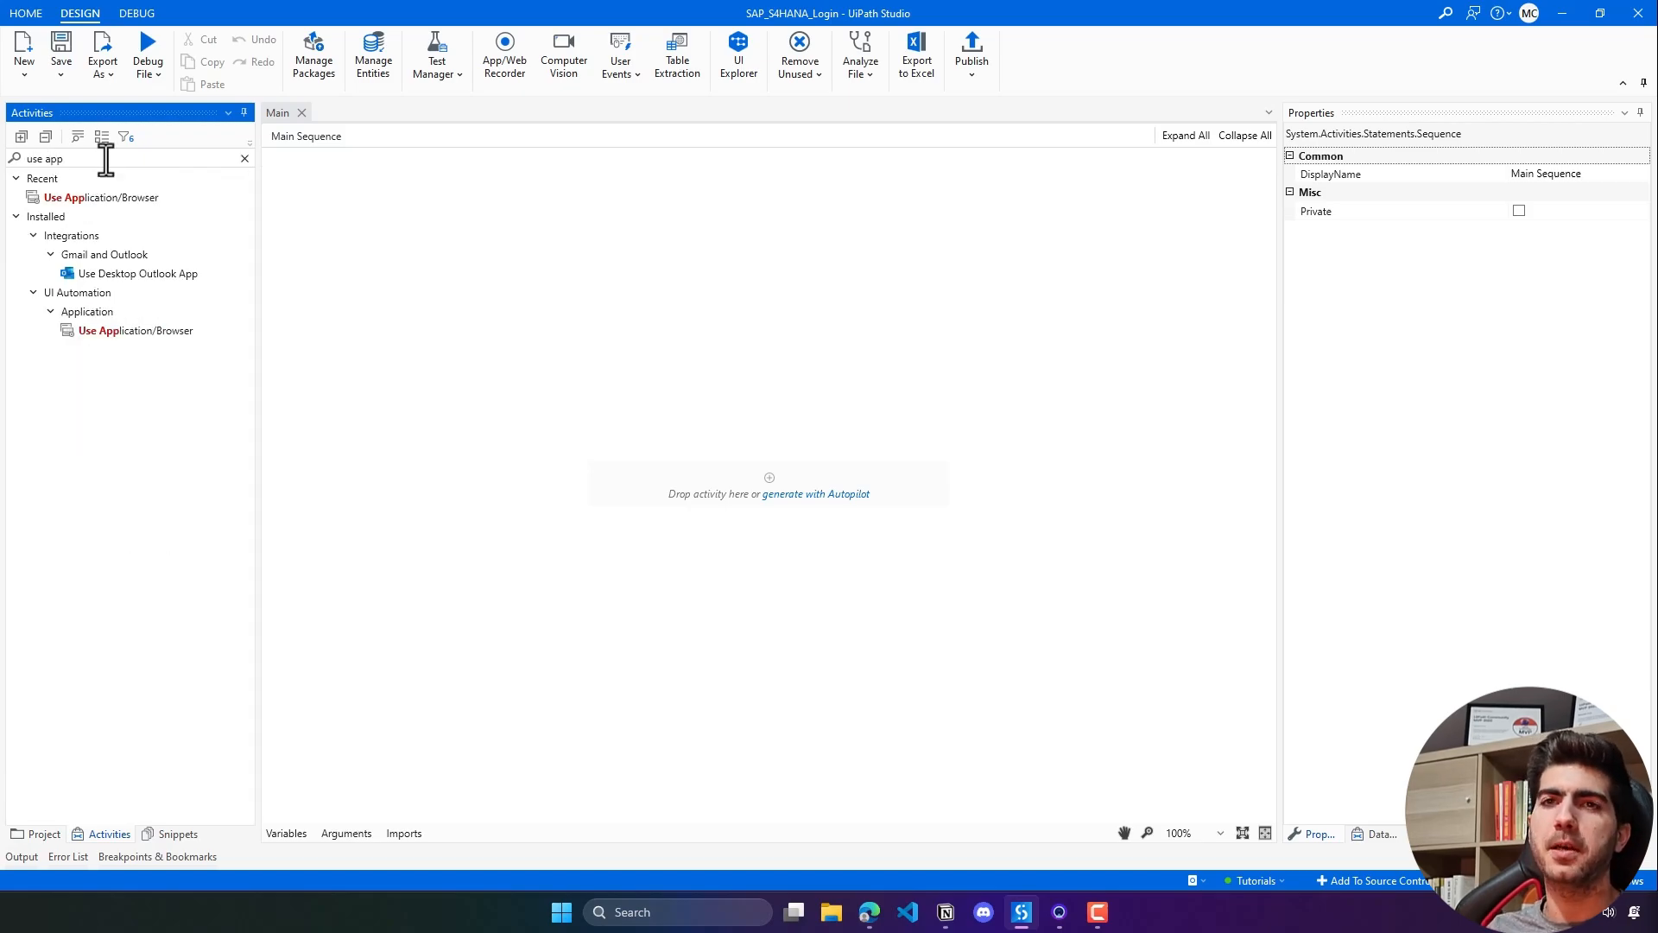
pyautogui.moveTo(102, 197); pyautogui.dragTo(768, 481)
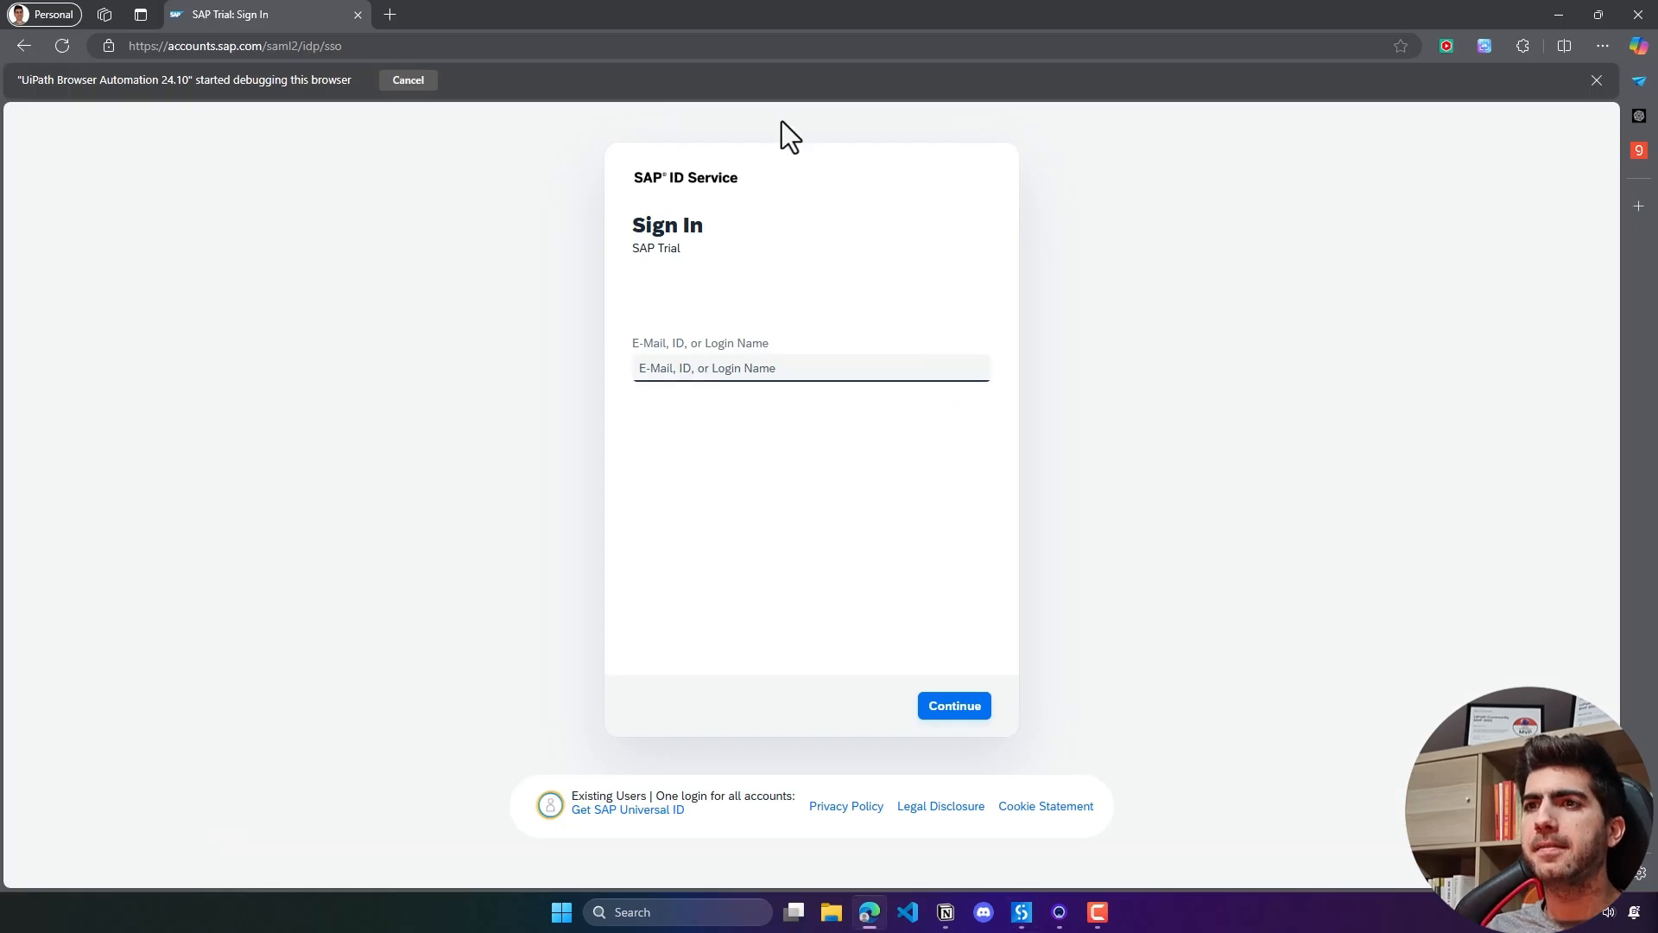
pyautogui.moveTo(942, 704)
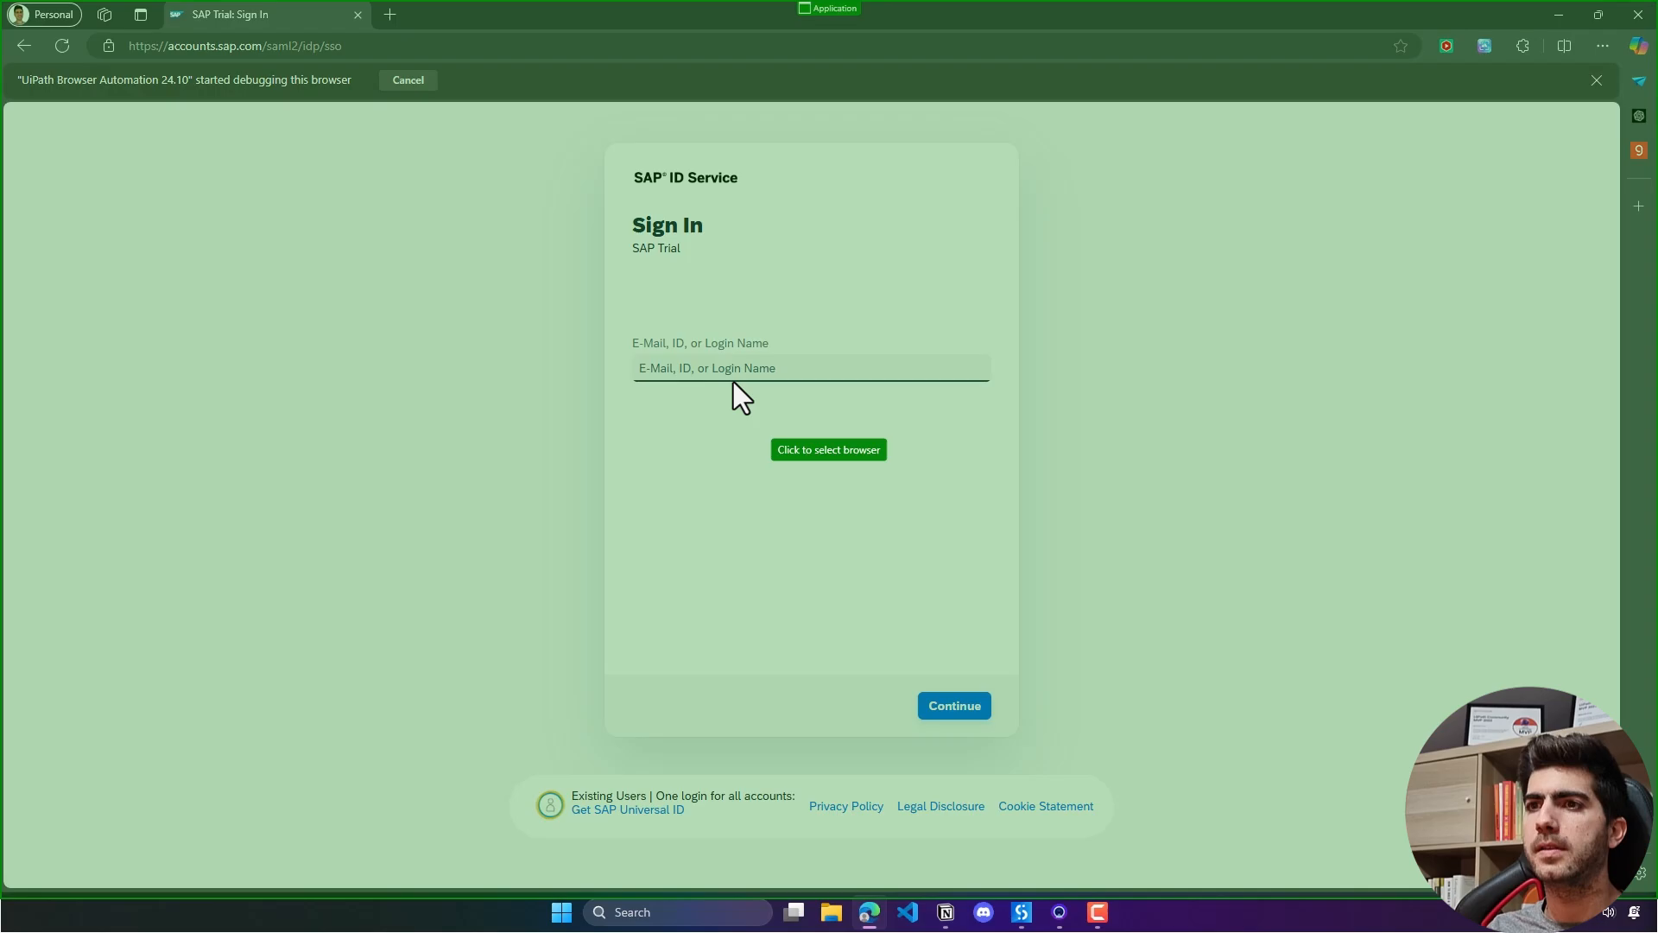
pyautogui.click(828, 450)
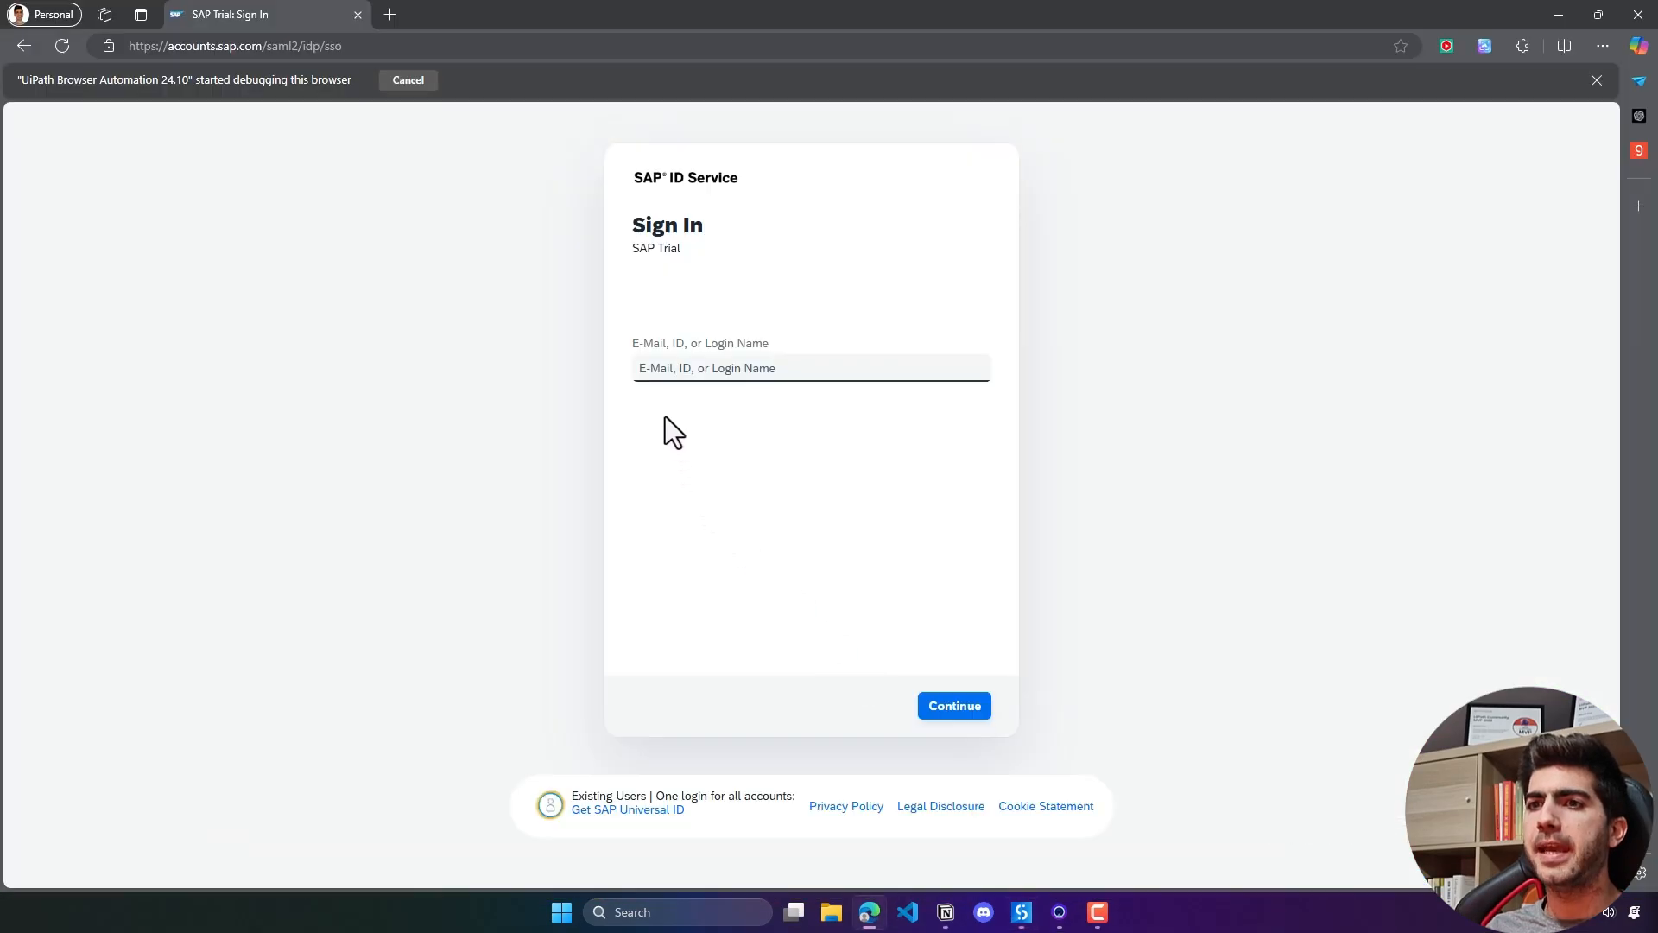
pyautogui.moveTo(1032, 692)
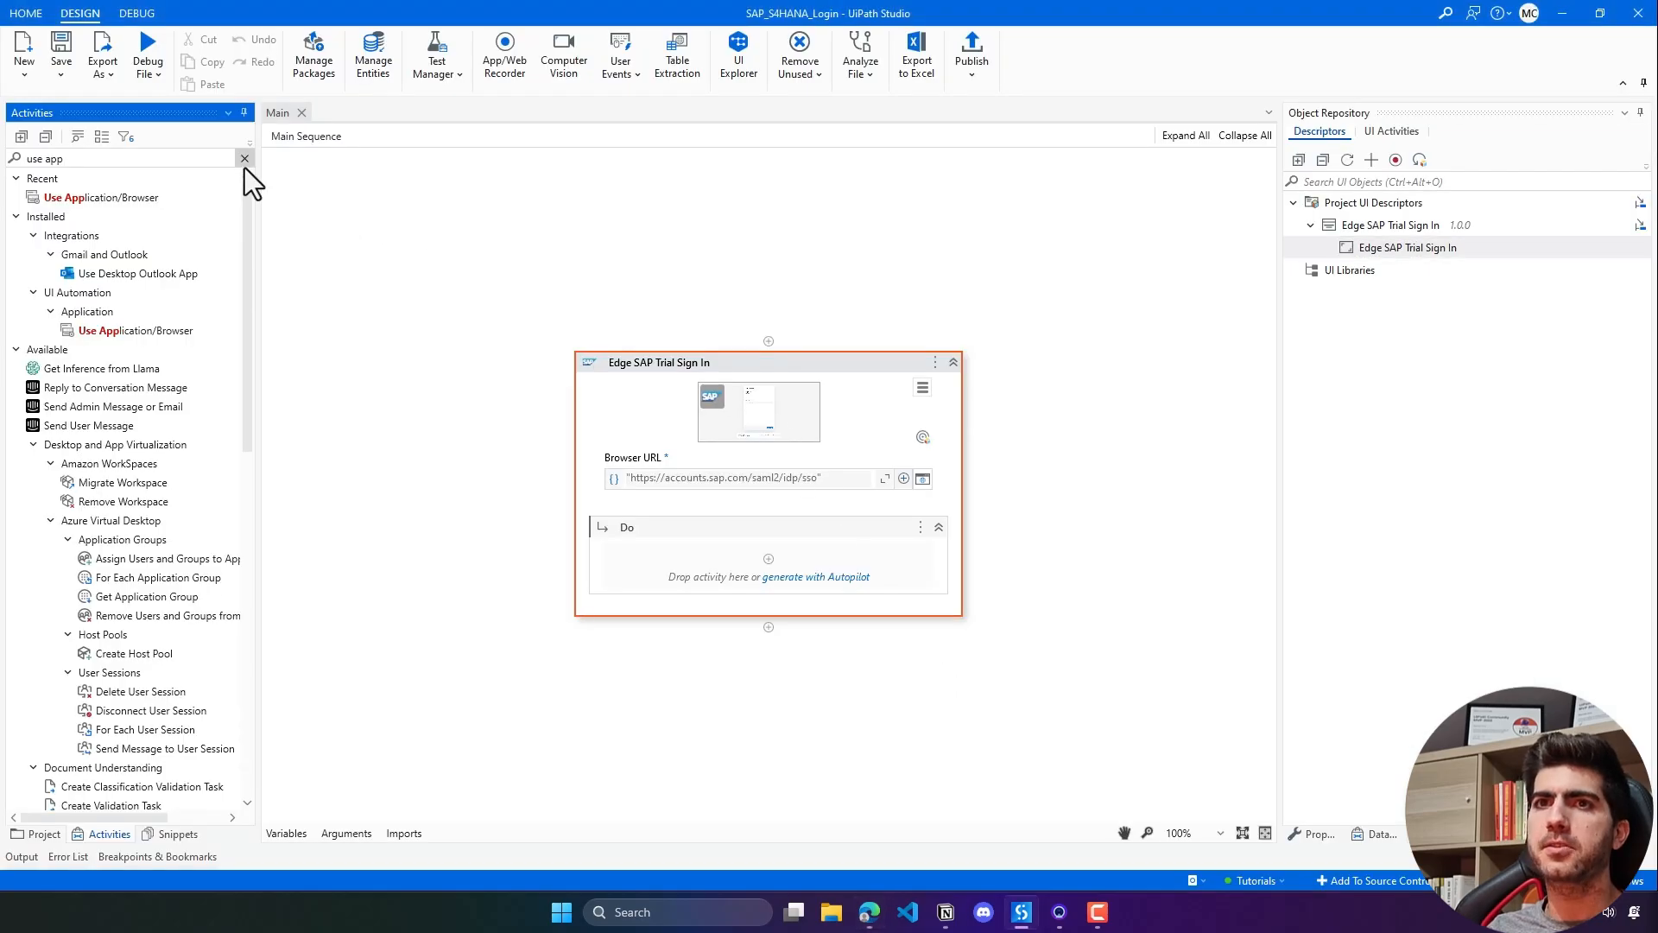
pyautogui.write('type into')
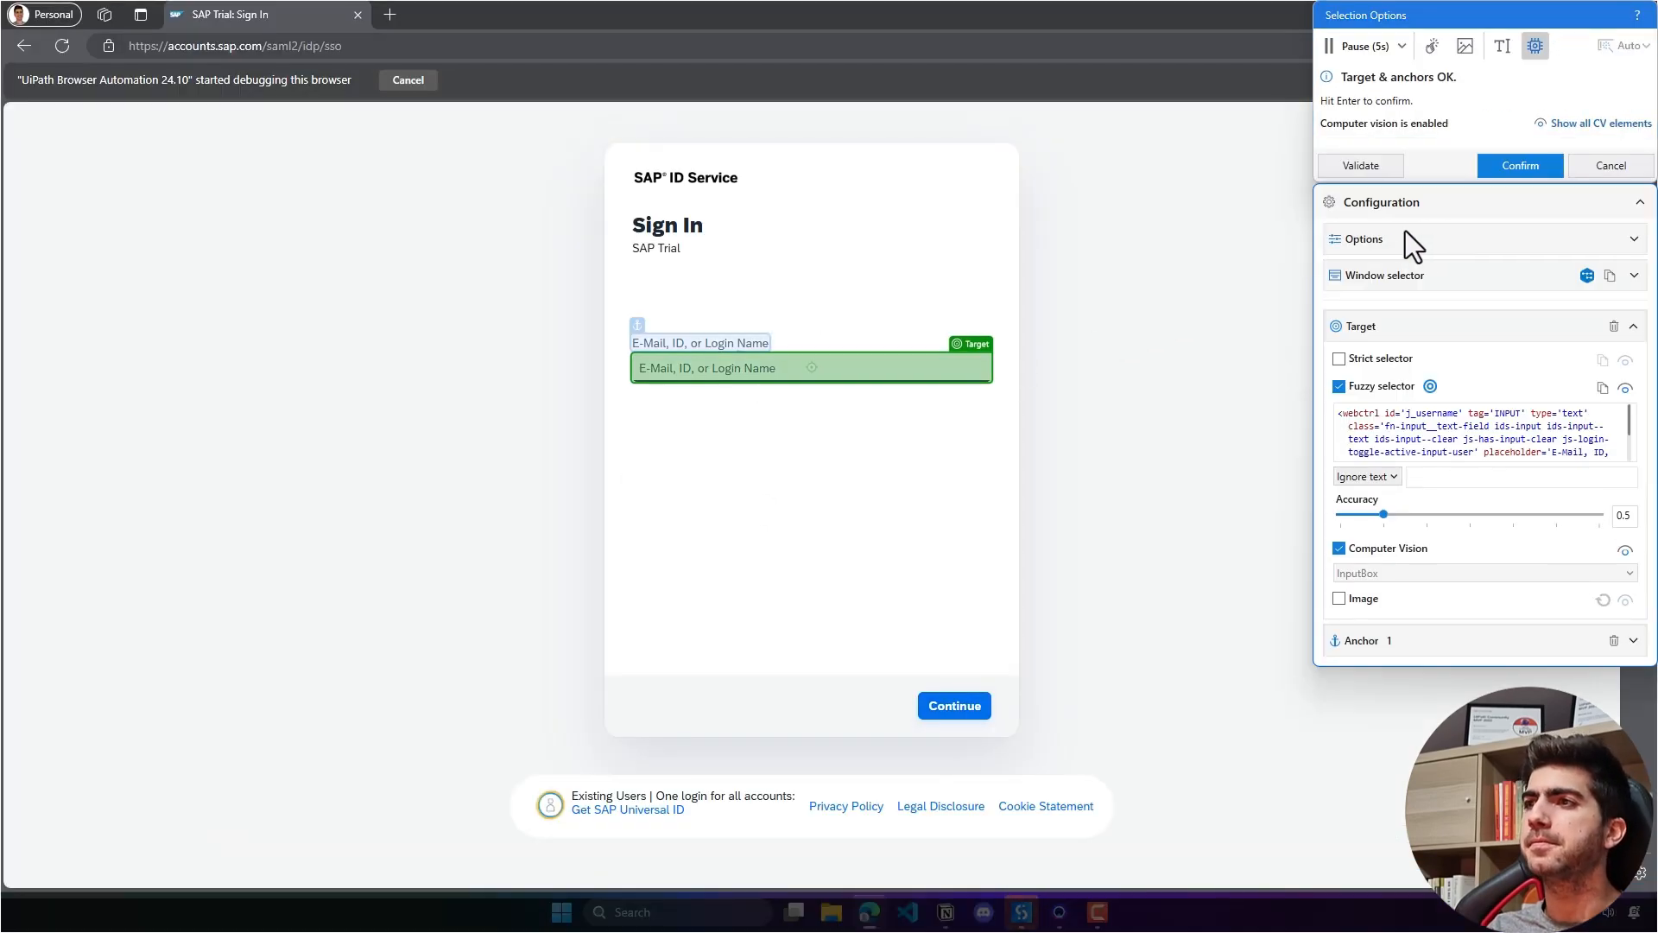
pyautogui.click(1521, 165)
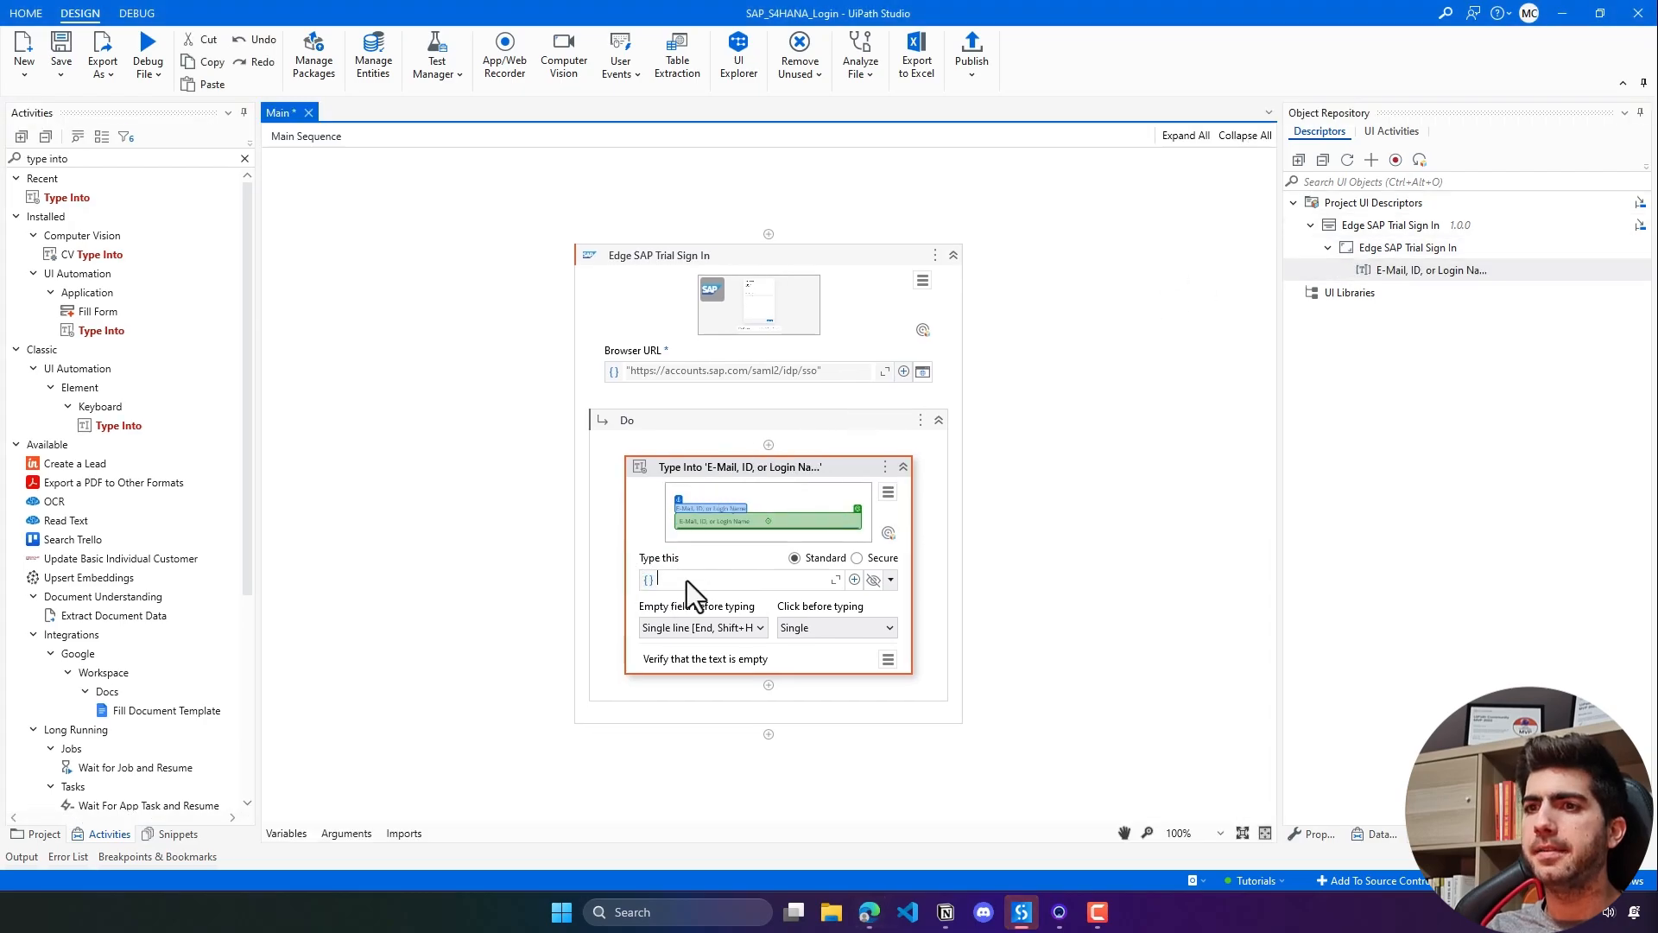
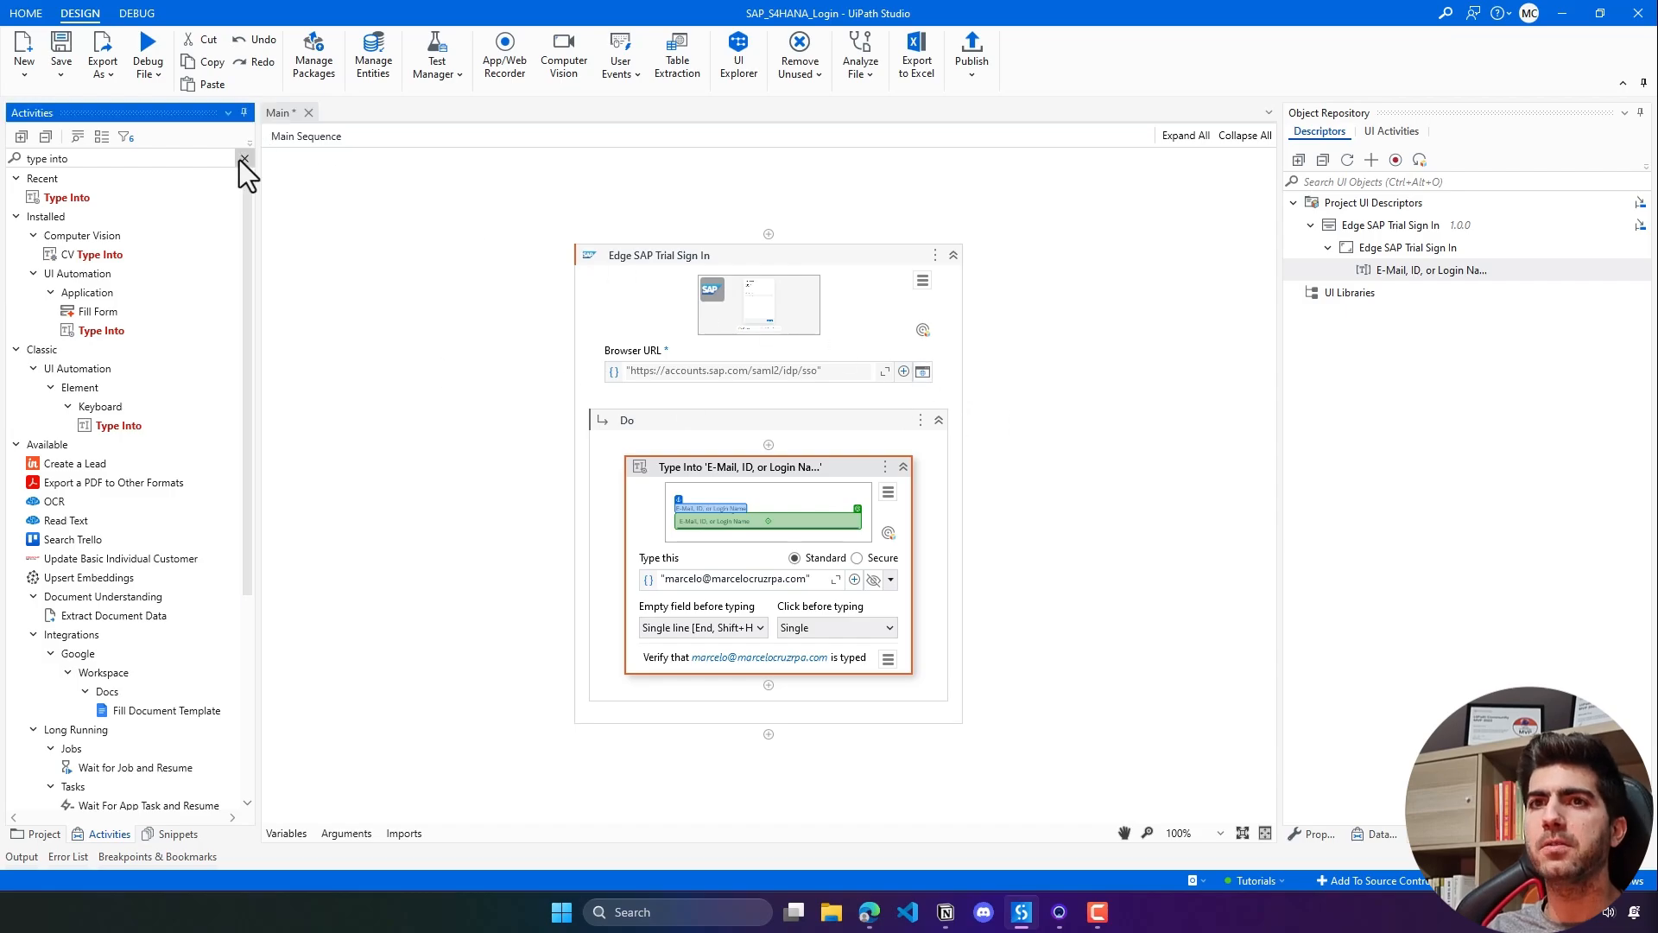
# Step: Add a Click activity targeting the Continue button on the SAP sign-in page
pyautogui.write('click')
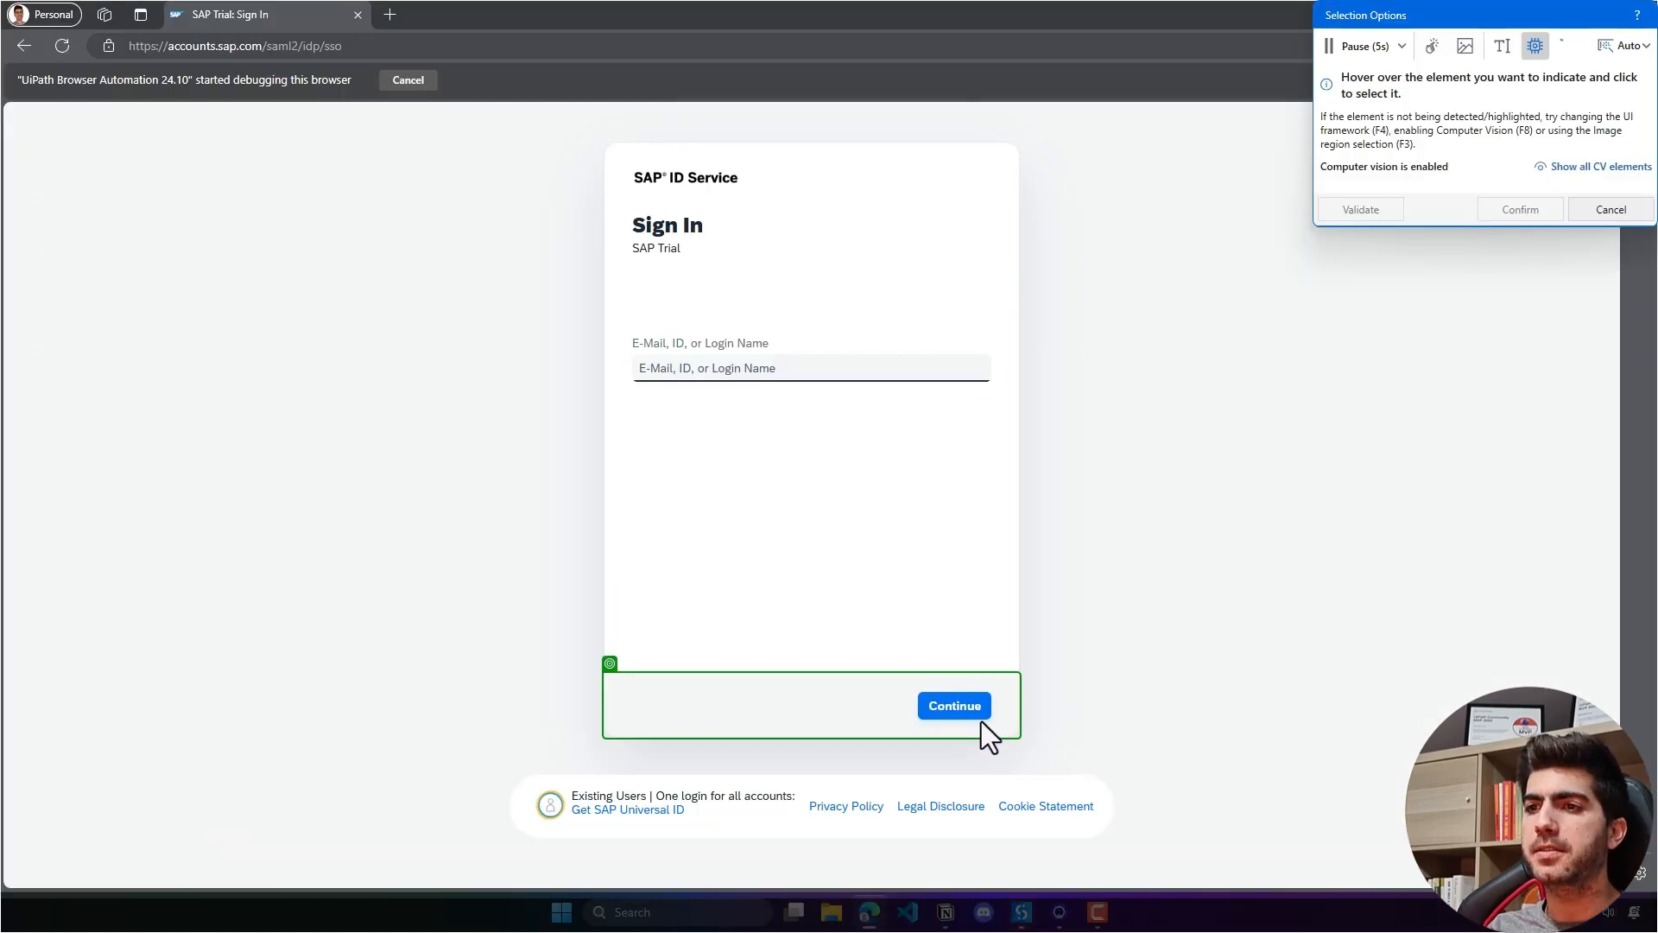
pyautogui.moveTo(1055, 541)
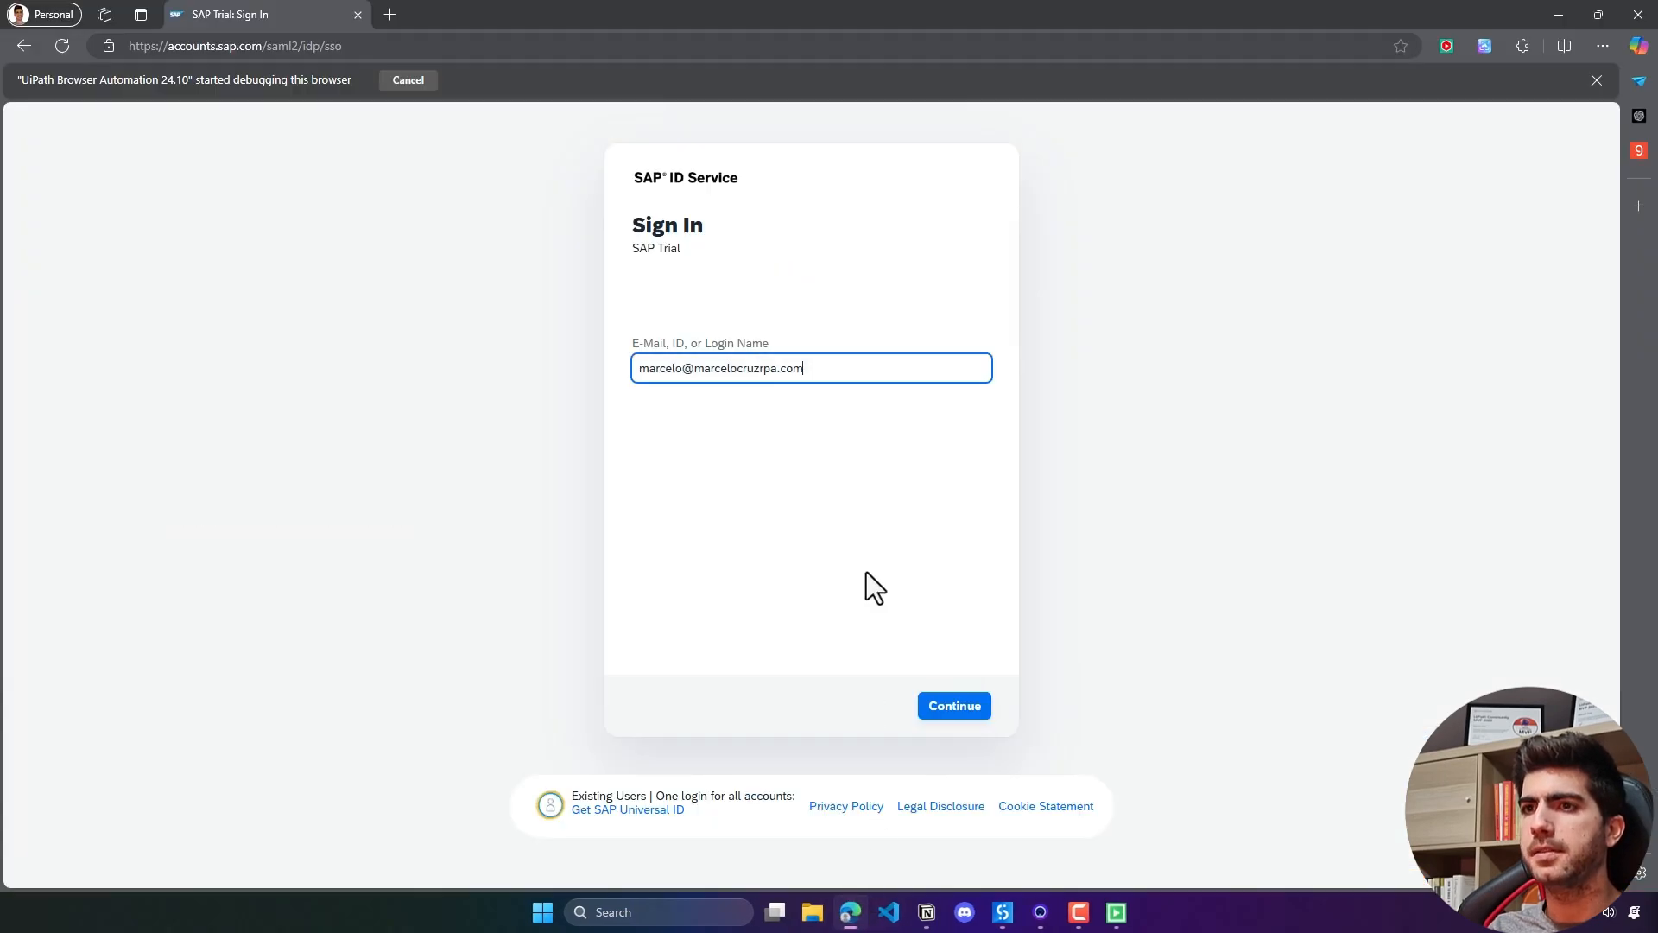
pyautogui.click(955, 706)
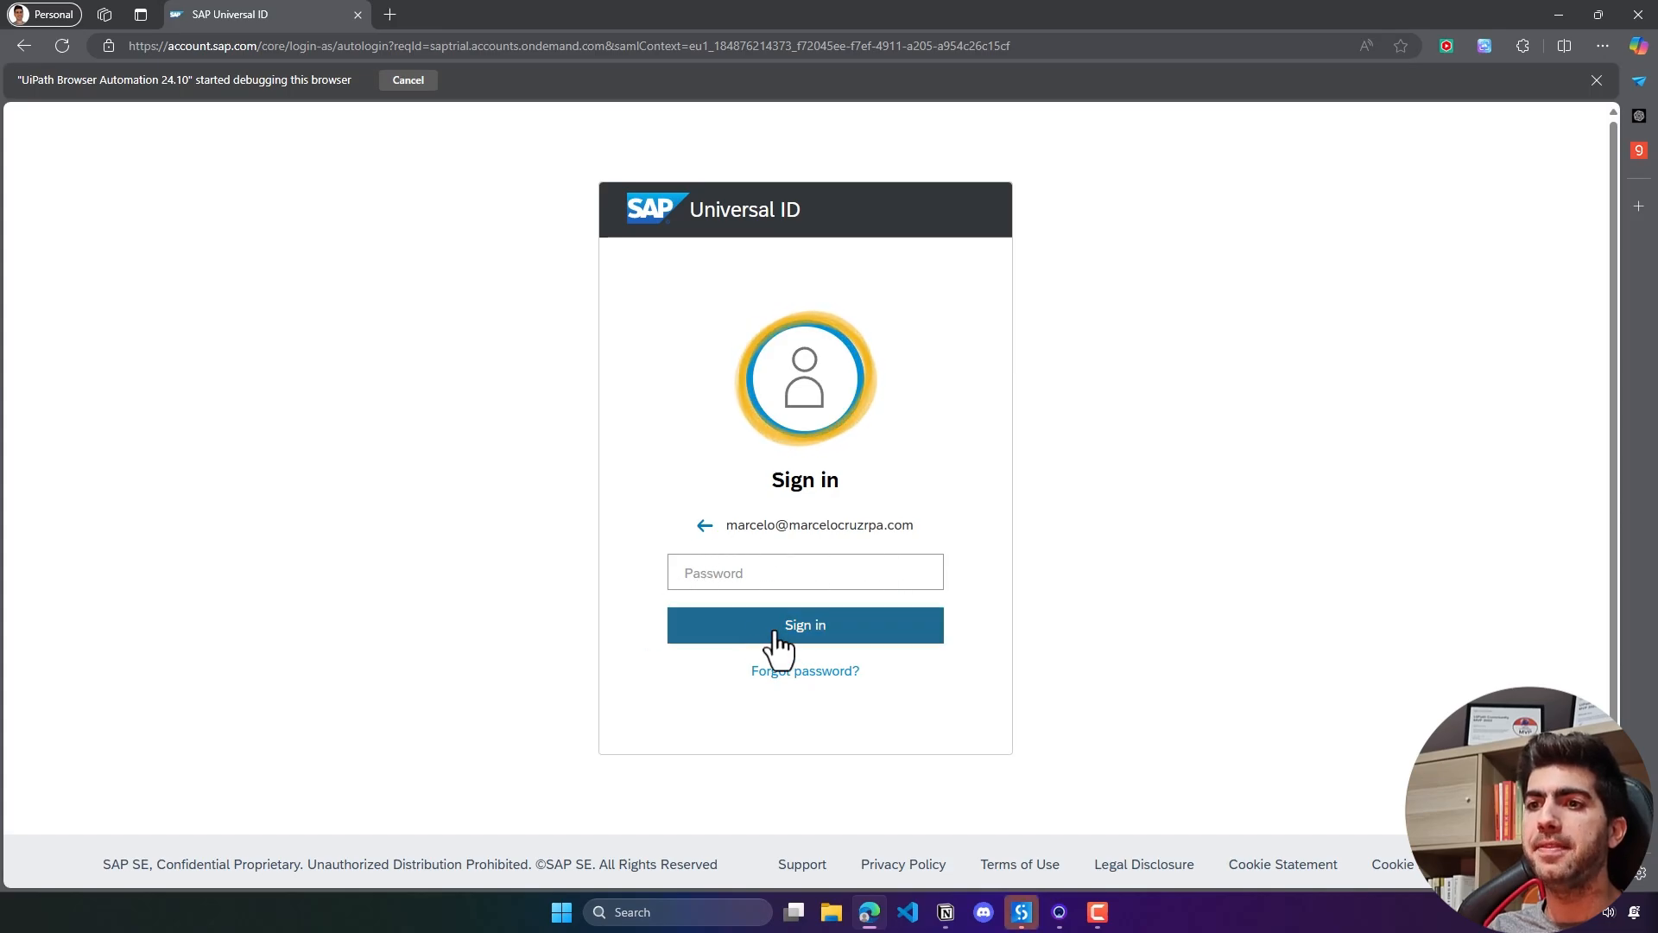
pyautogui.moveTo(1007, 560)
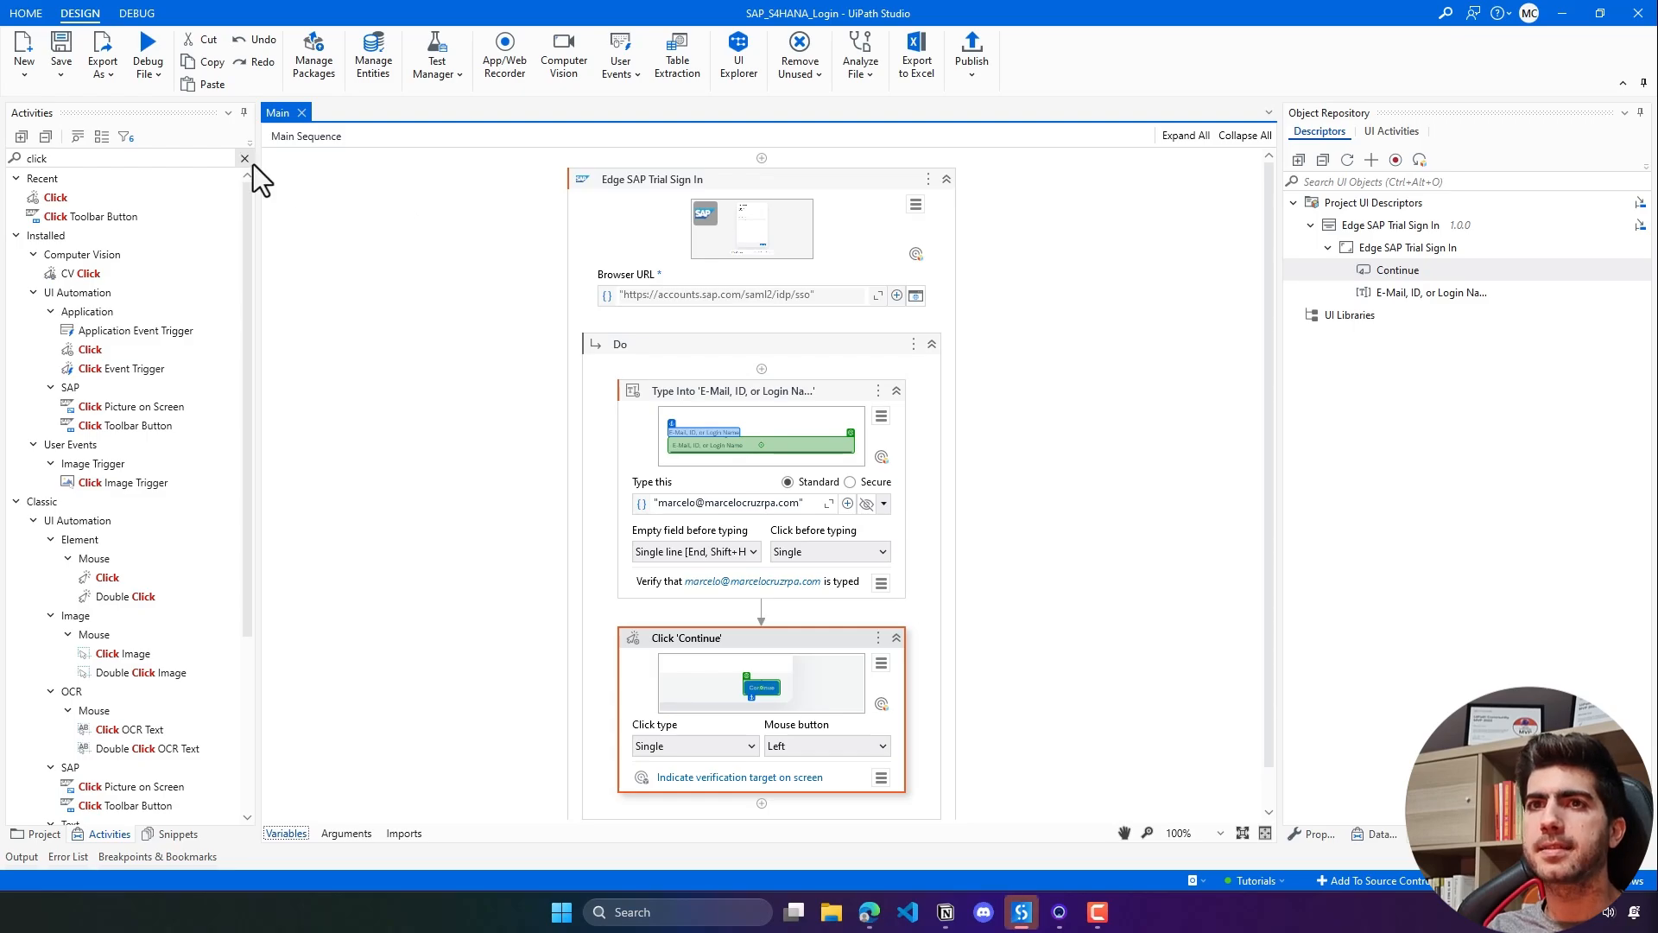
# Step: Add a Type Into activity targeting the SAP Universal ID Password field
pyautogui.write('type into')
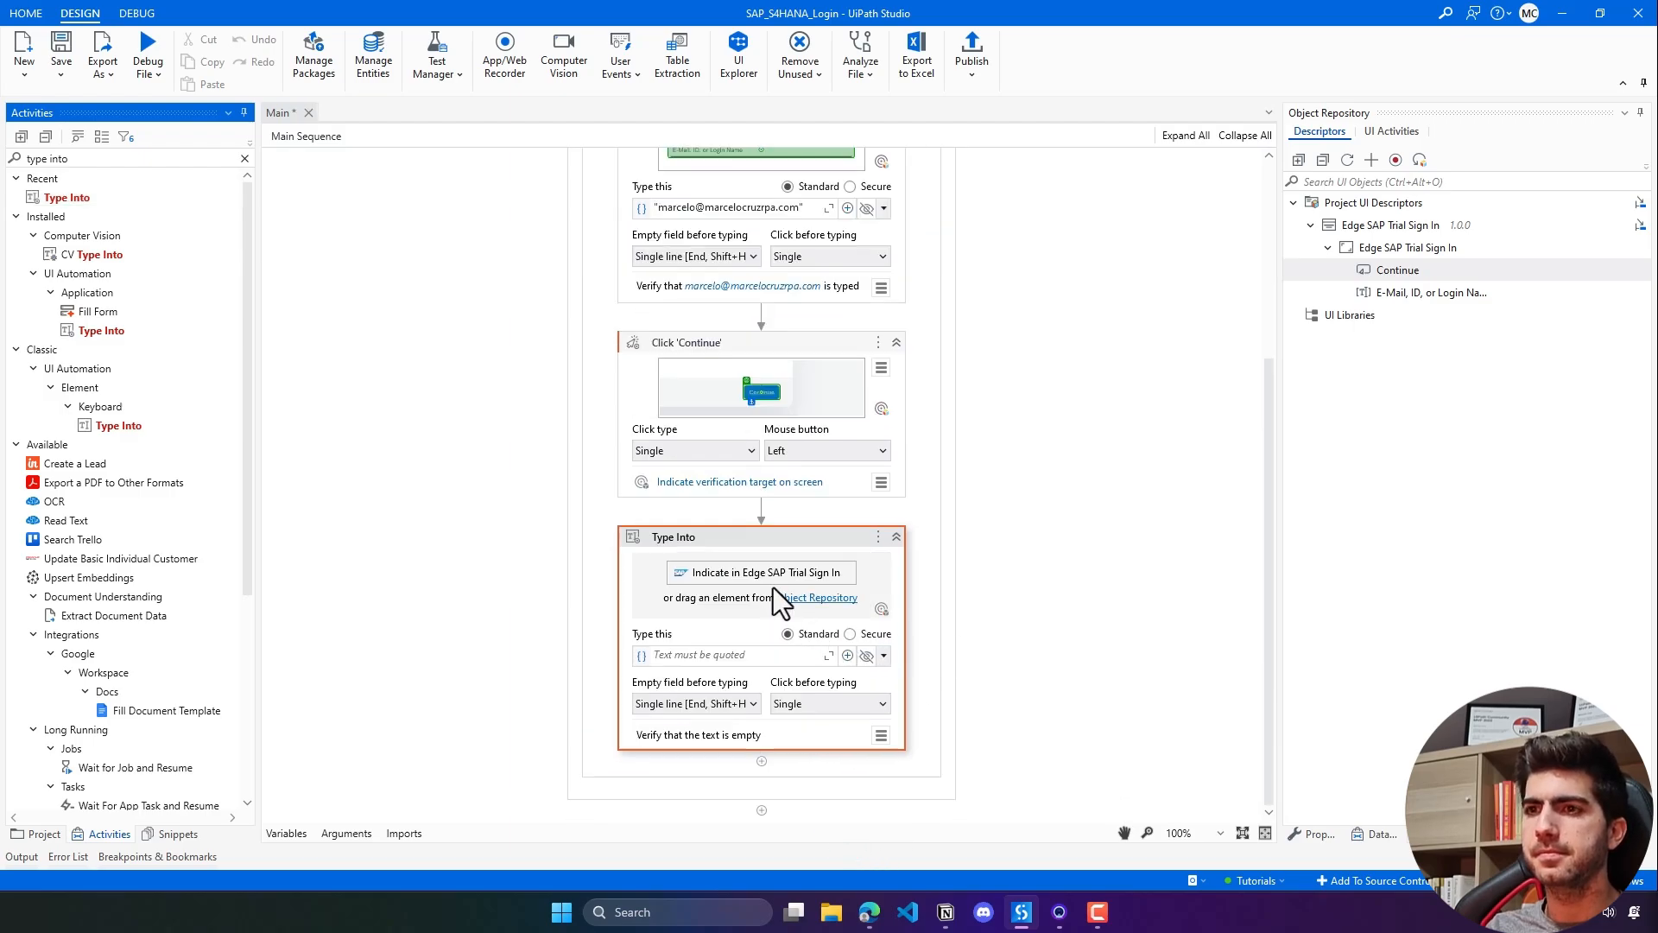
pyautogui.click(760, 573)
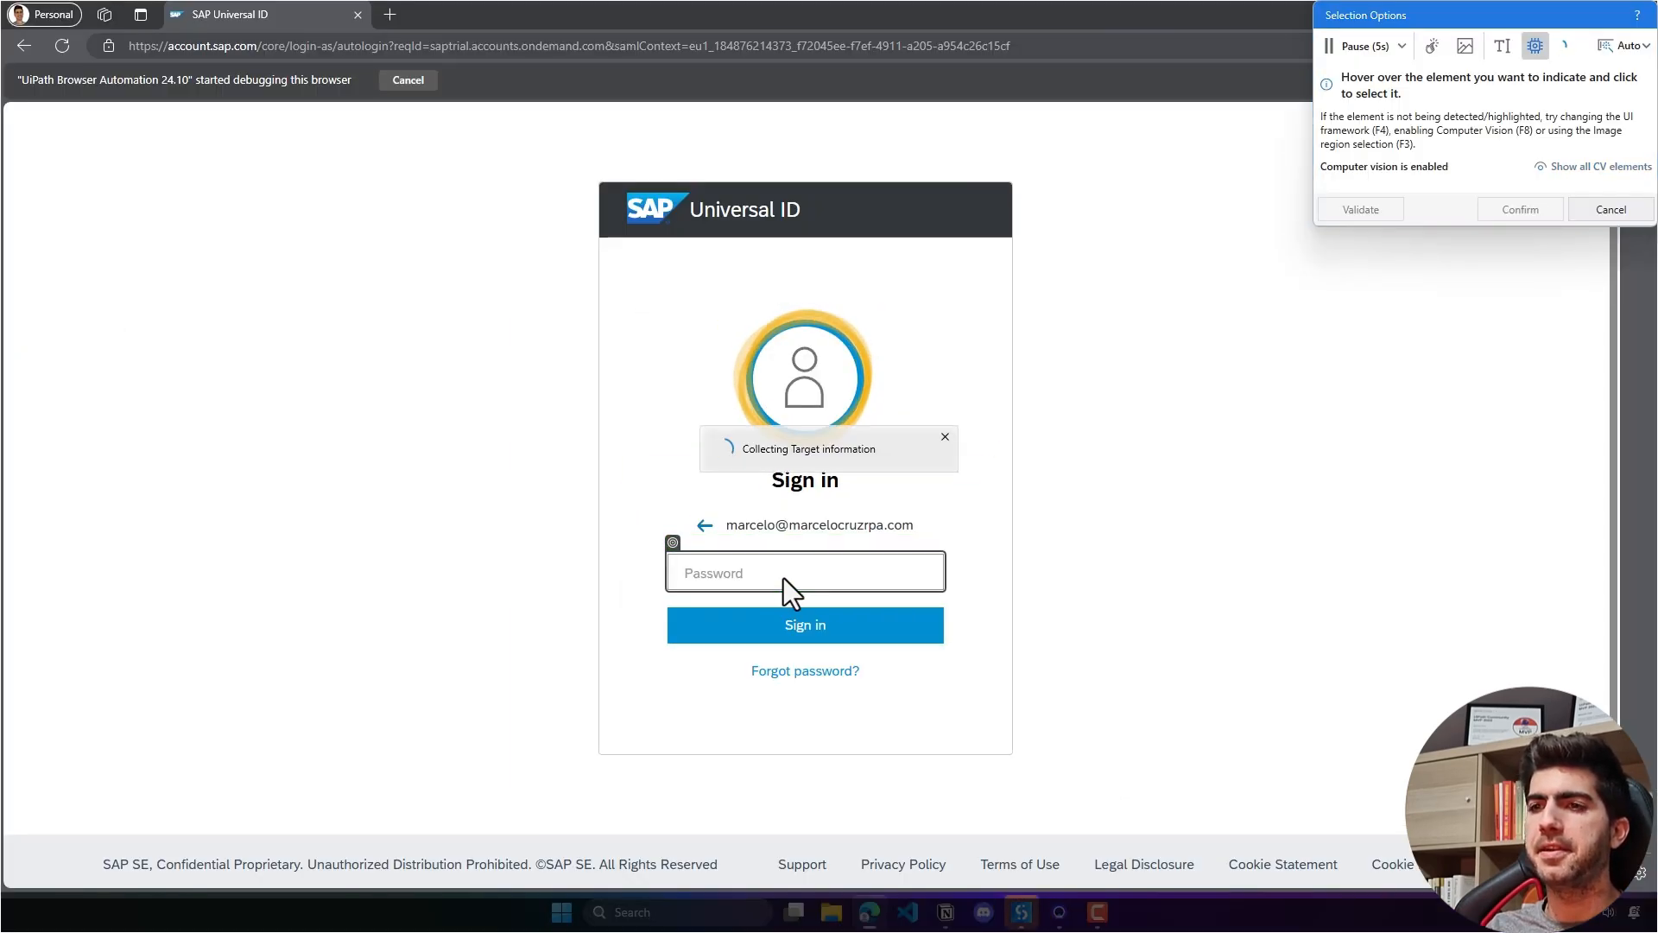
pyautogui.click(805, 572)
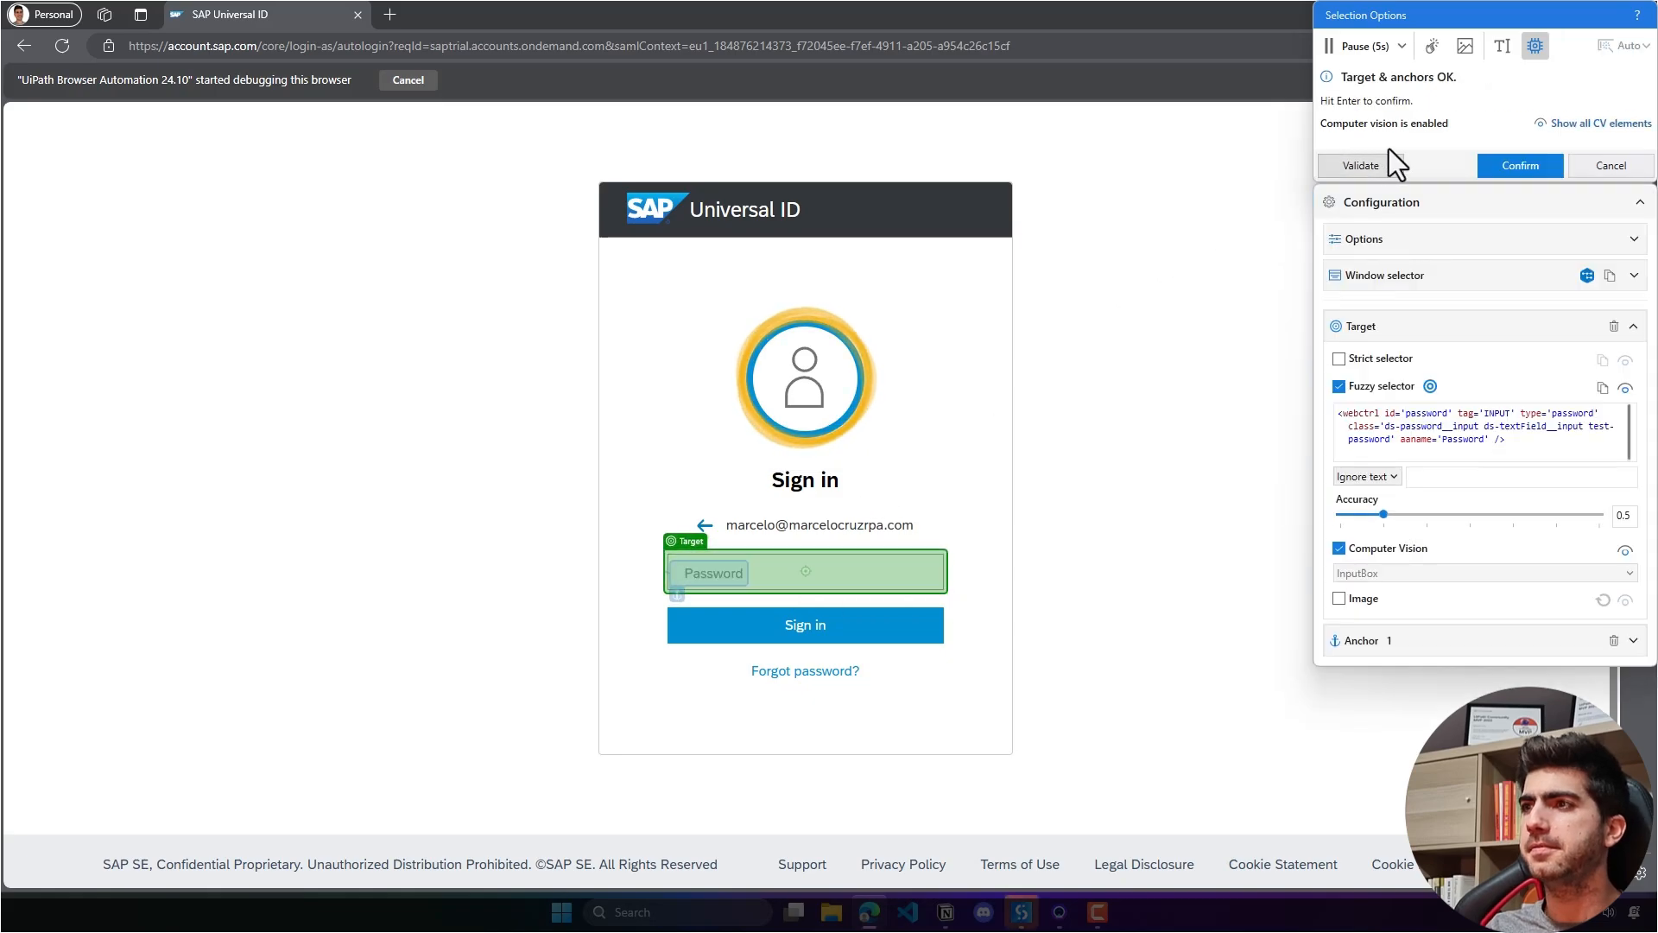
pyautogui.click(1521, 165)
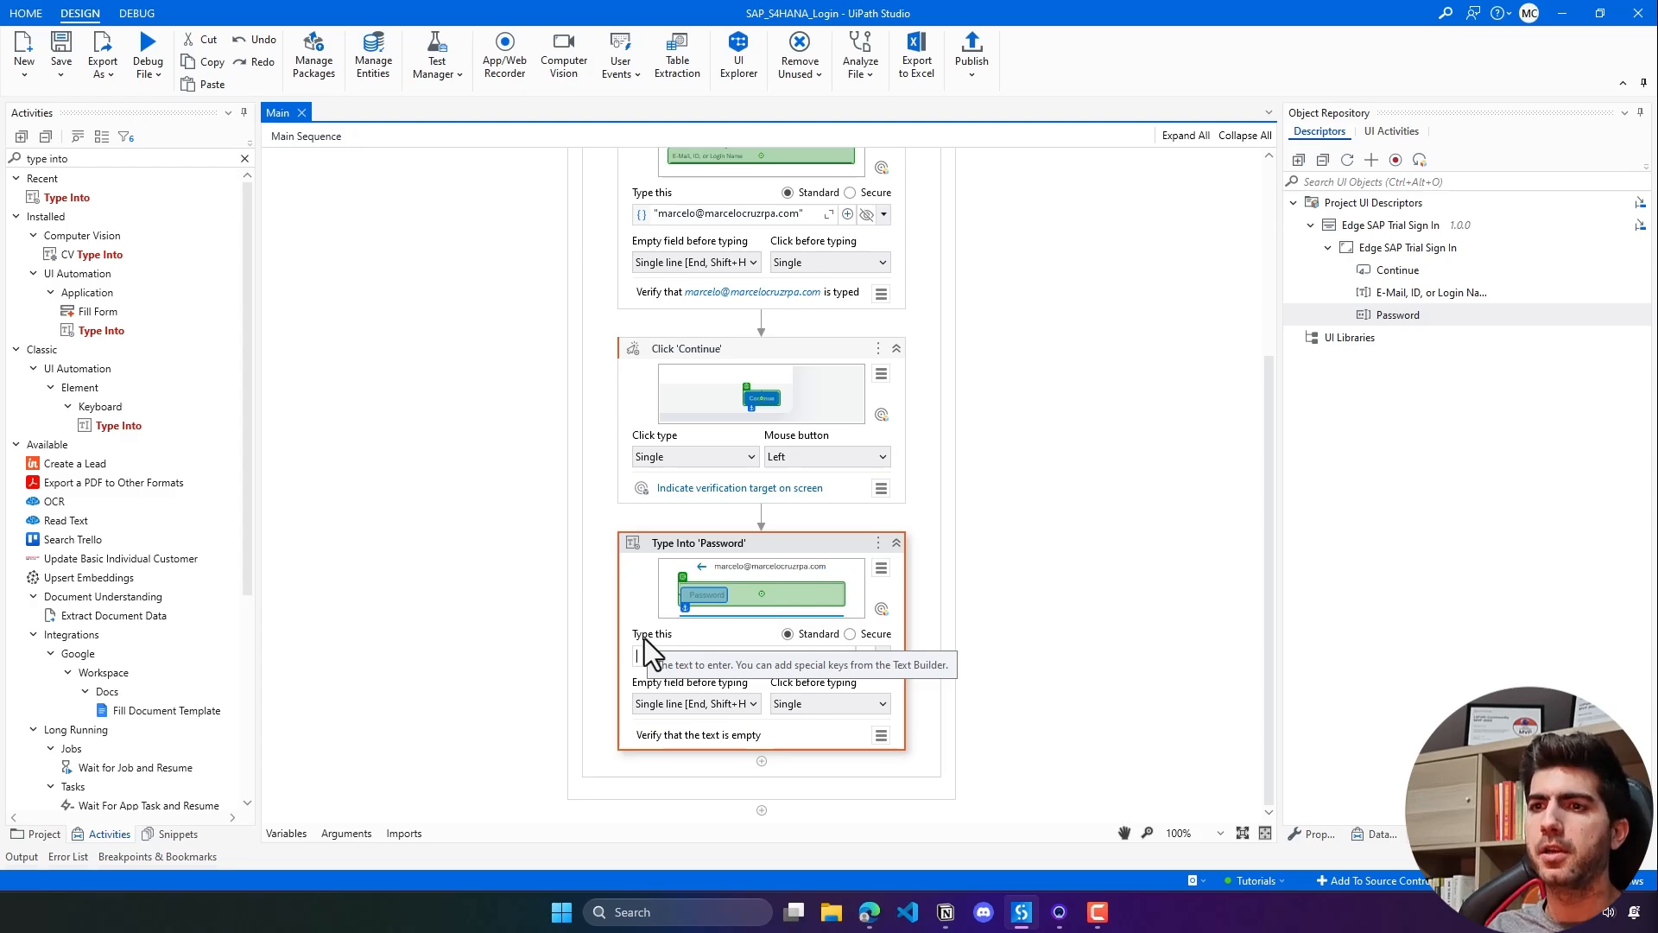
pyautogui.moveTo(907, 476)
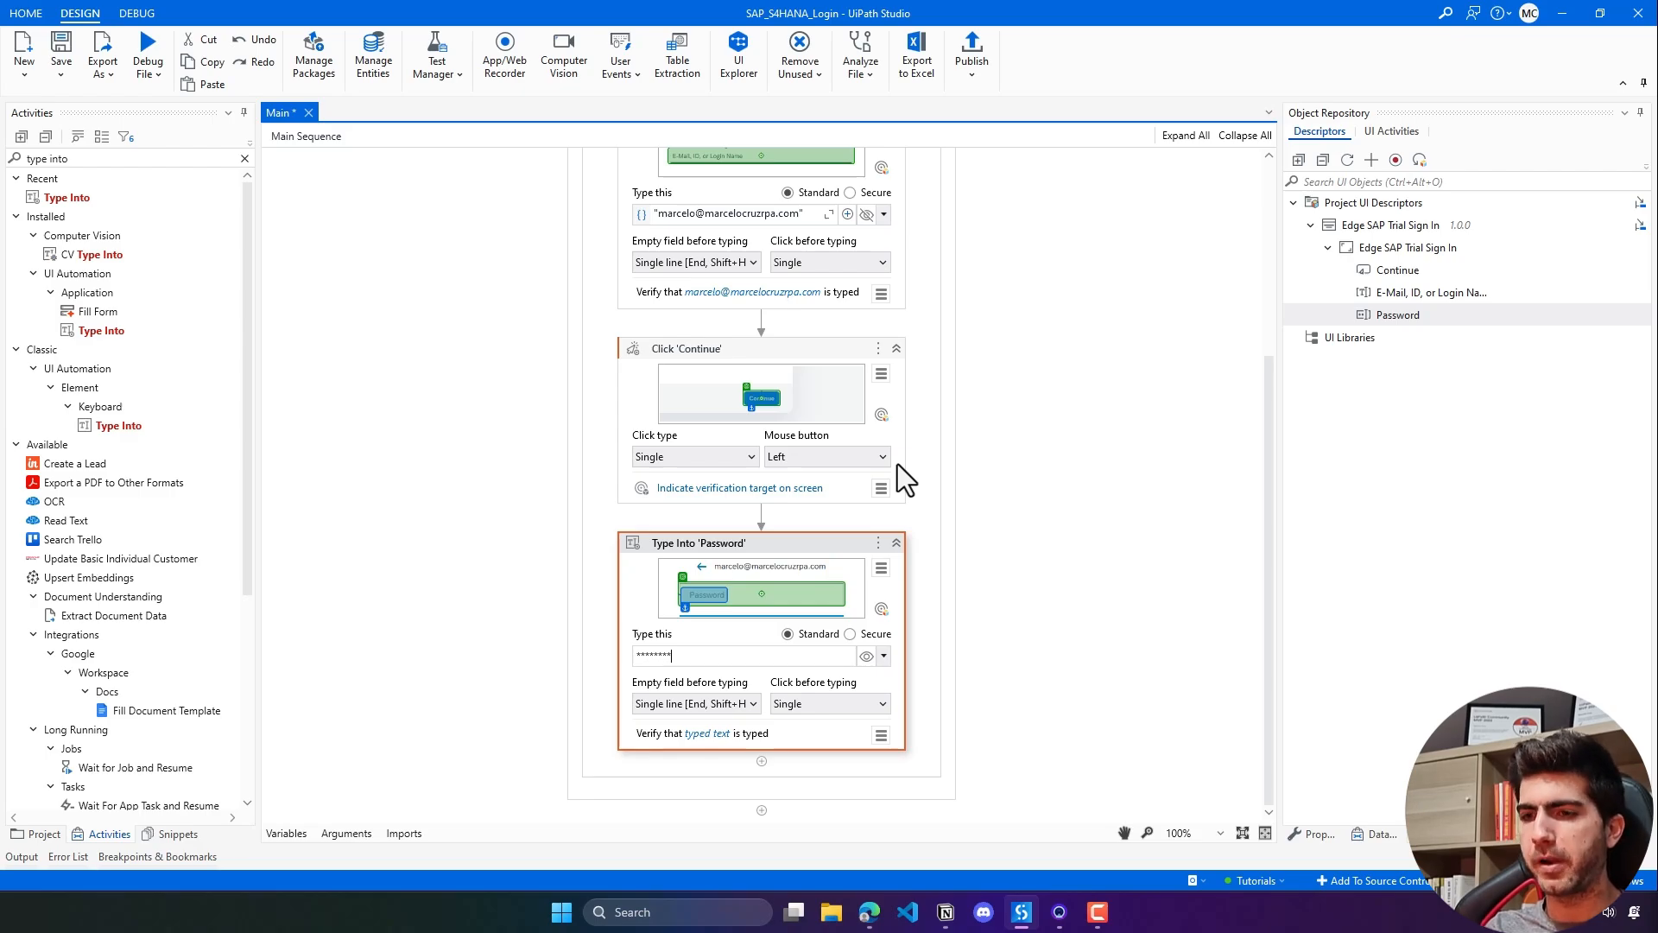
pyautogui.moveTo(191, 175)
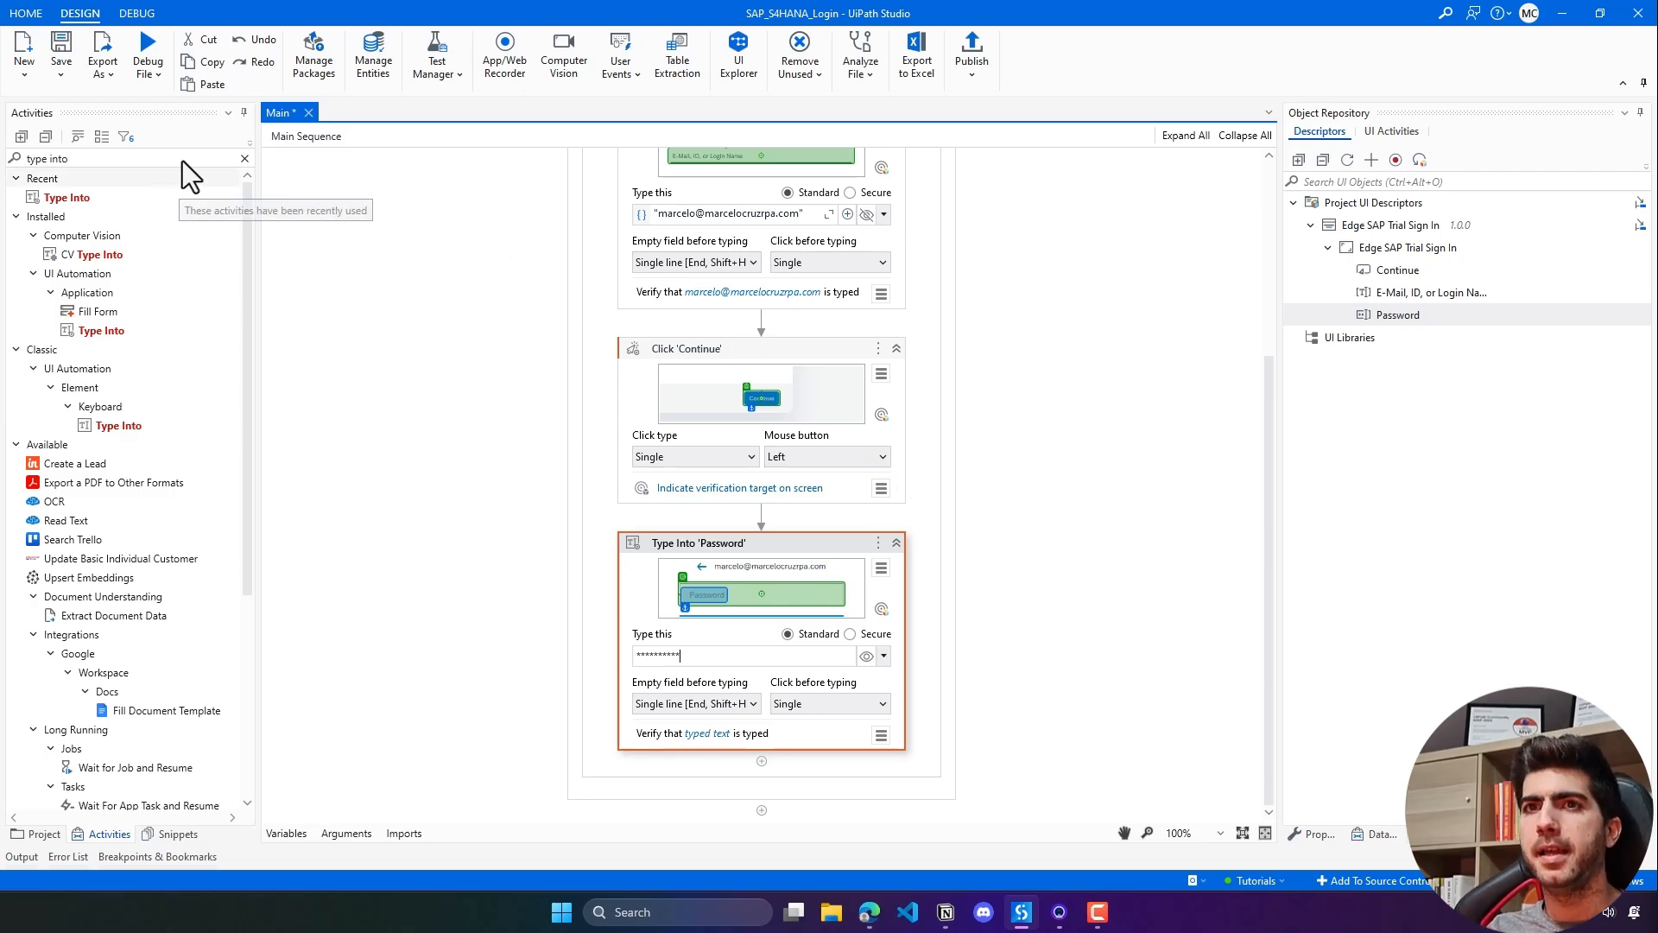
# Step: Add a Click activity targeting the Universal ID Sign in button
pyautogui.write('click')
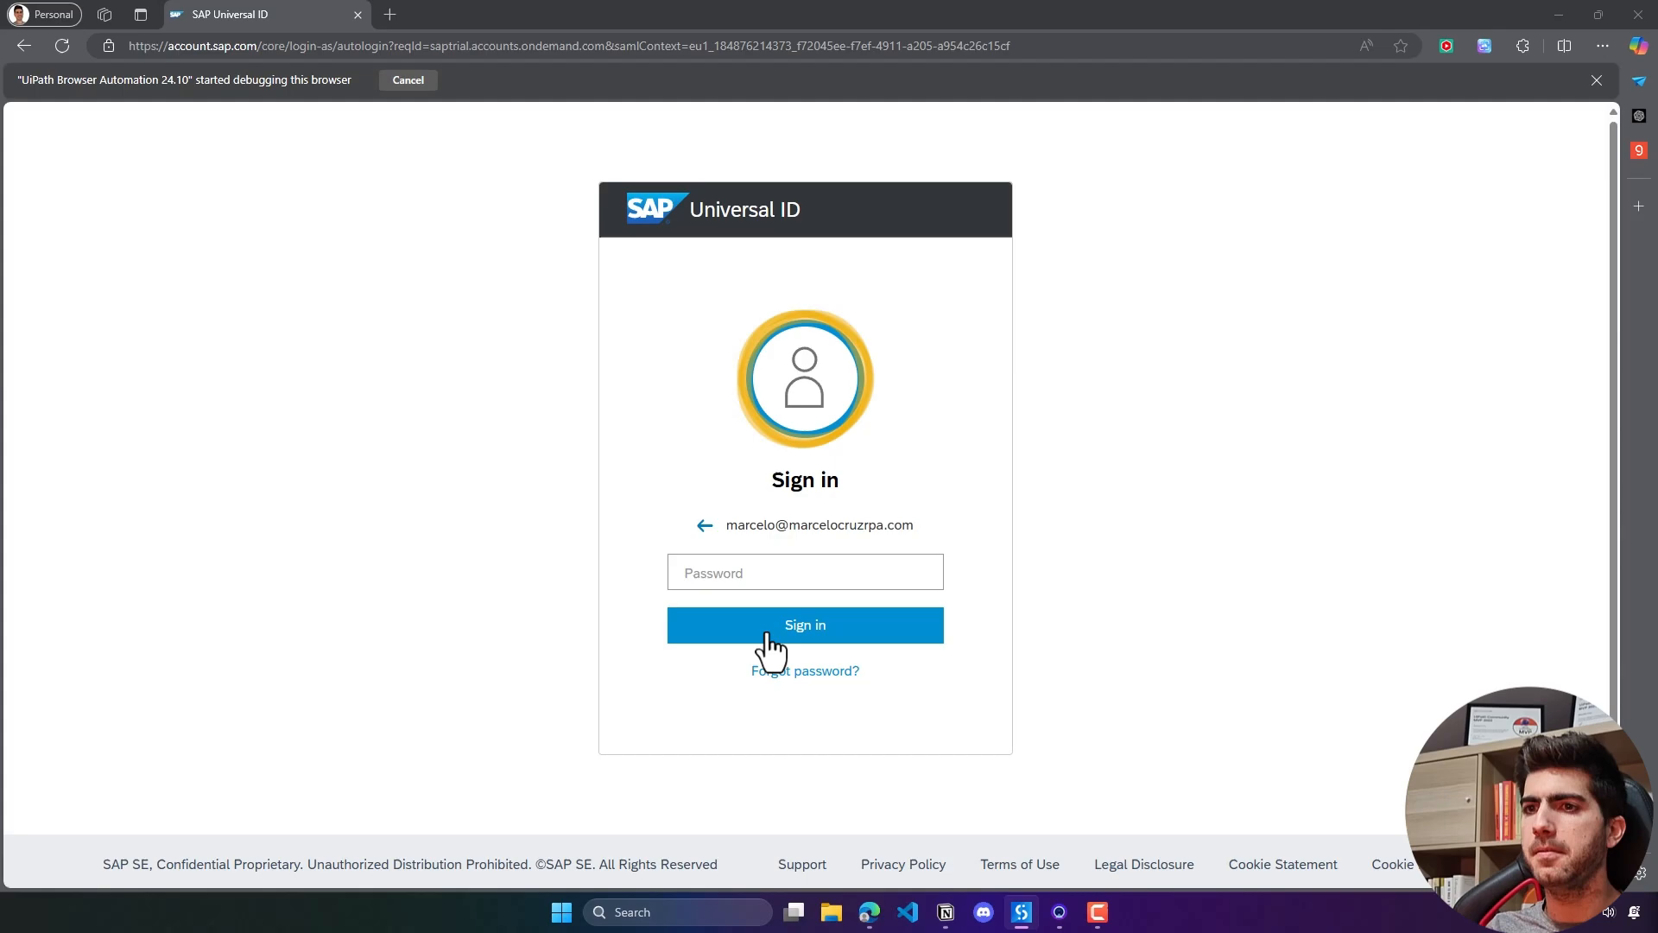
pyautogui.moveTo(904, 655)
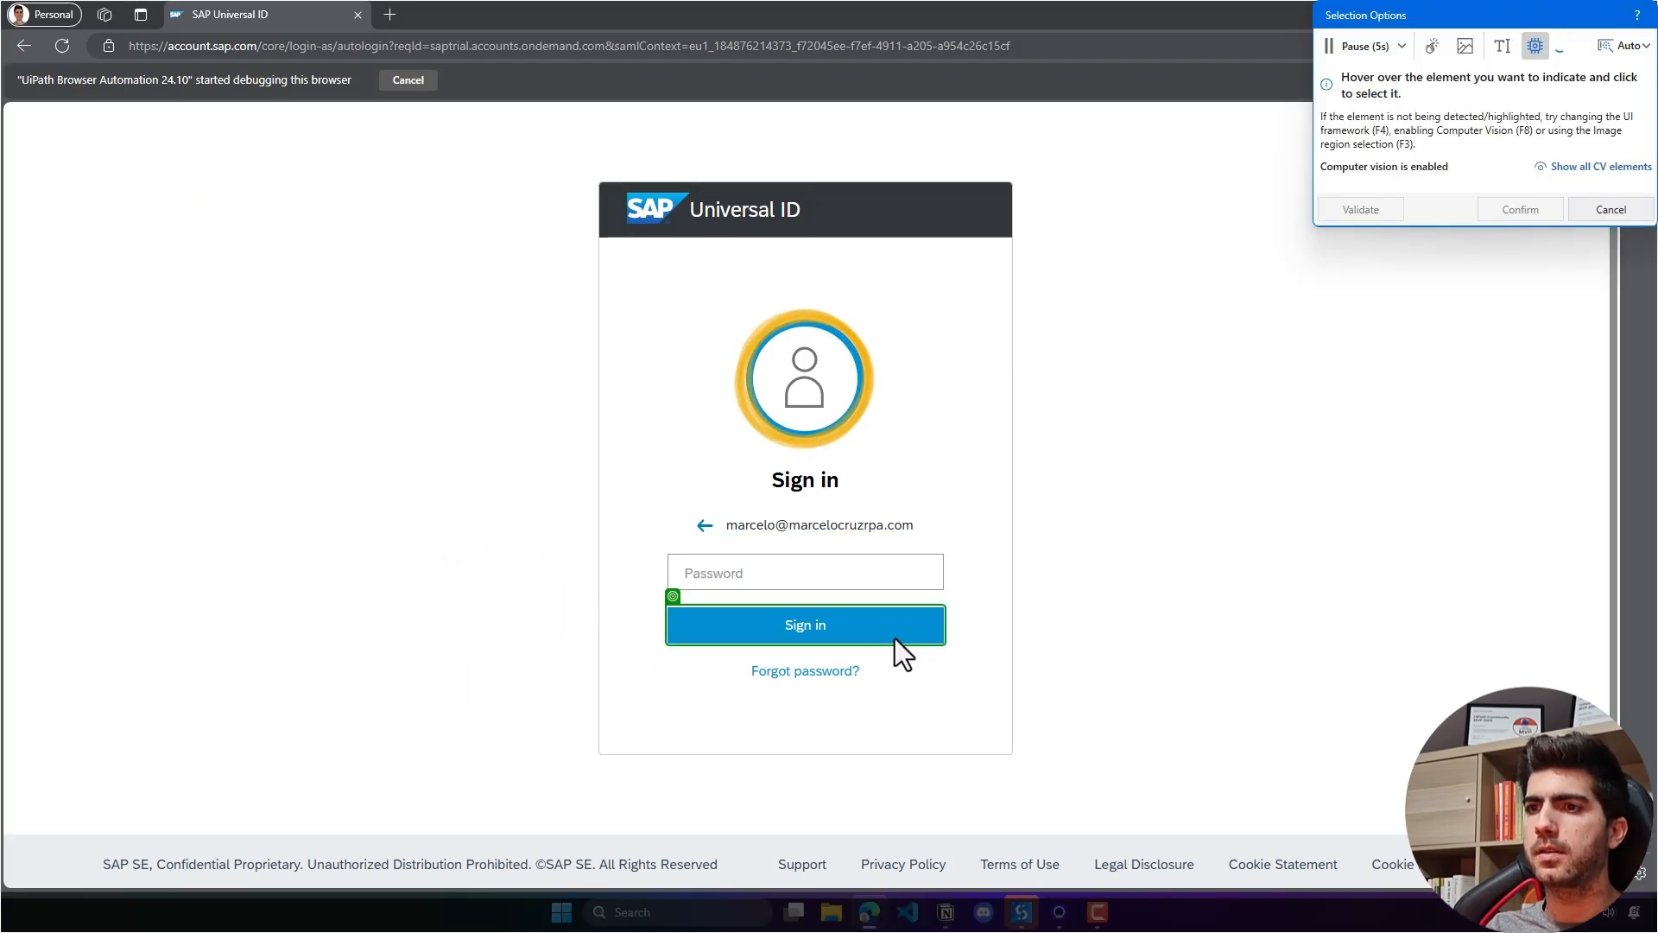
pyautogui.click(805, 624)
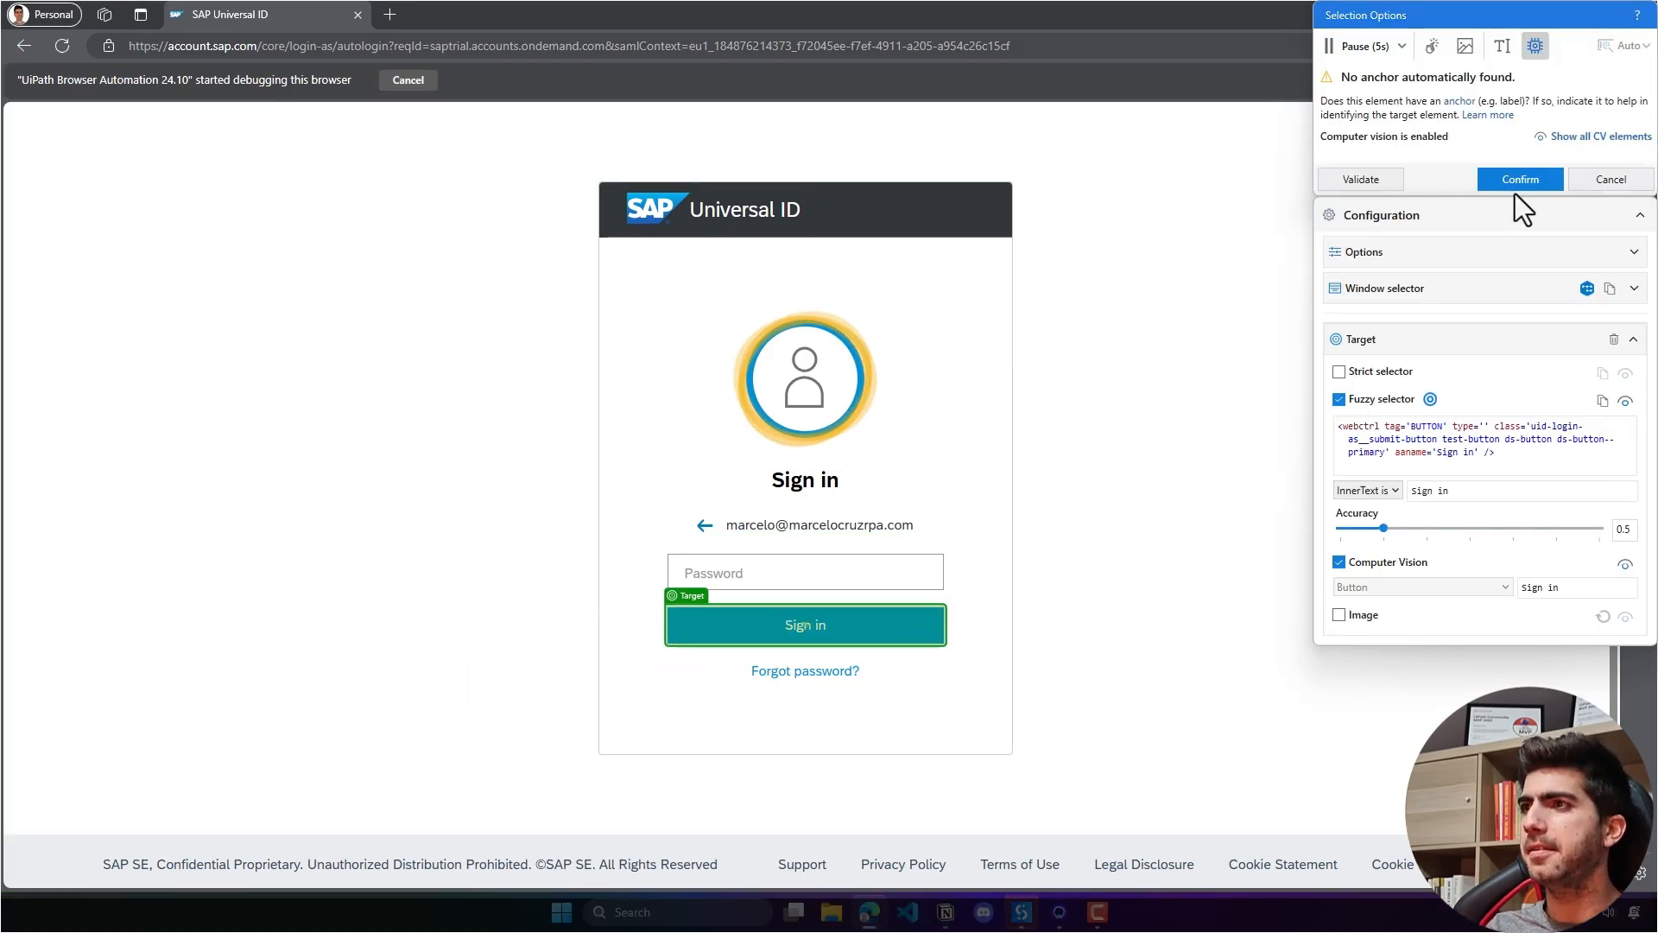
pyautogui.click(1521, 179)
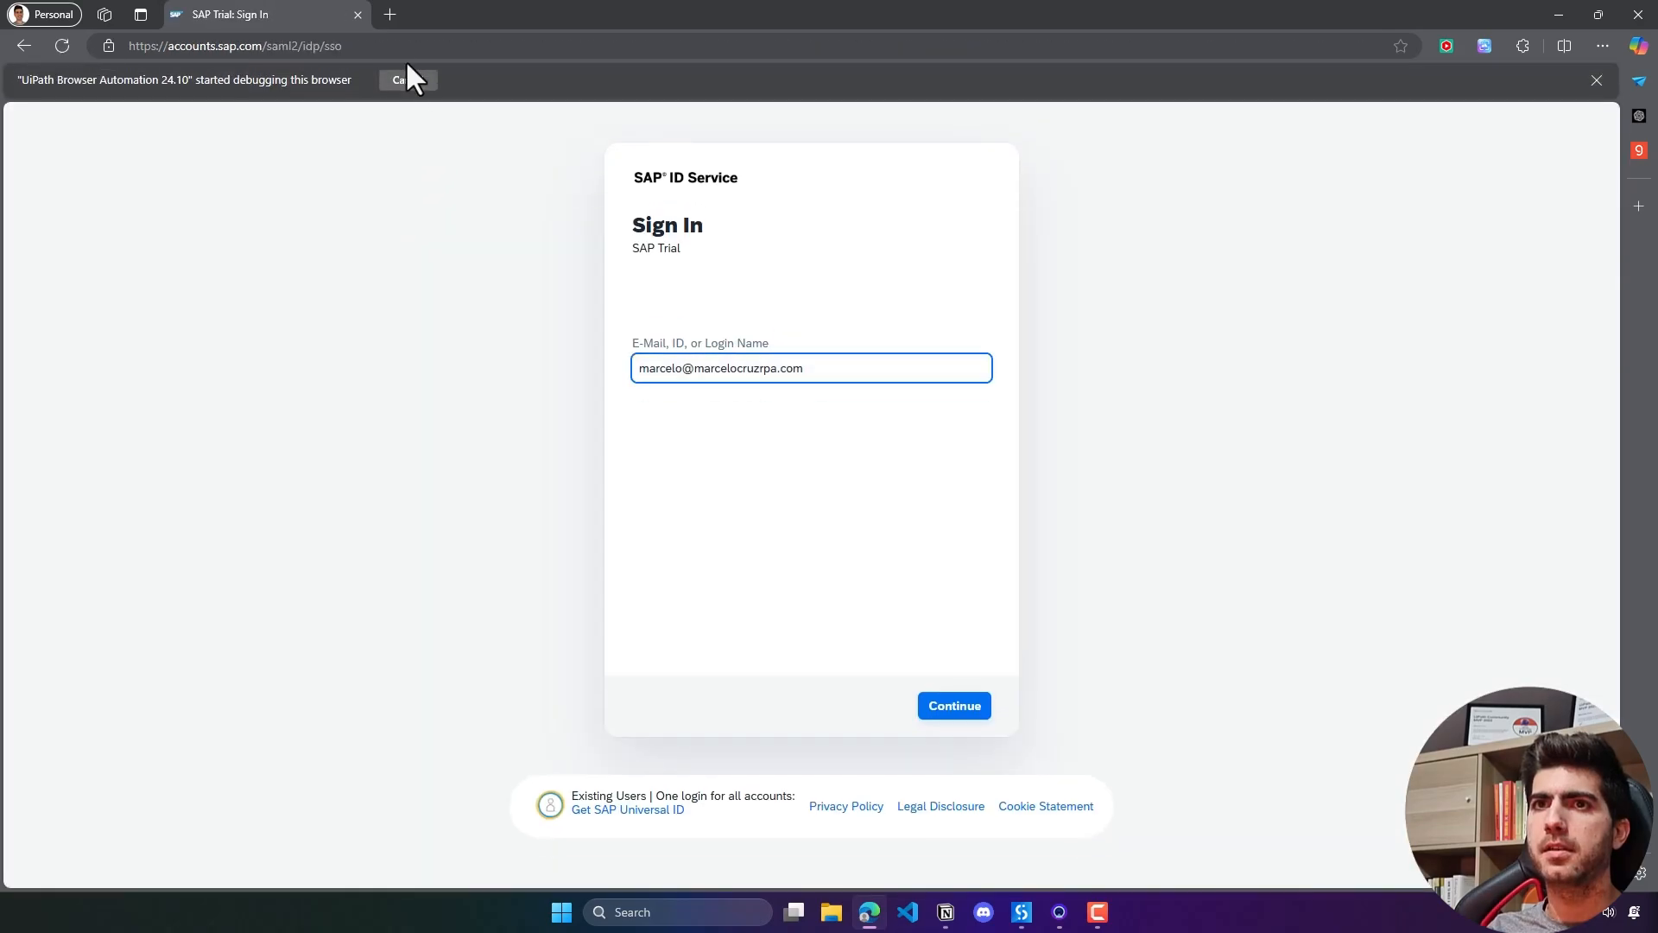
pyautogui.moveTo(1062, 235)
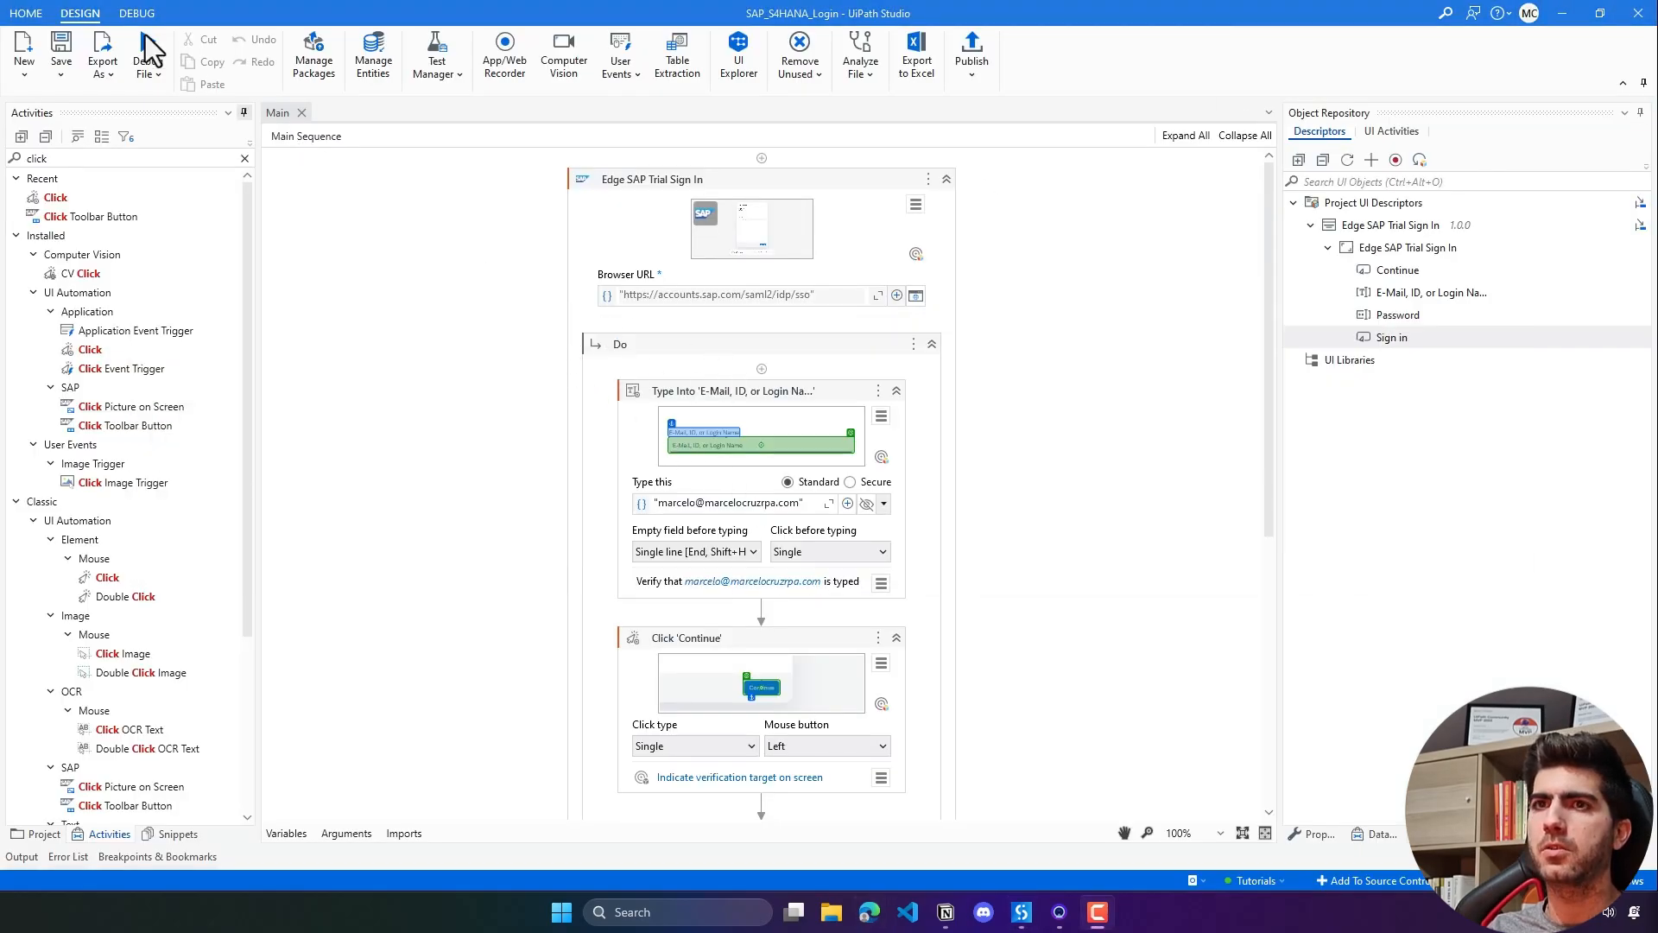
# Step: Debug the SAP_S4HANA_Login workflow, then stop the run
pyautogui.click(147, 52)
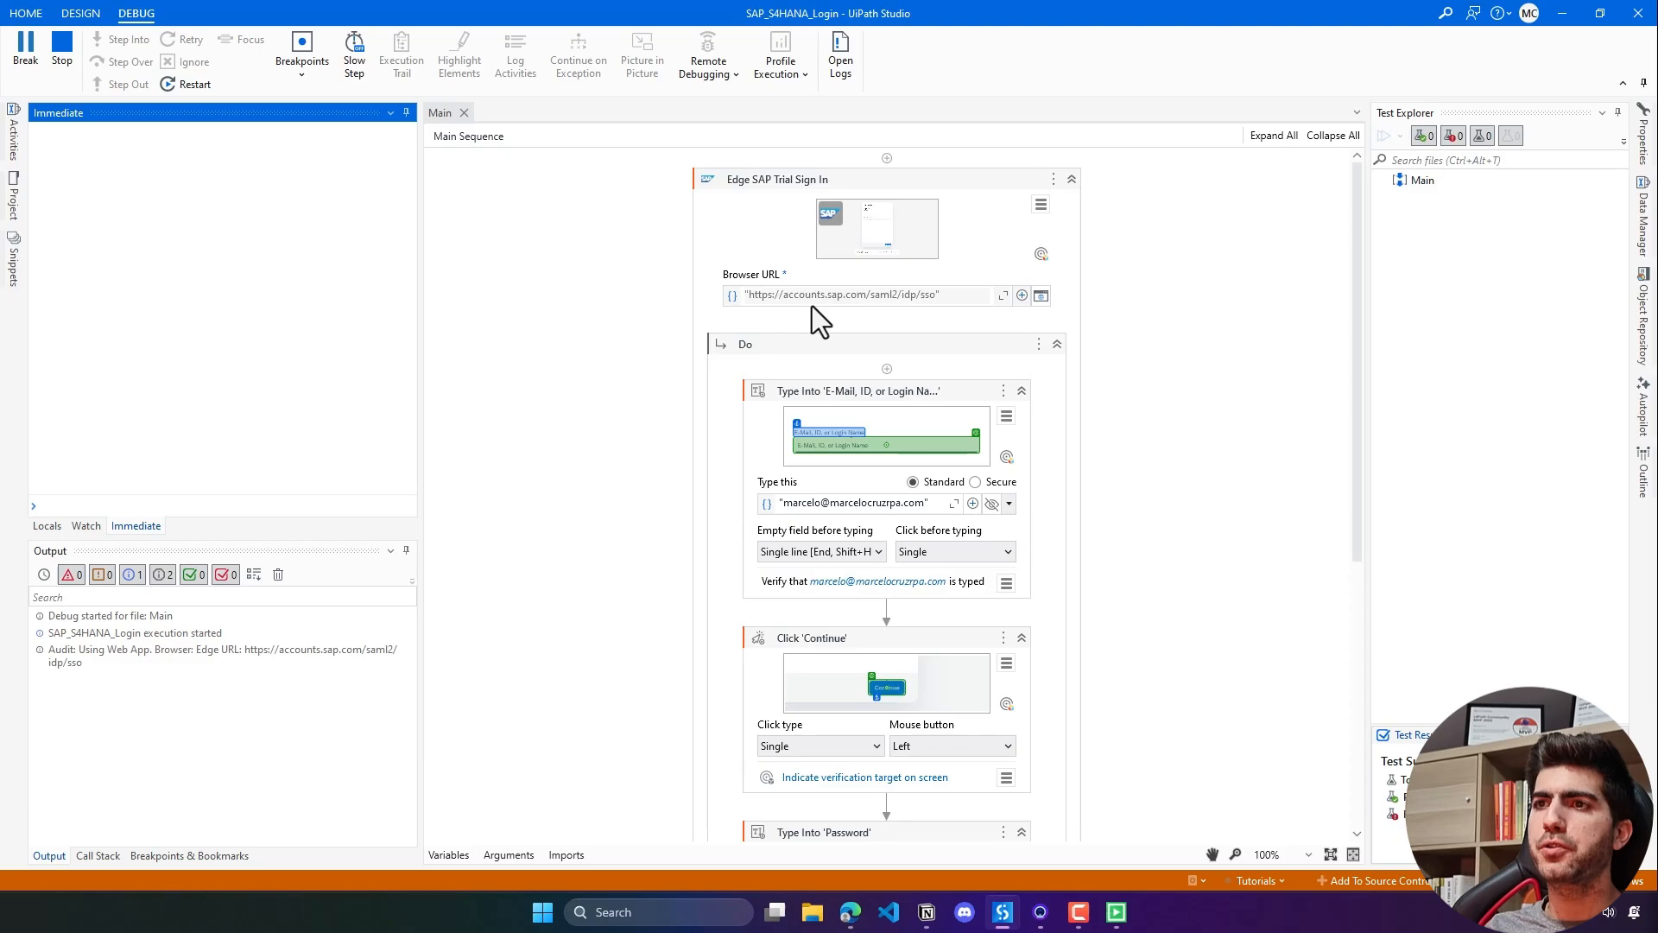
pyautogui.click(60, 44)
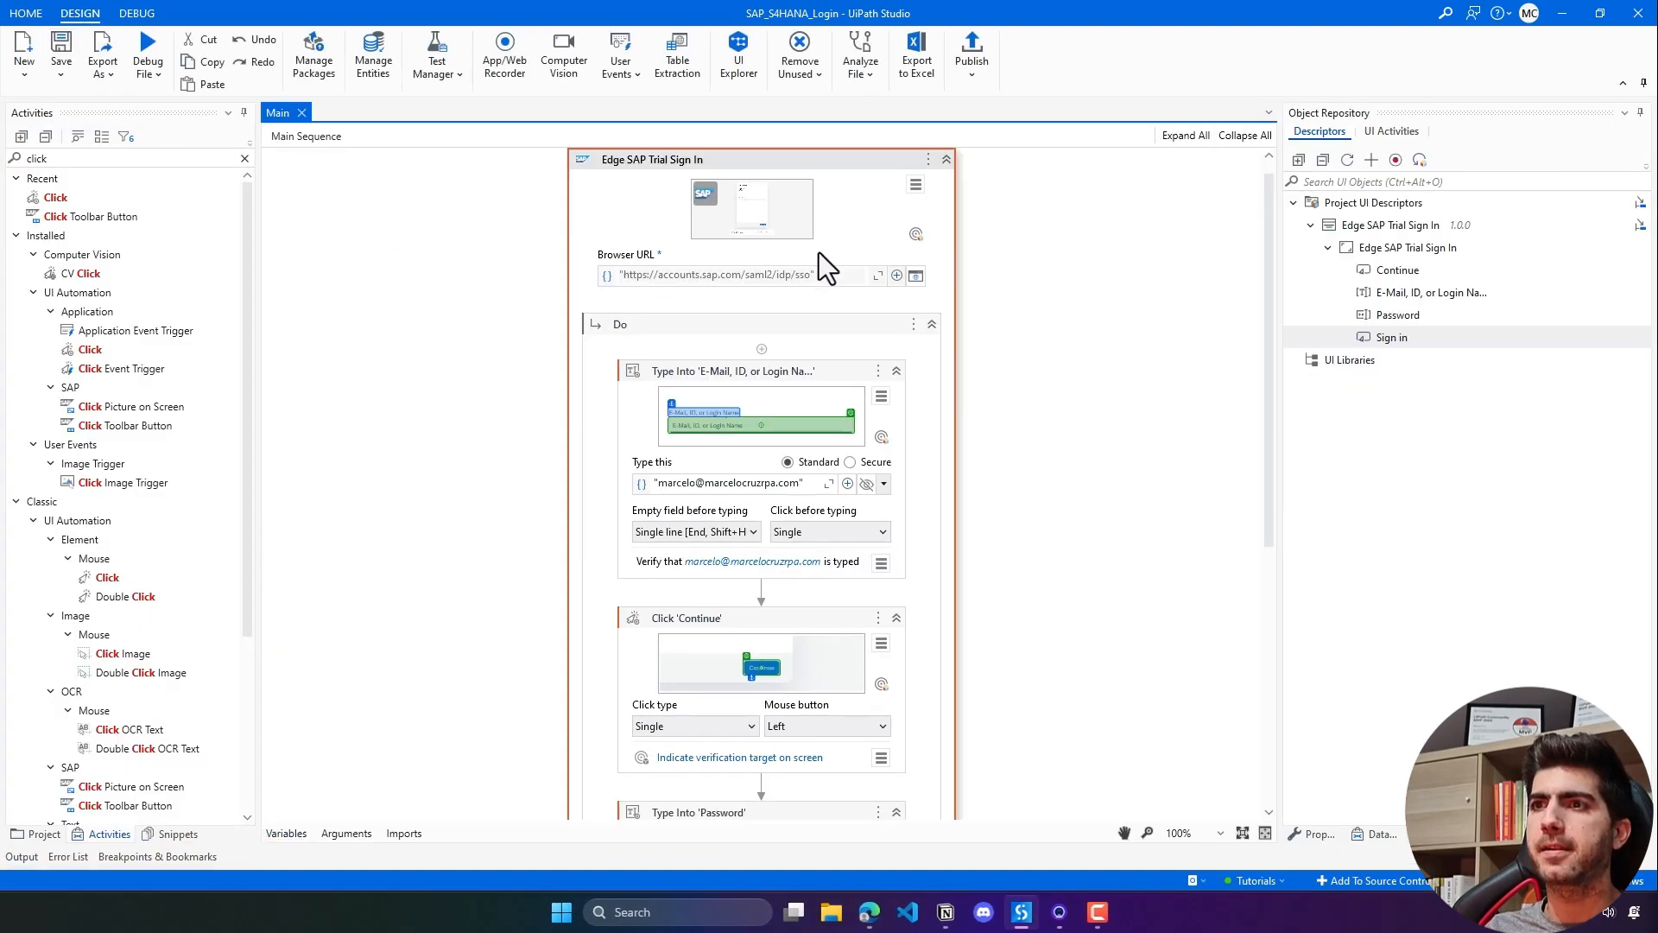
pyautogui.click(652, 159)
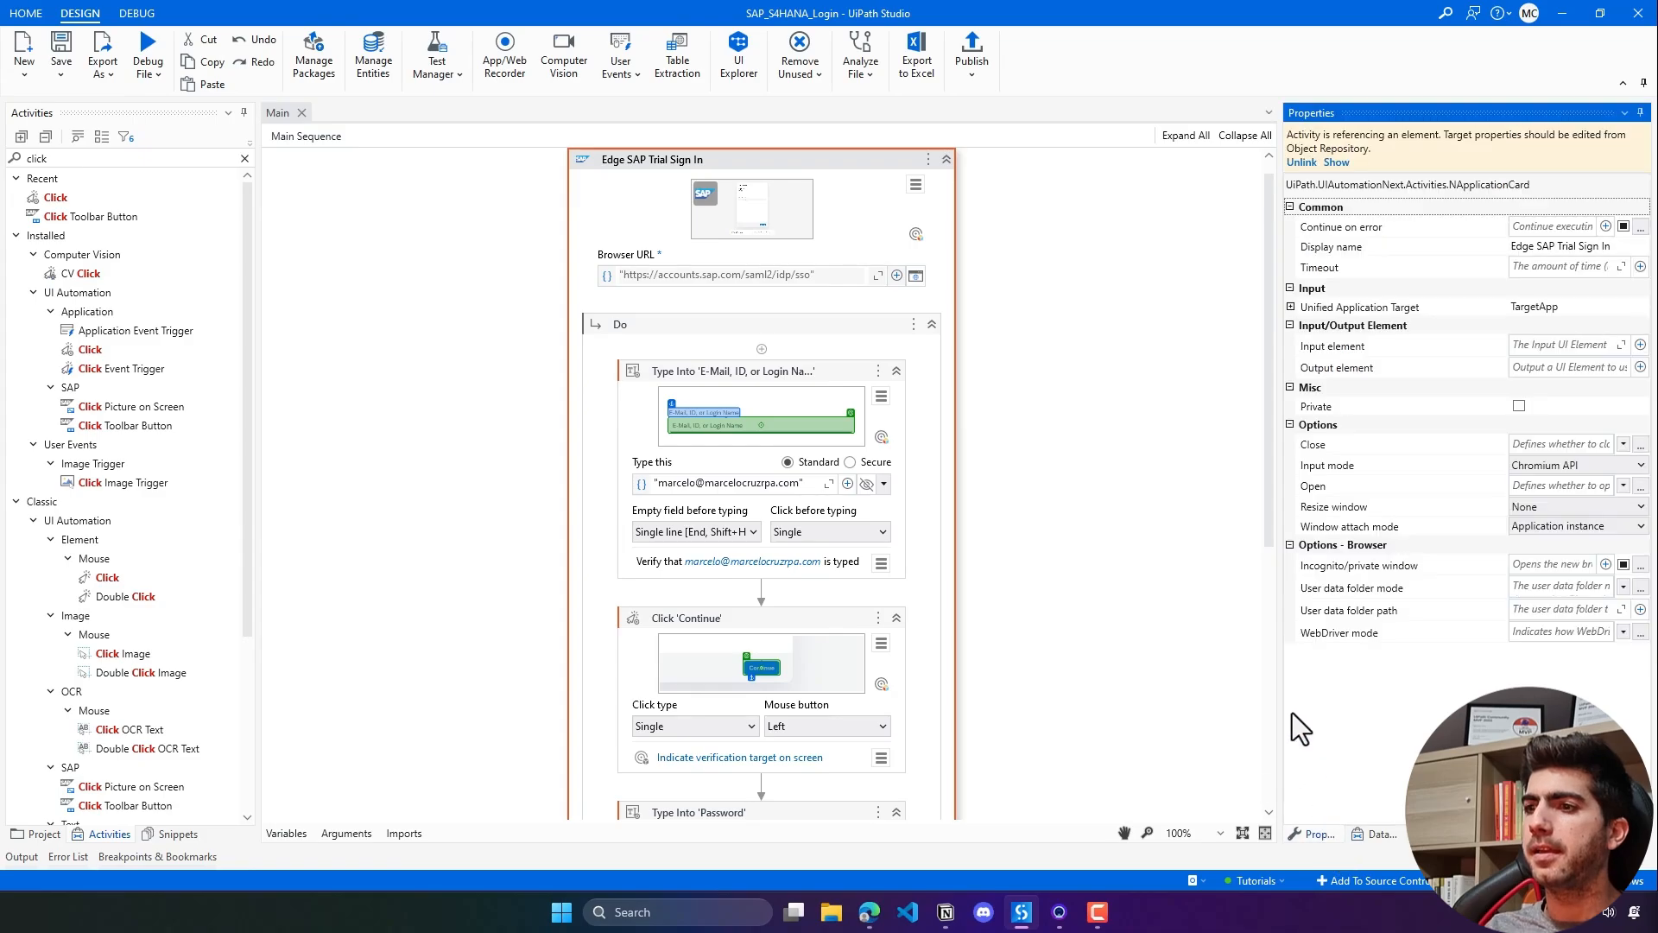
pyautogui.moveTo(1311, 327)
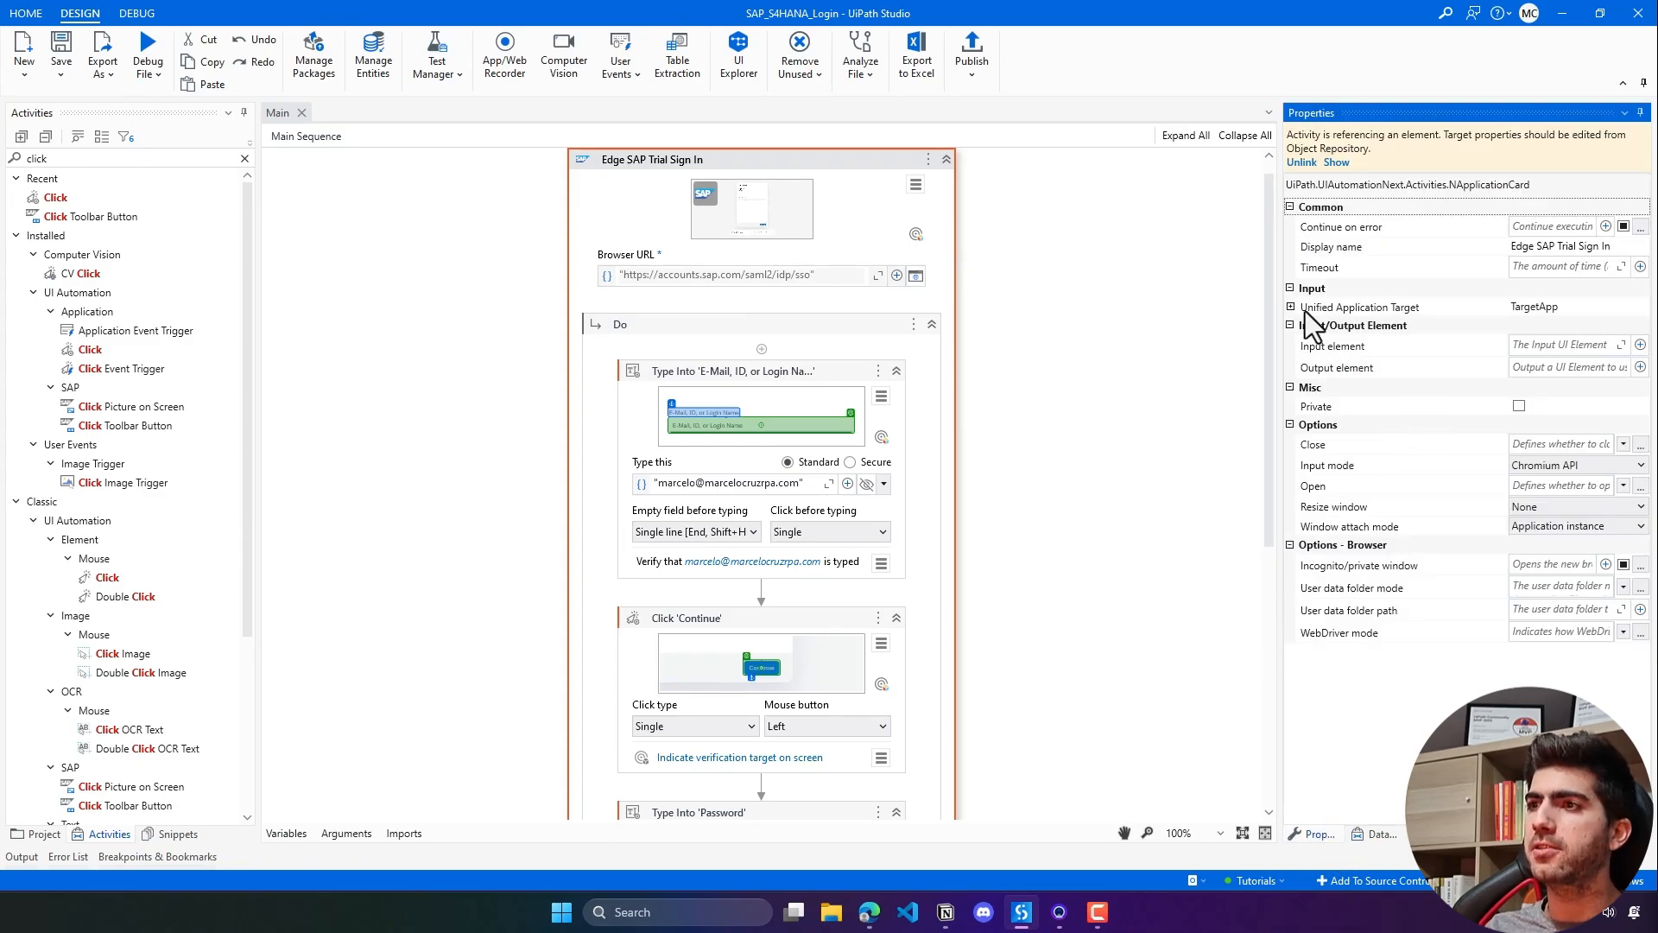
pyautogui.click(1290, 307)
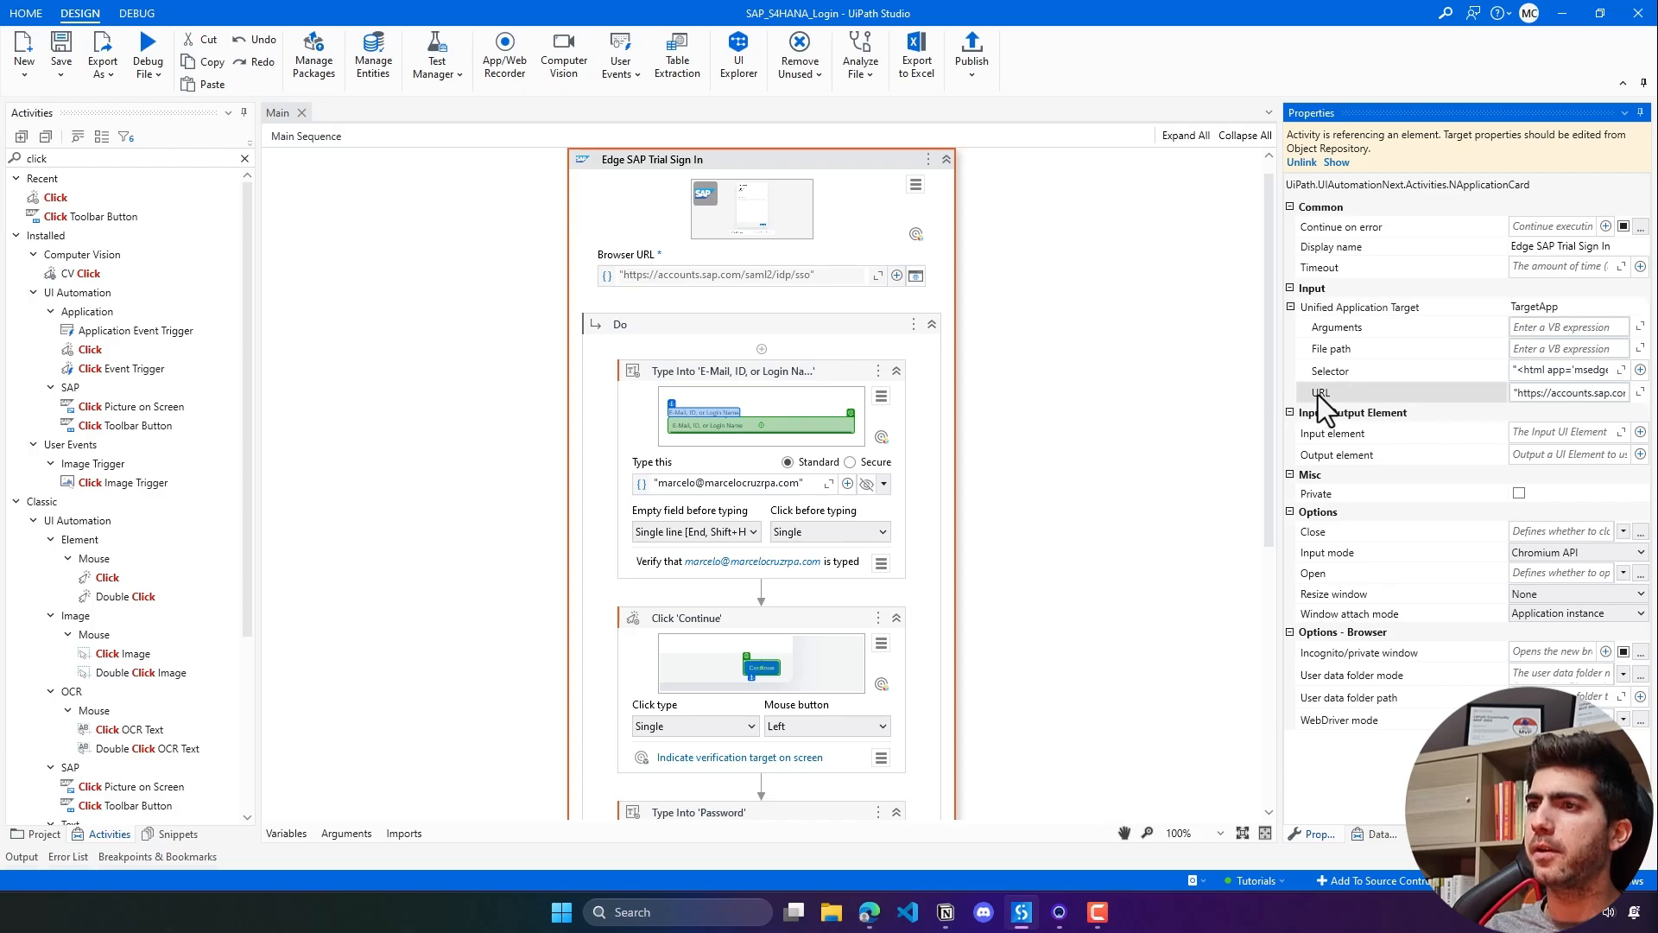
pyautogui.click(1631, 392)
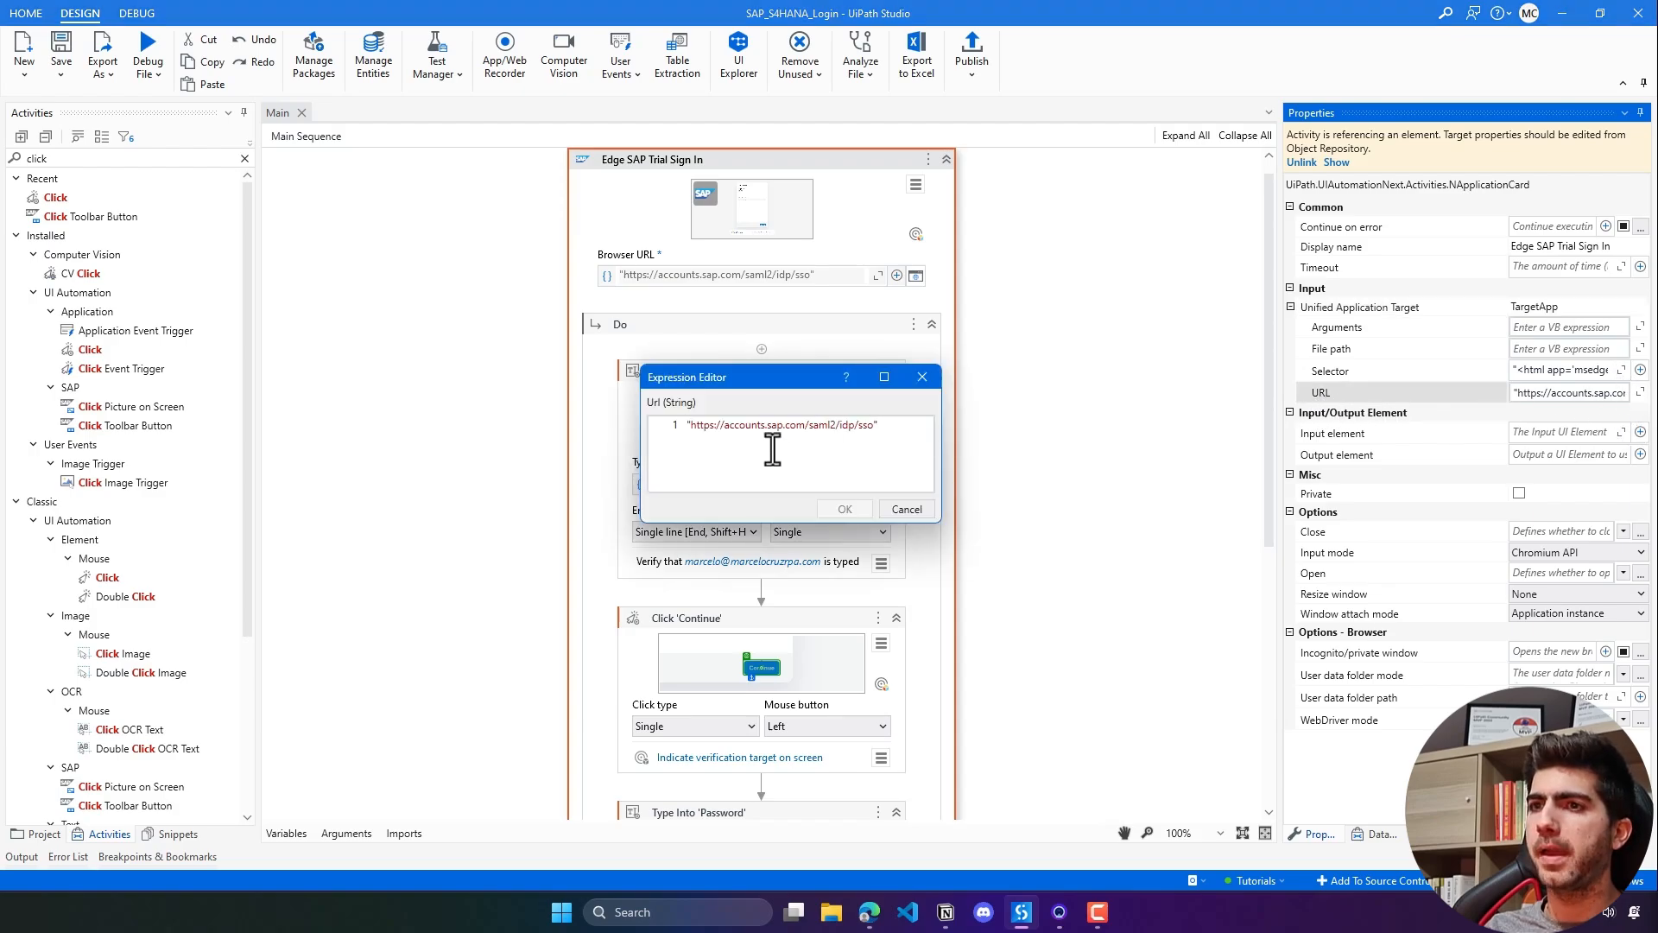
pyautogui.write('"https://my305028.s4hana.ondemand.com/"')
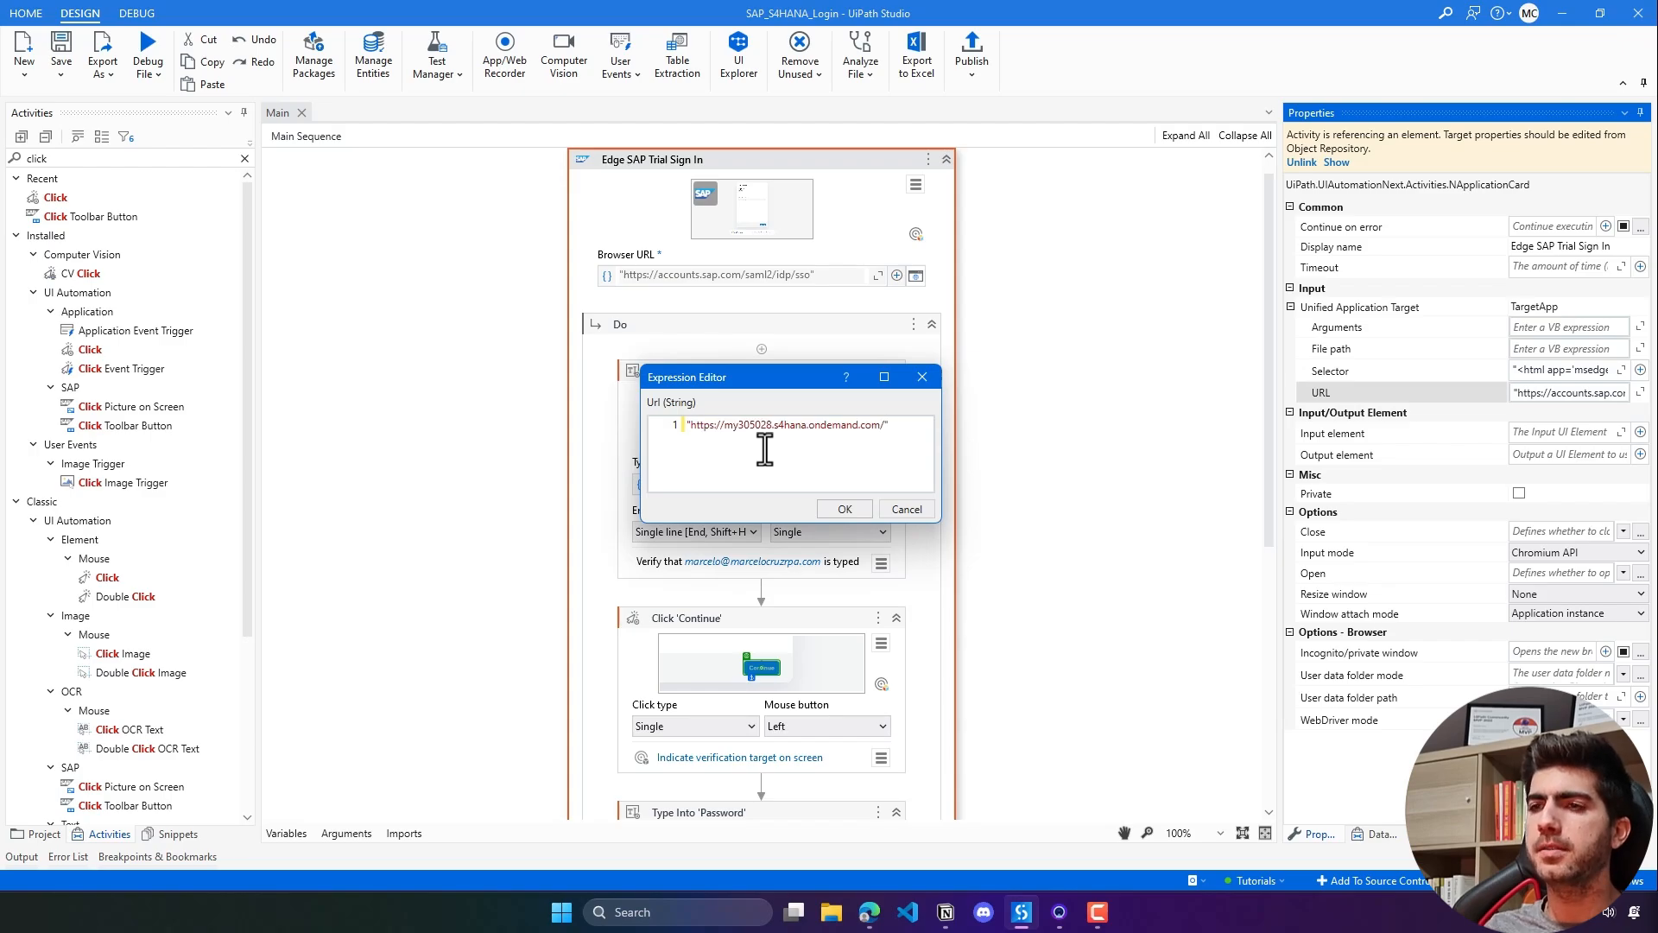
pyautogui.click(845, 509)
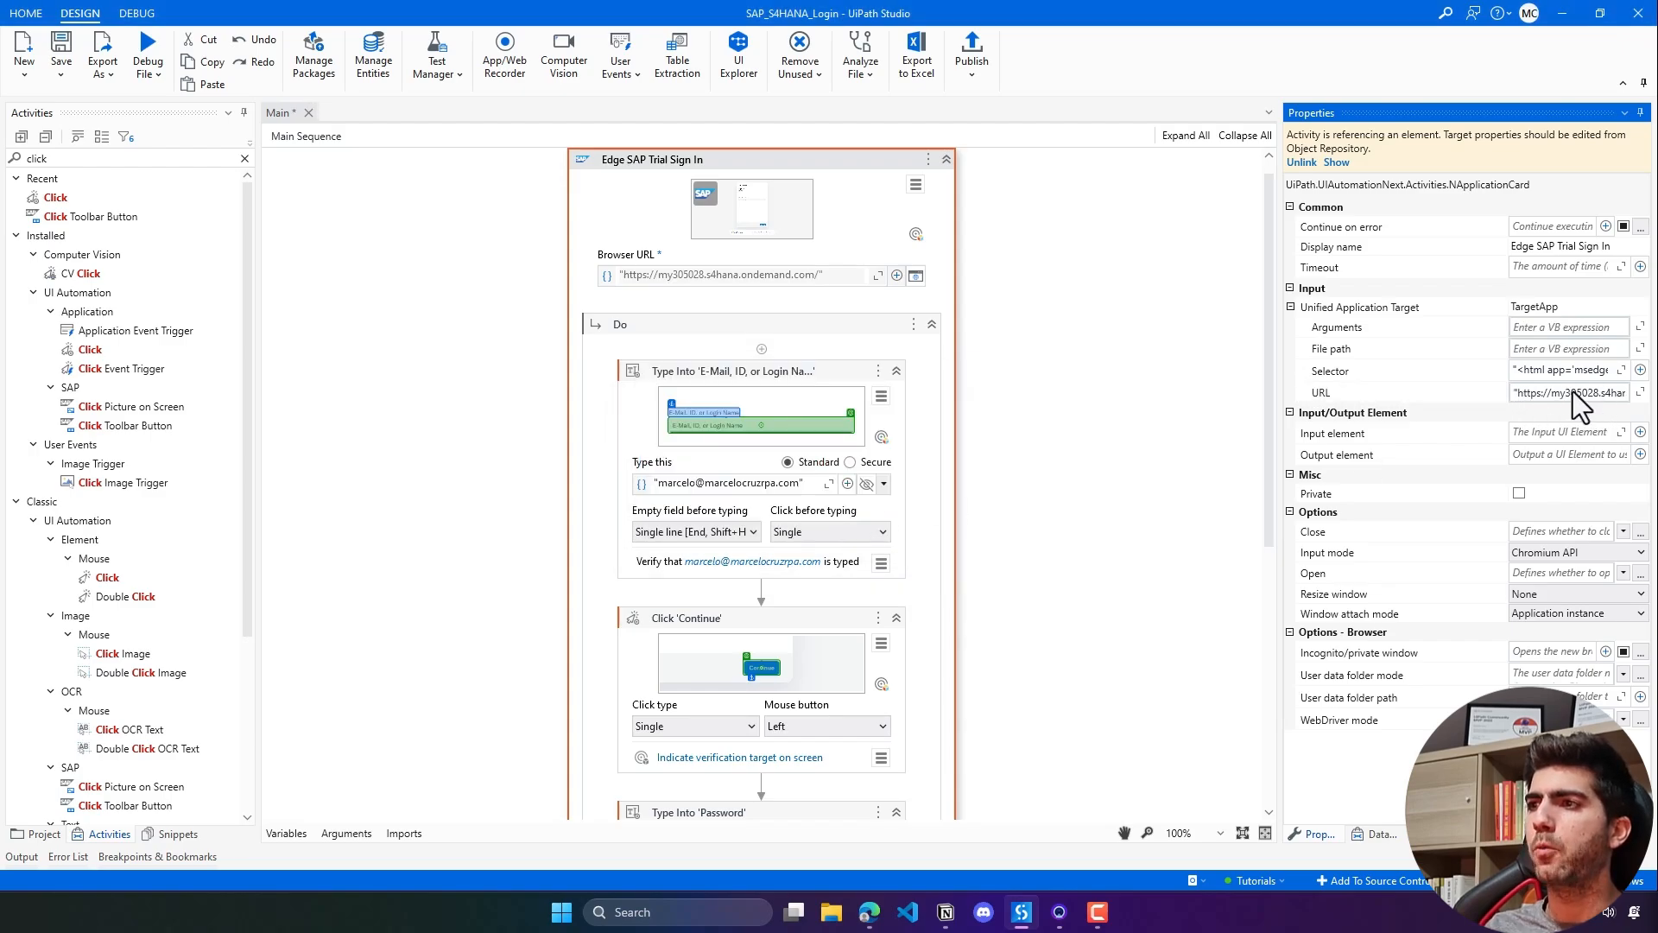
pyautogui.moveTo(836, 856)
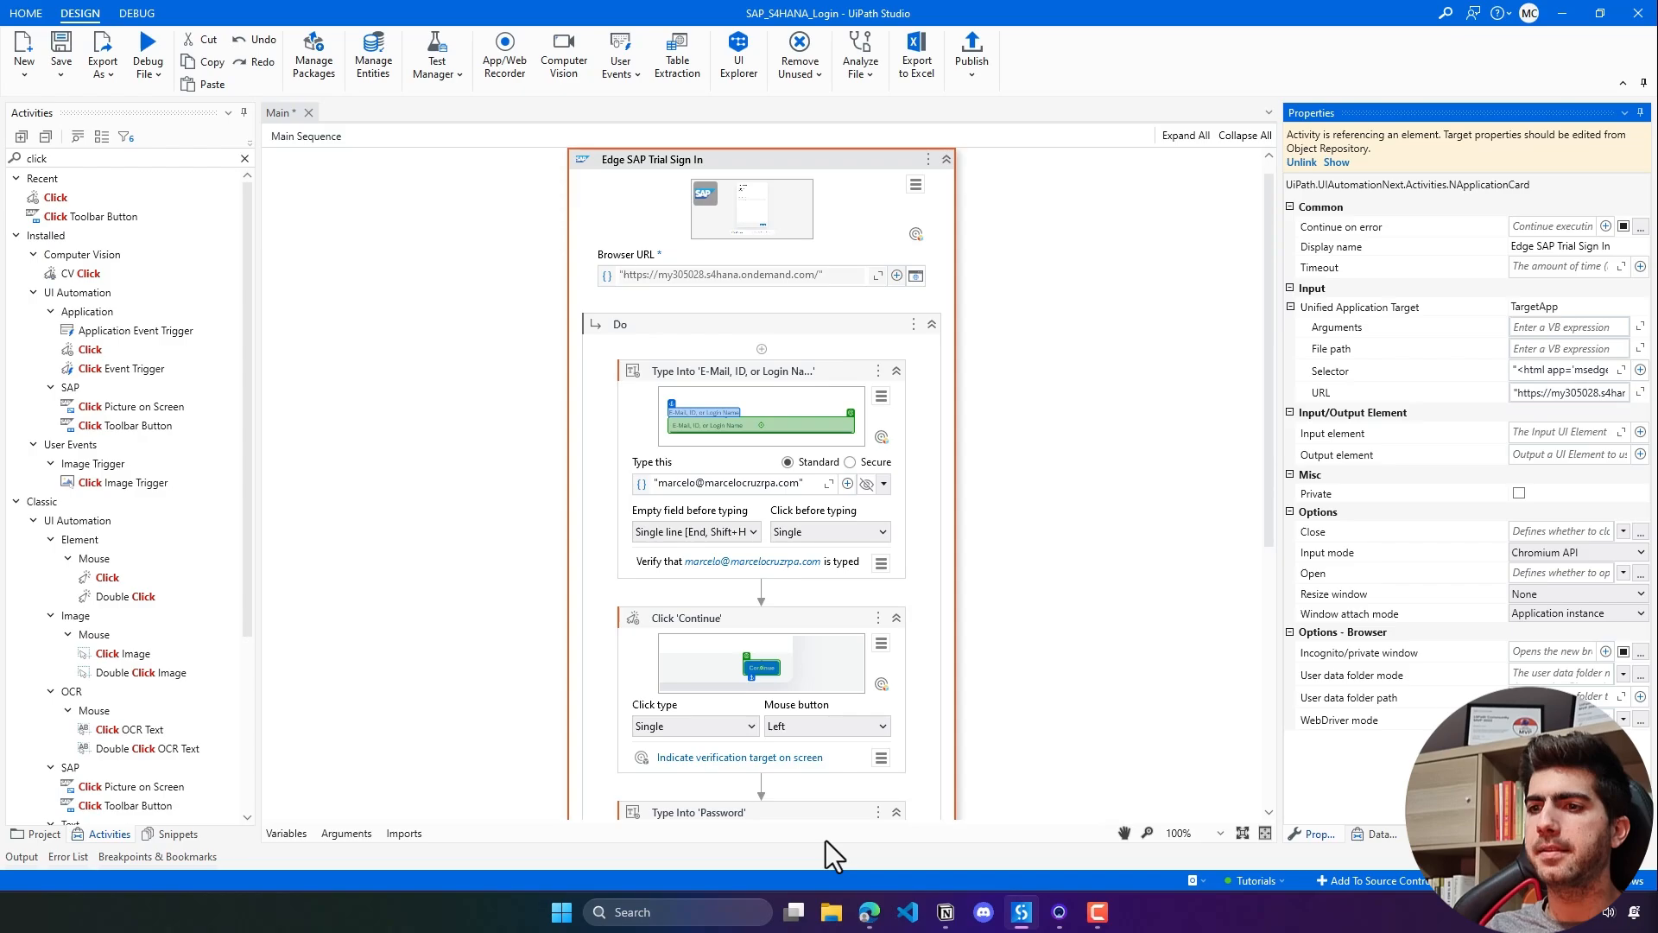
pyautogui.moveTo(316, 104)
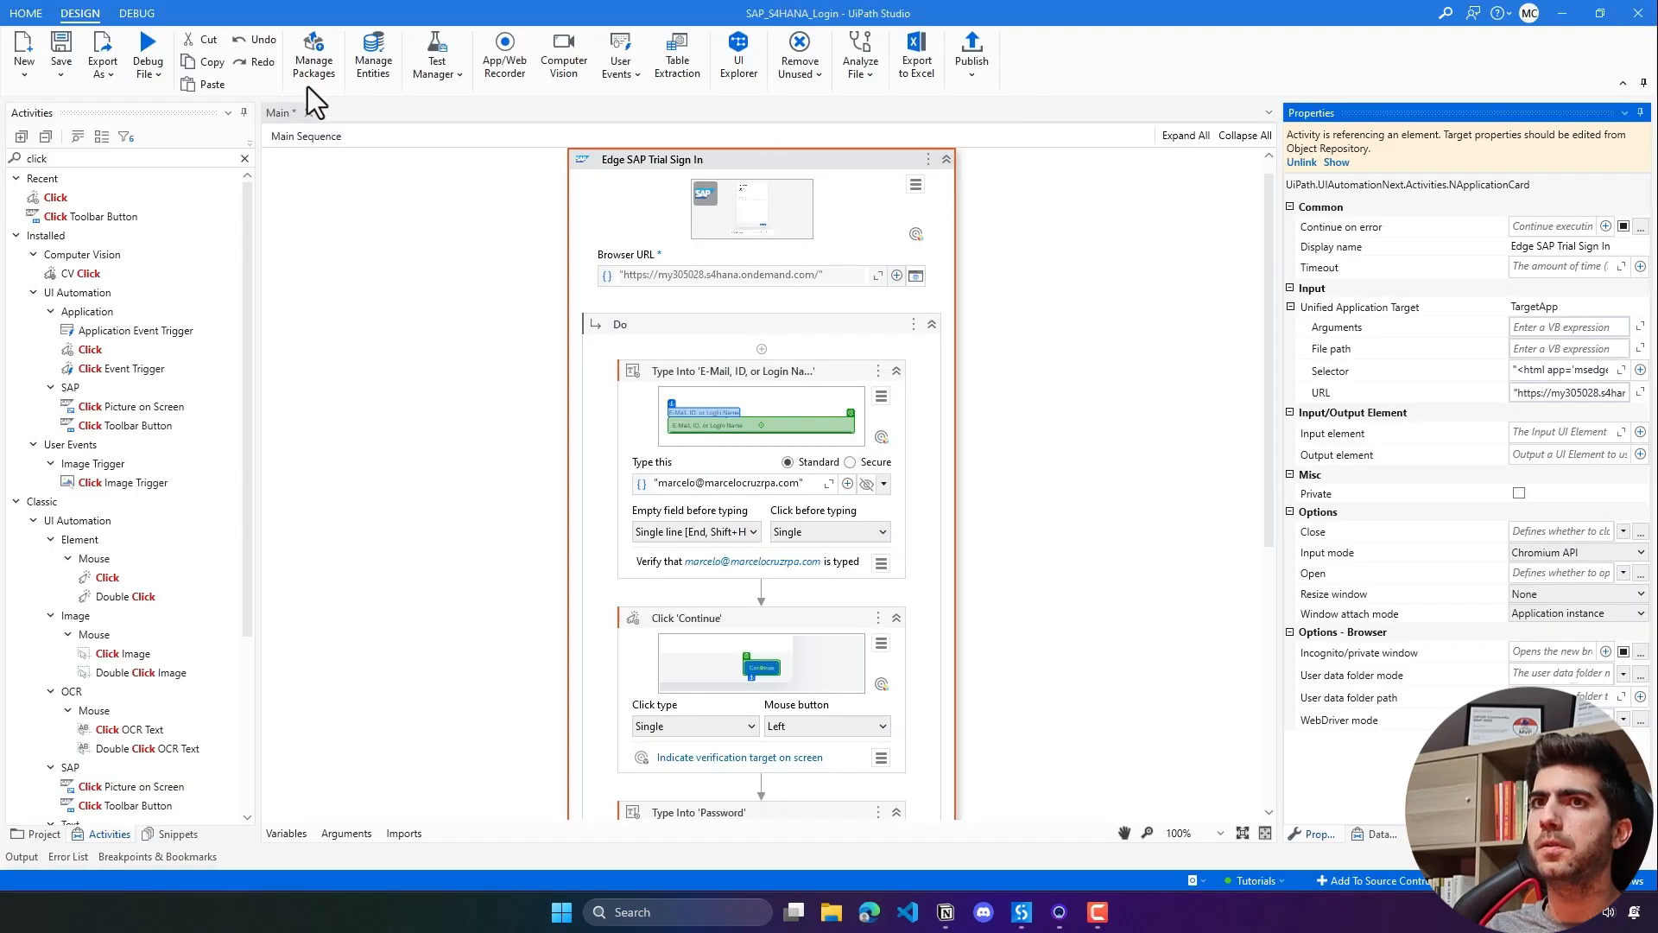
pyautogui.click(147, 47)
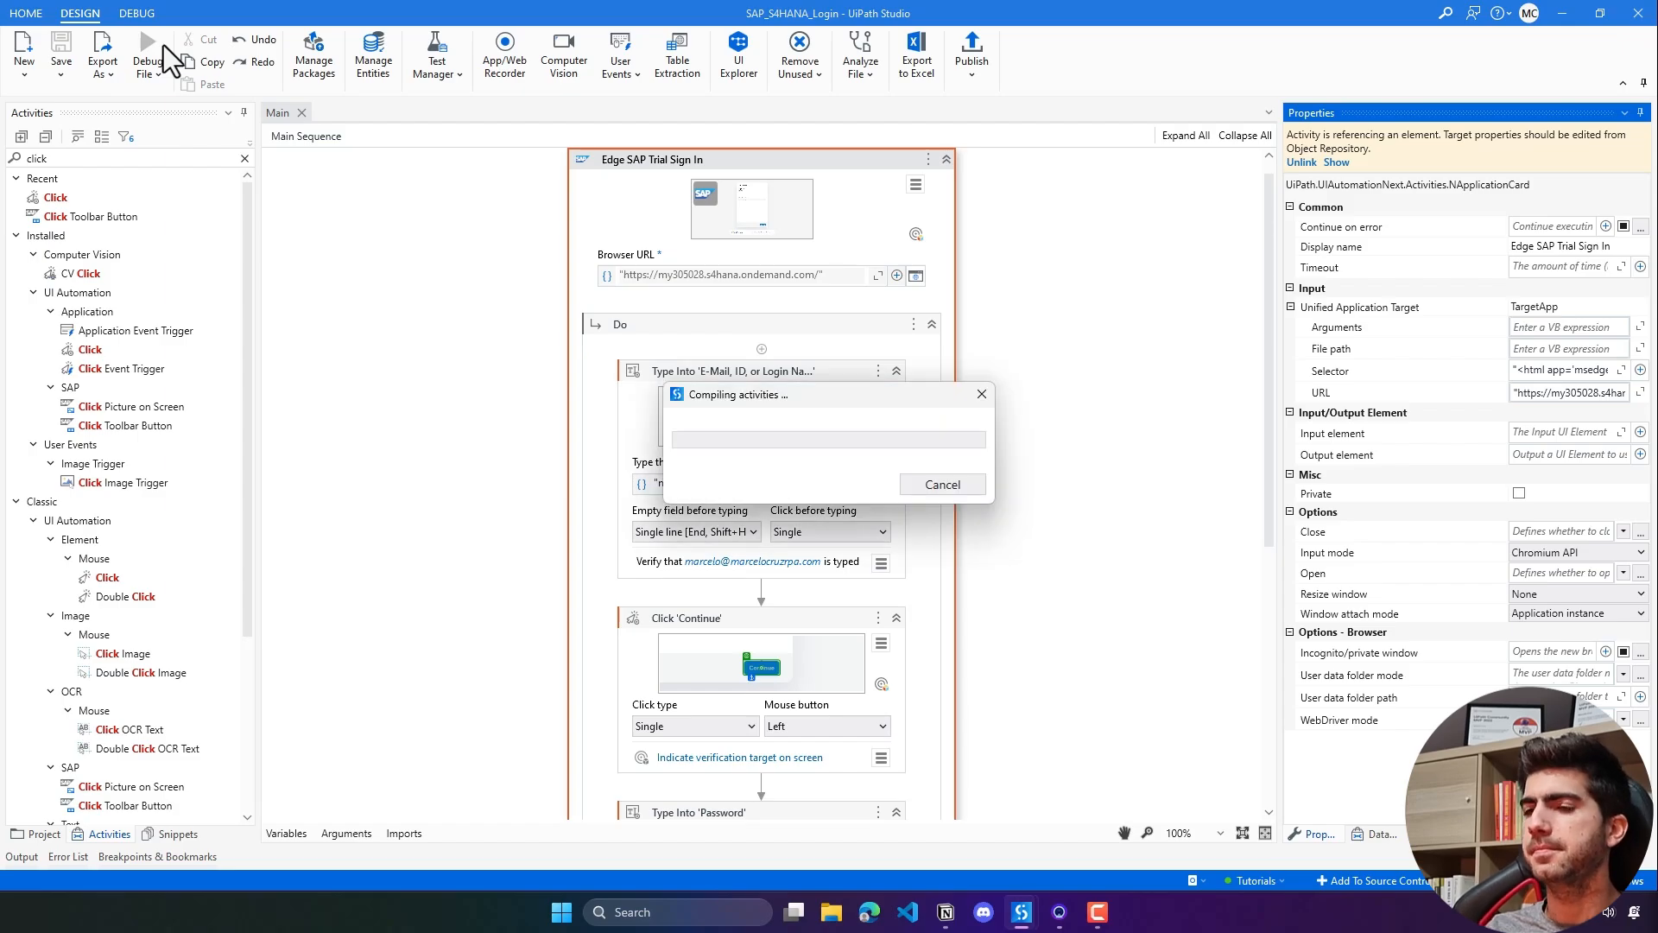
# Step: Let the debug run type the e-mail on the S/4HANA sign-in page, then return to design mode
pyautogui.click(143, 48)
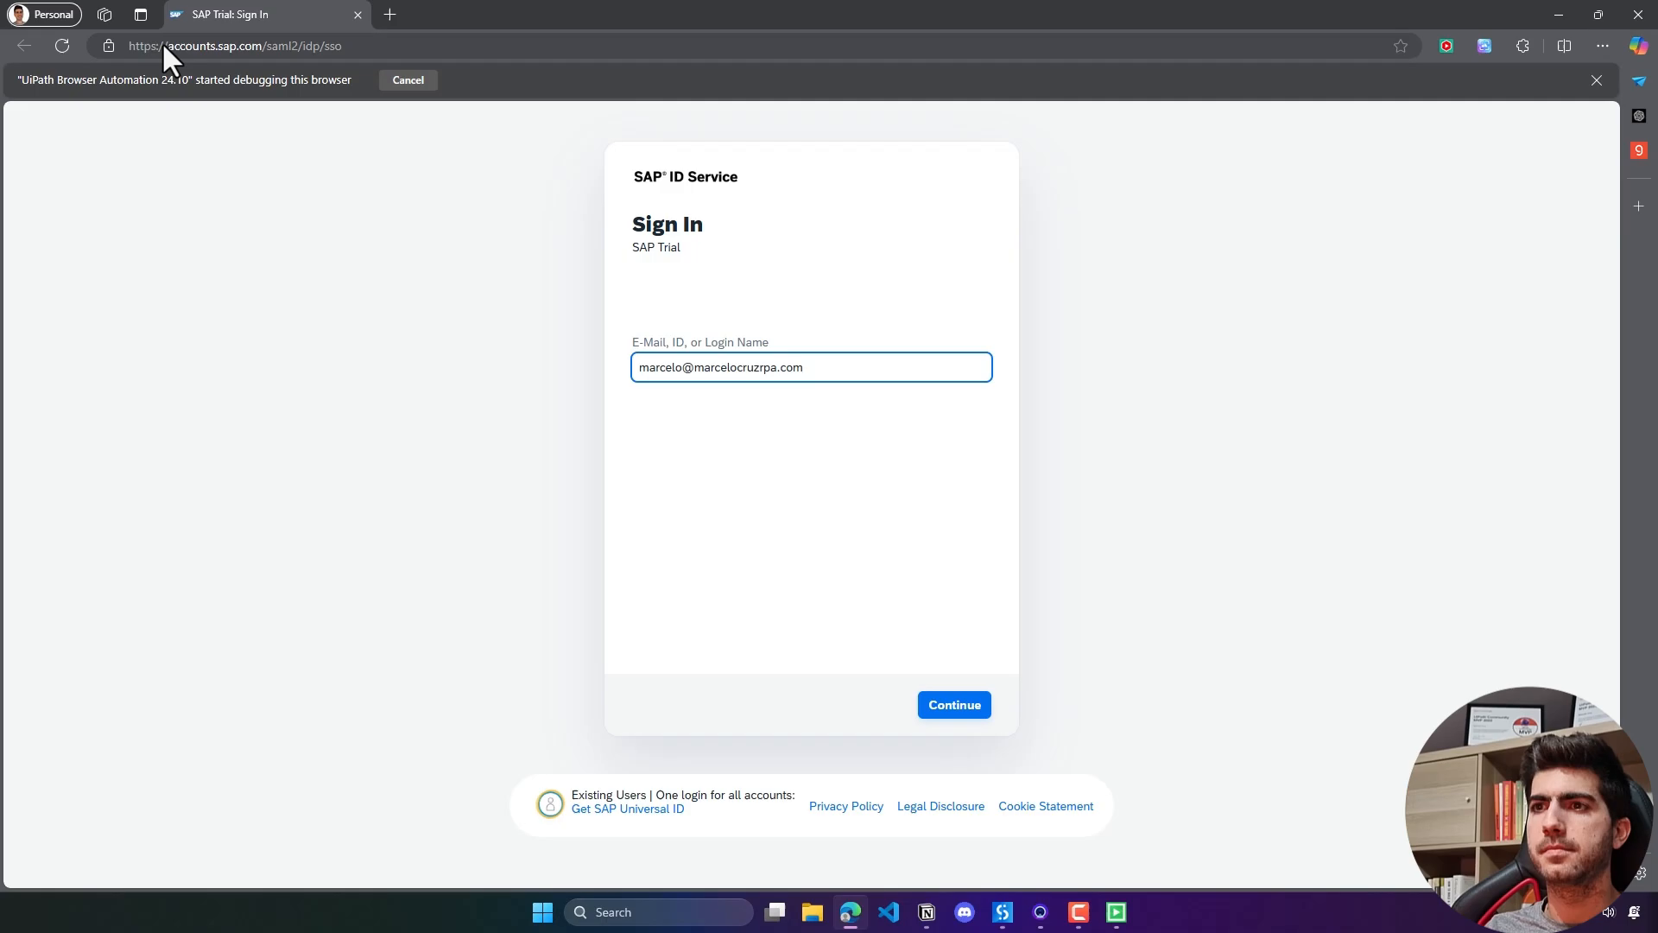
pyautogui.click(954, 705)
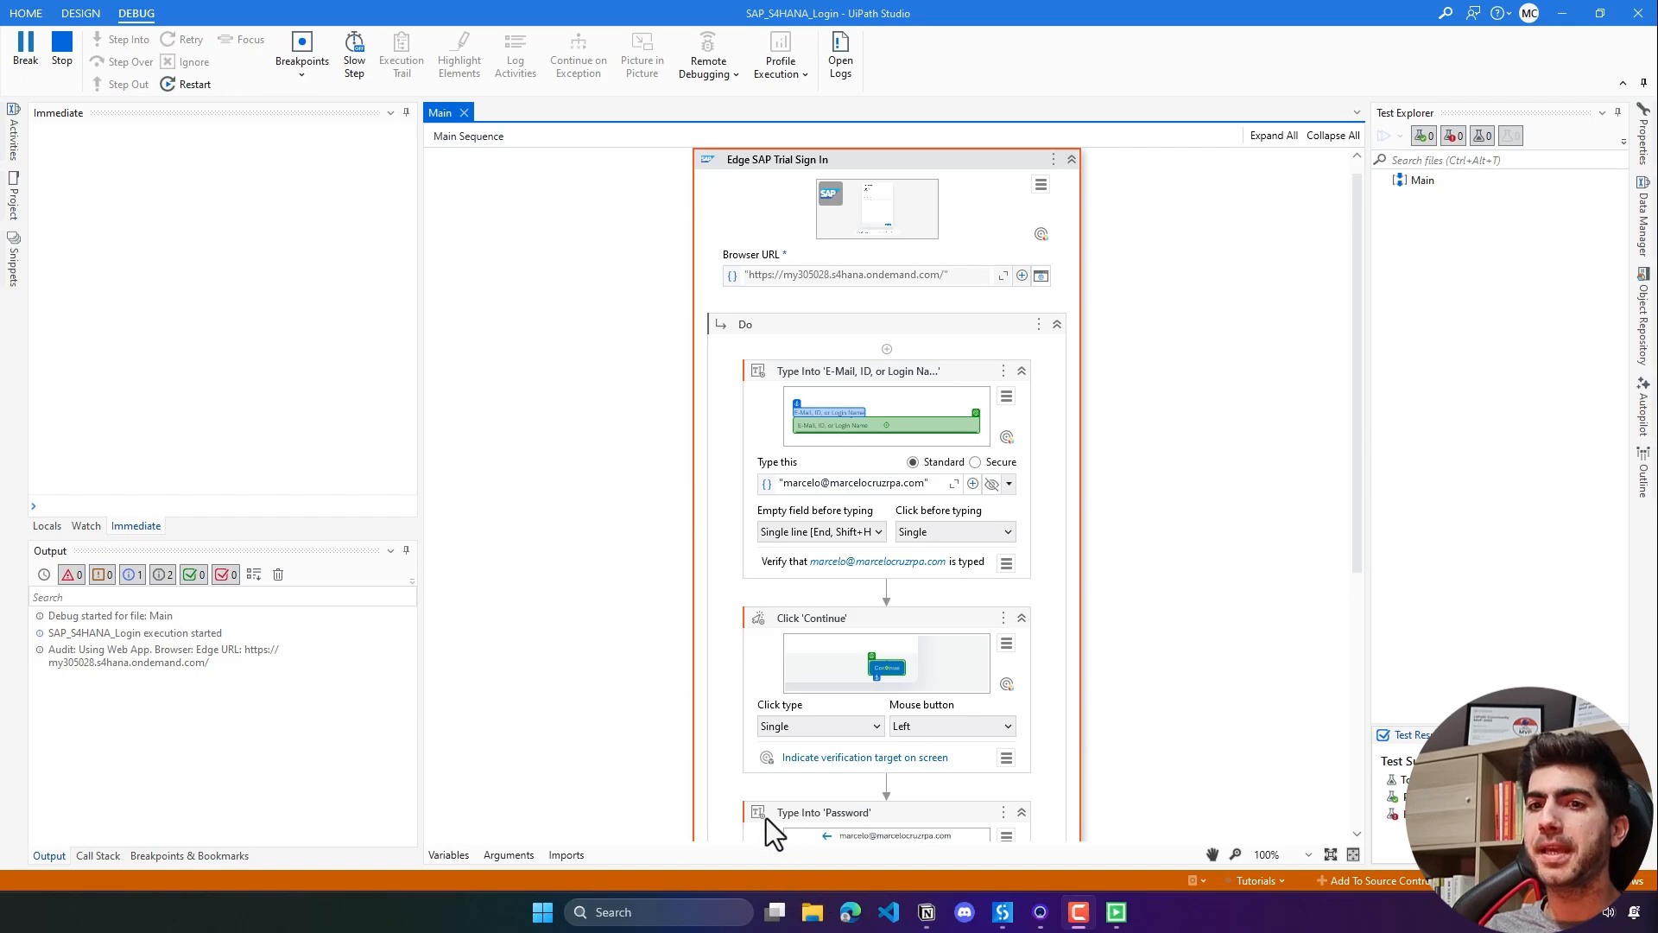
pyautogui.moveTo(318, 275)
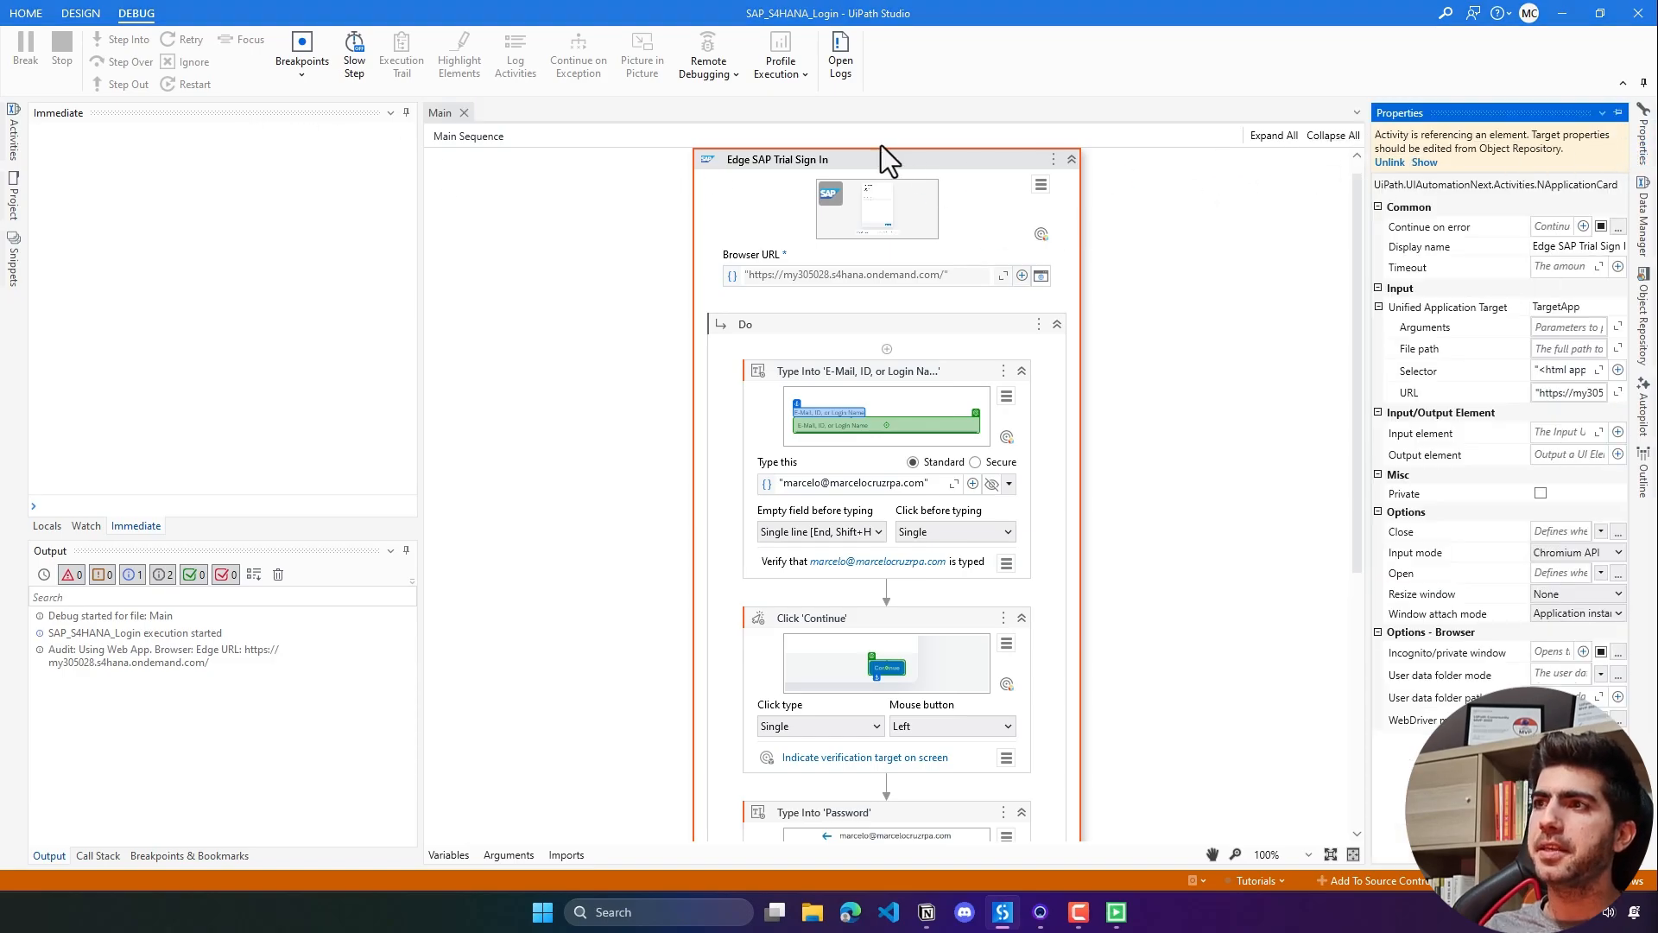
pyautogui.click(85, 13)
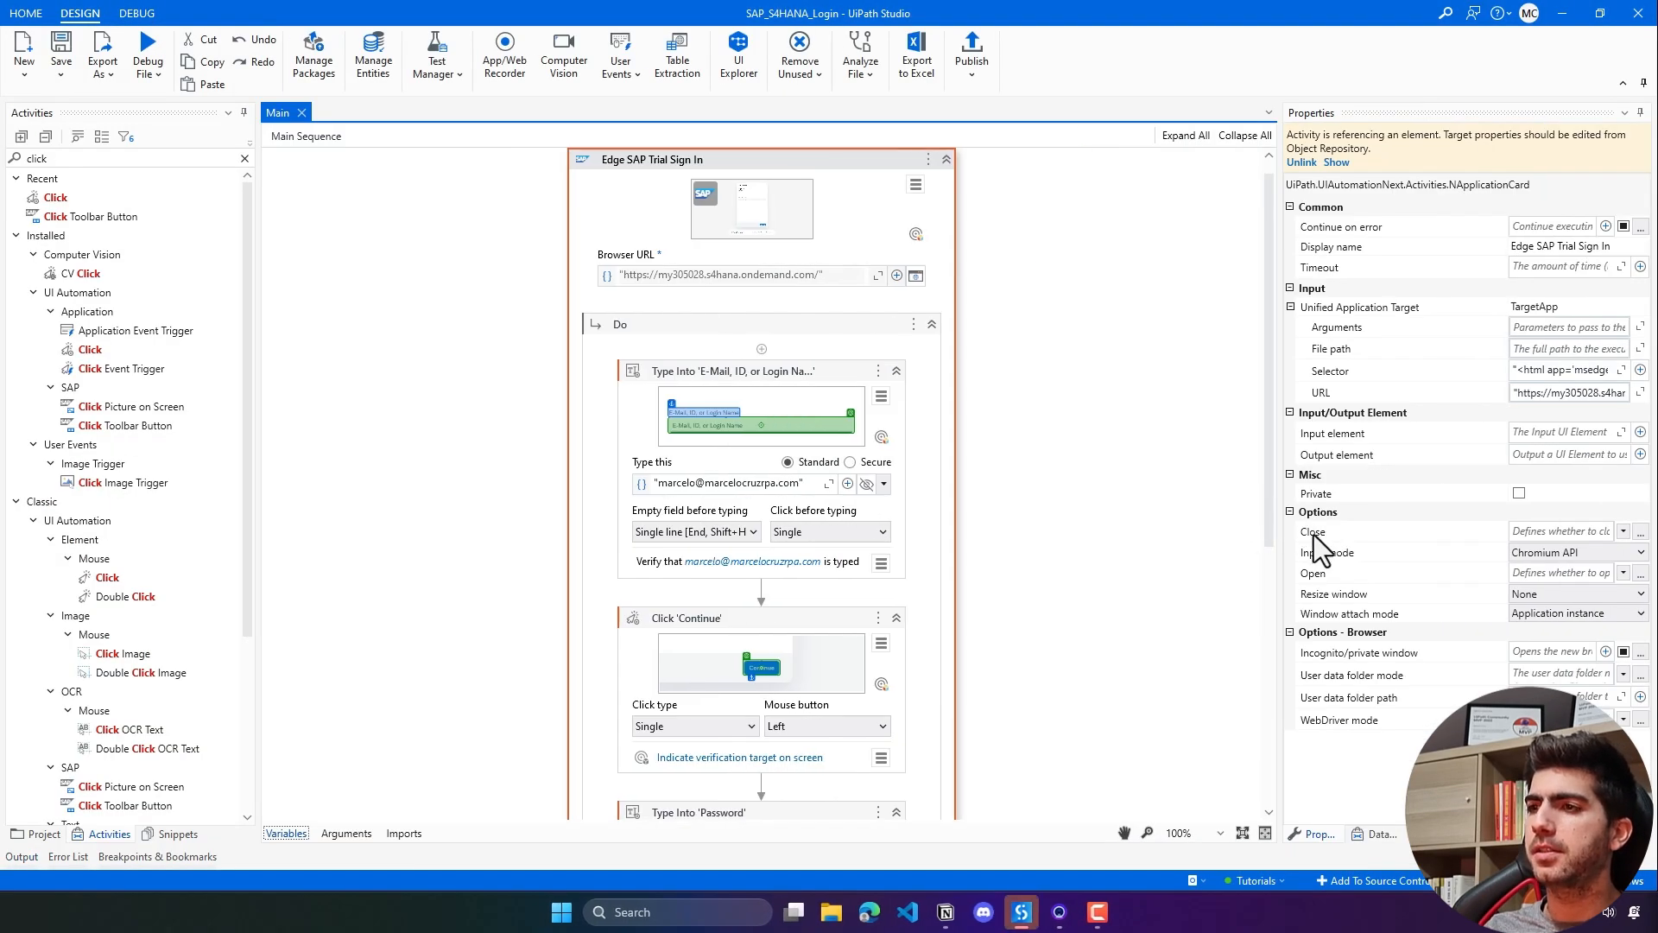
pyautogui.moveTo(1315, 563)
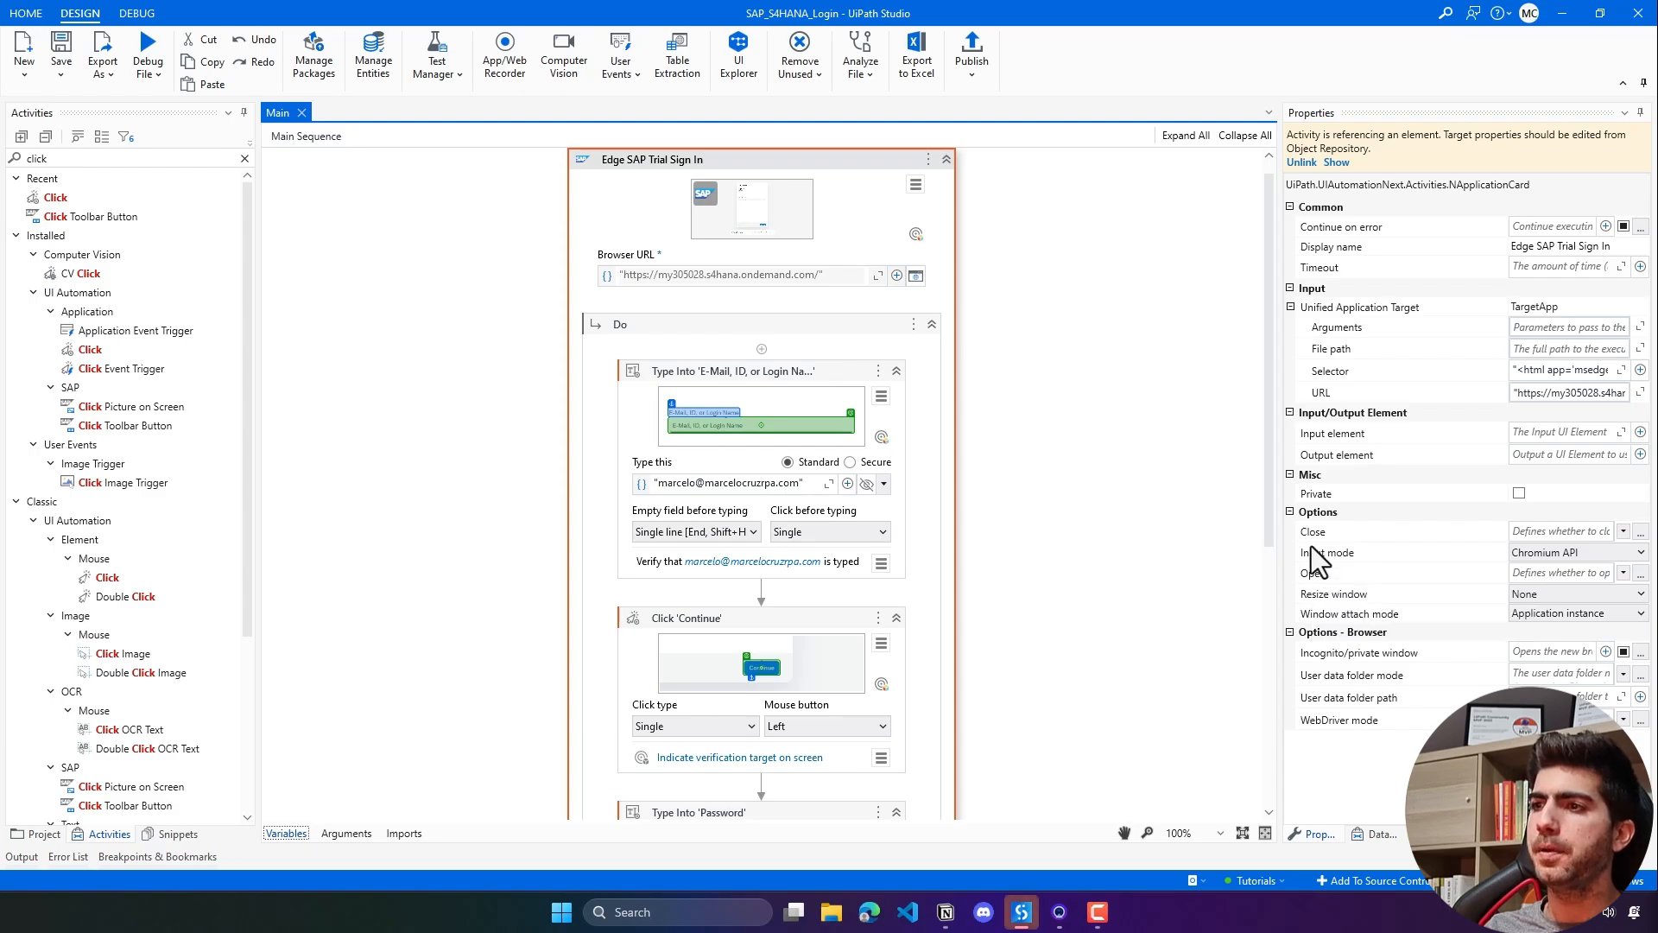
pyautogui.moveTo(1313, 532)
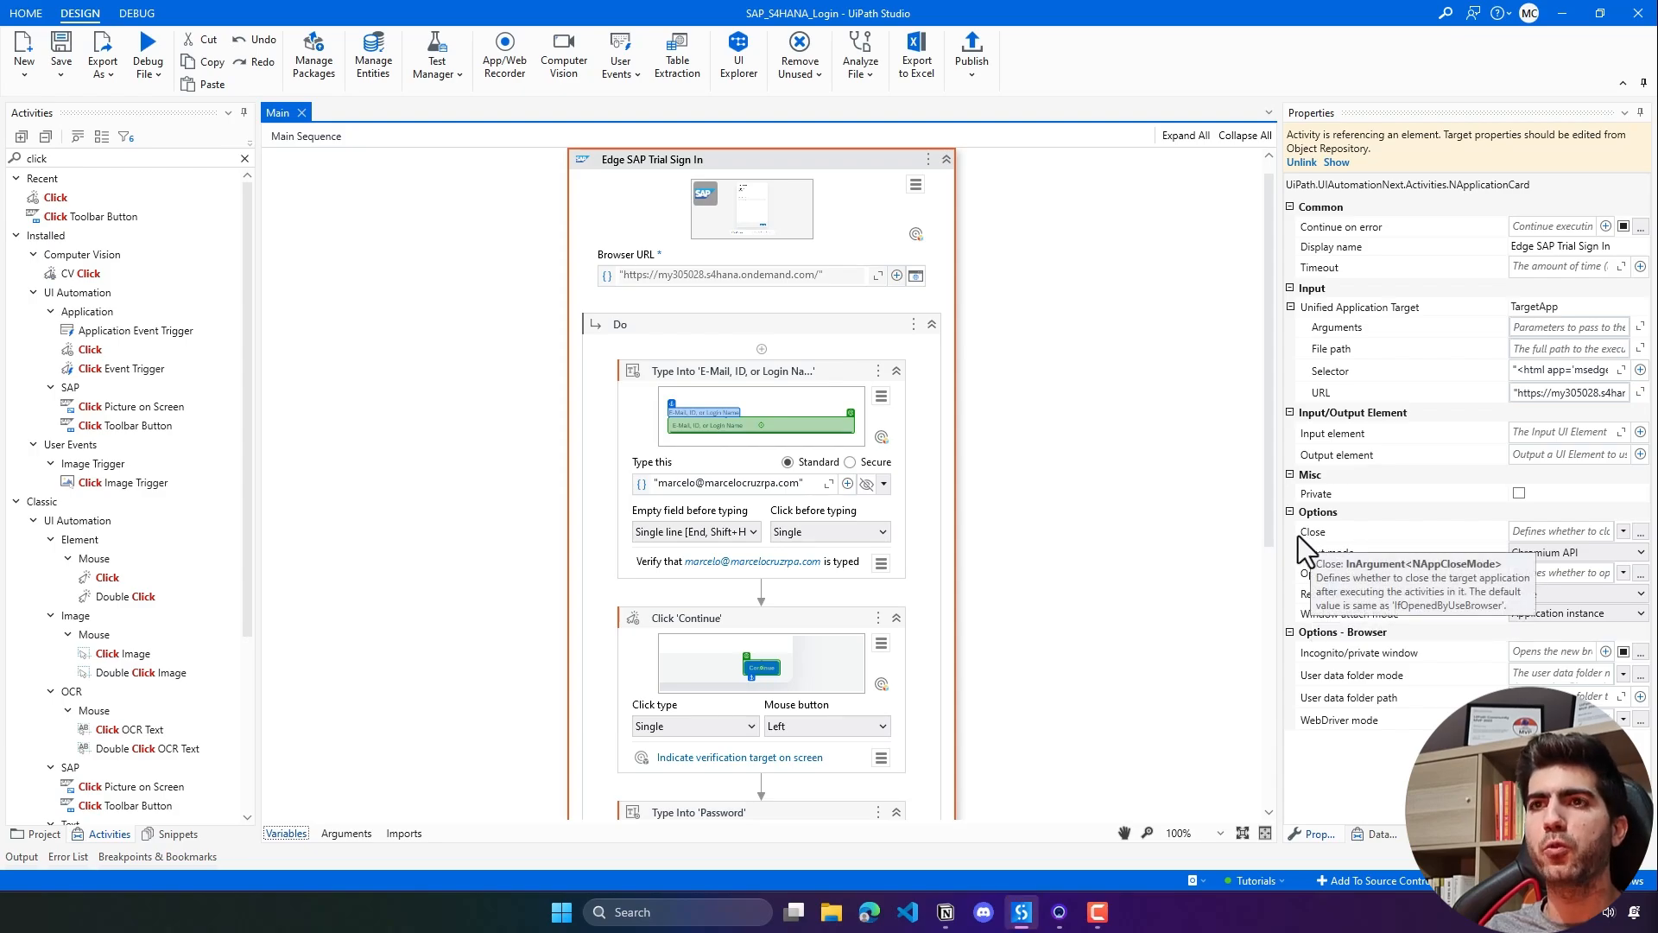
pyautogui.moveTo(689, 258)
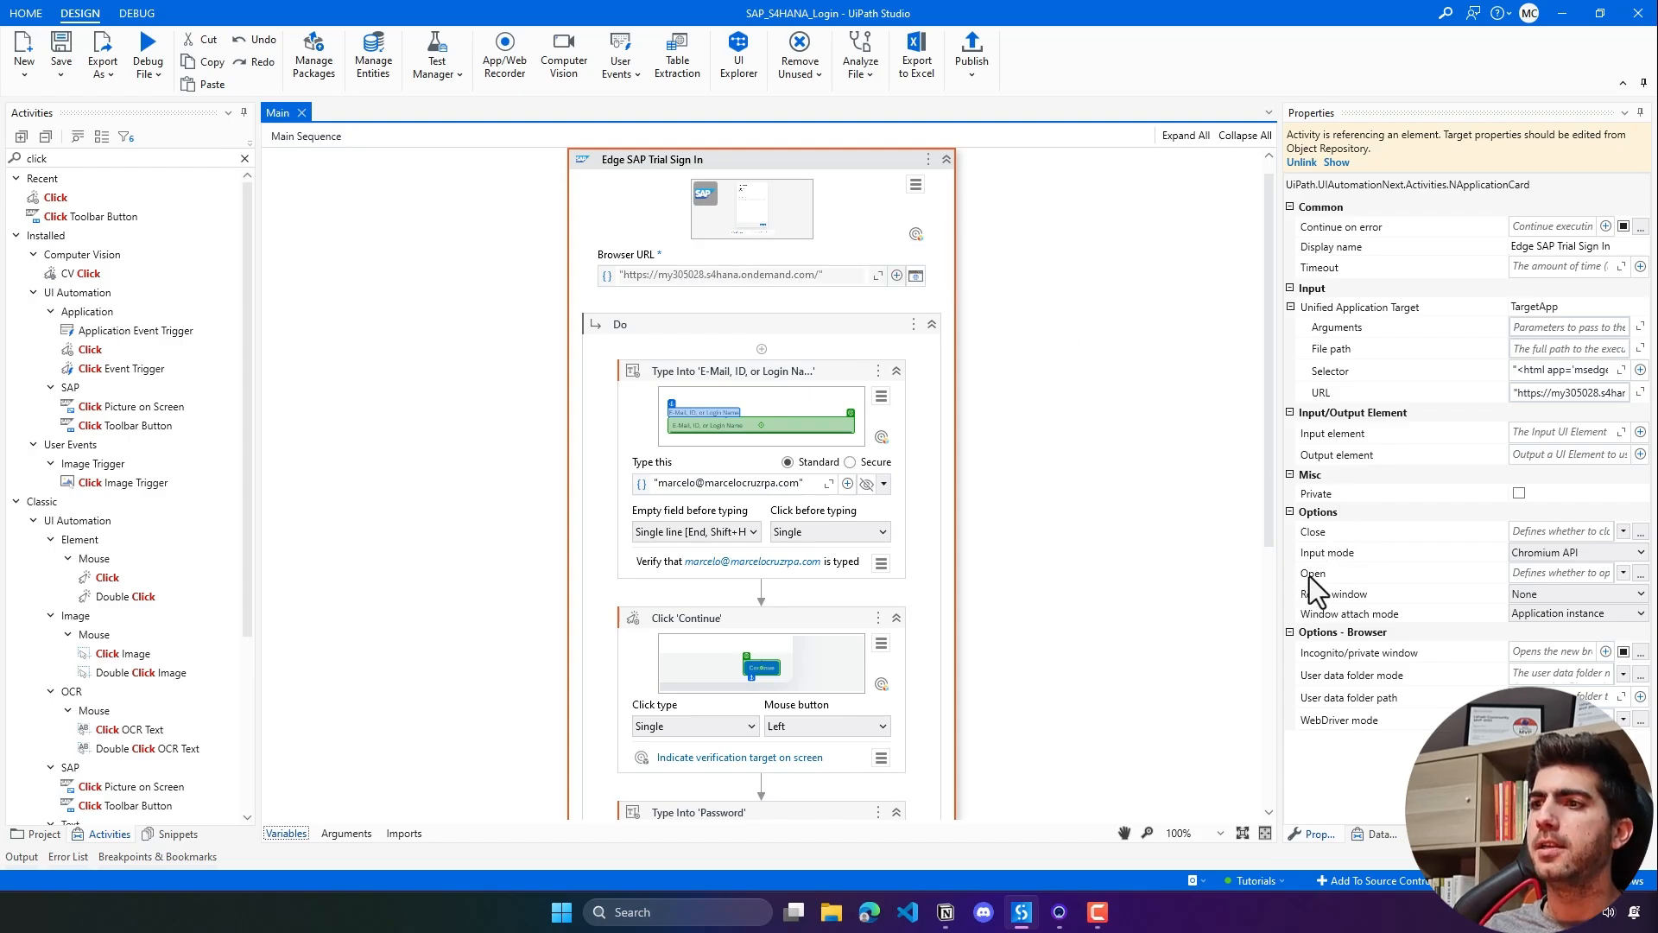
# Step: Set the browser scope's Close option to NAppCloseMode.Never and start debugging
pyautogui.click(1624, 594)
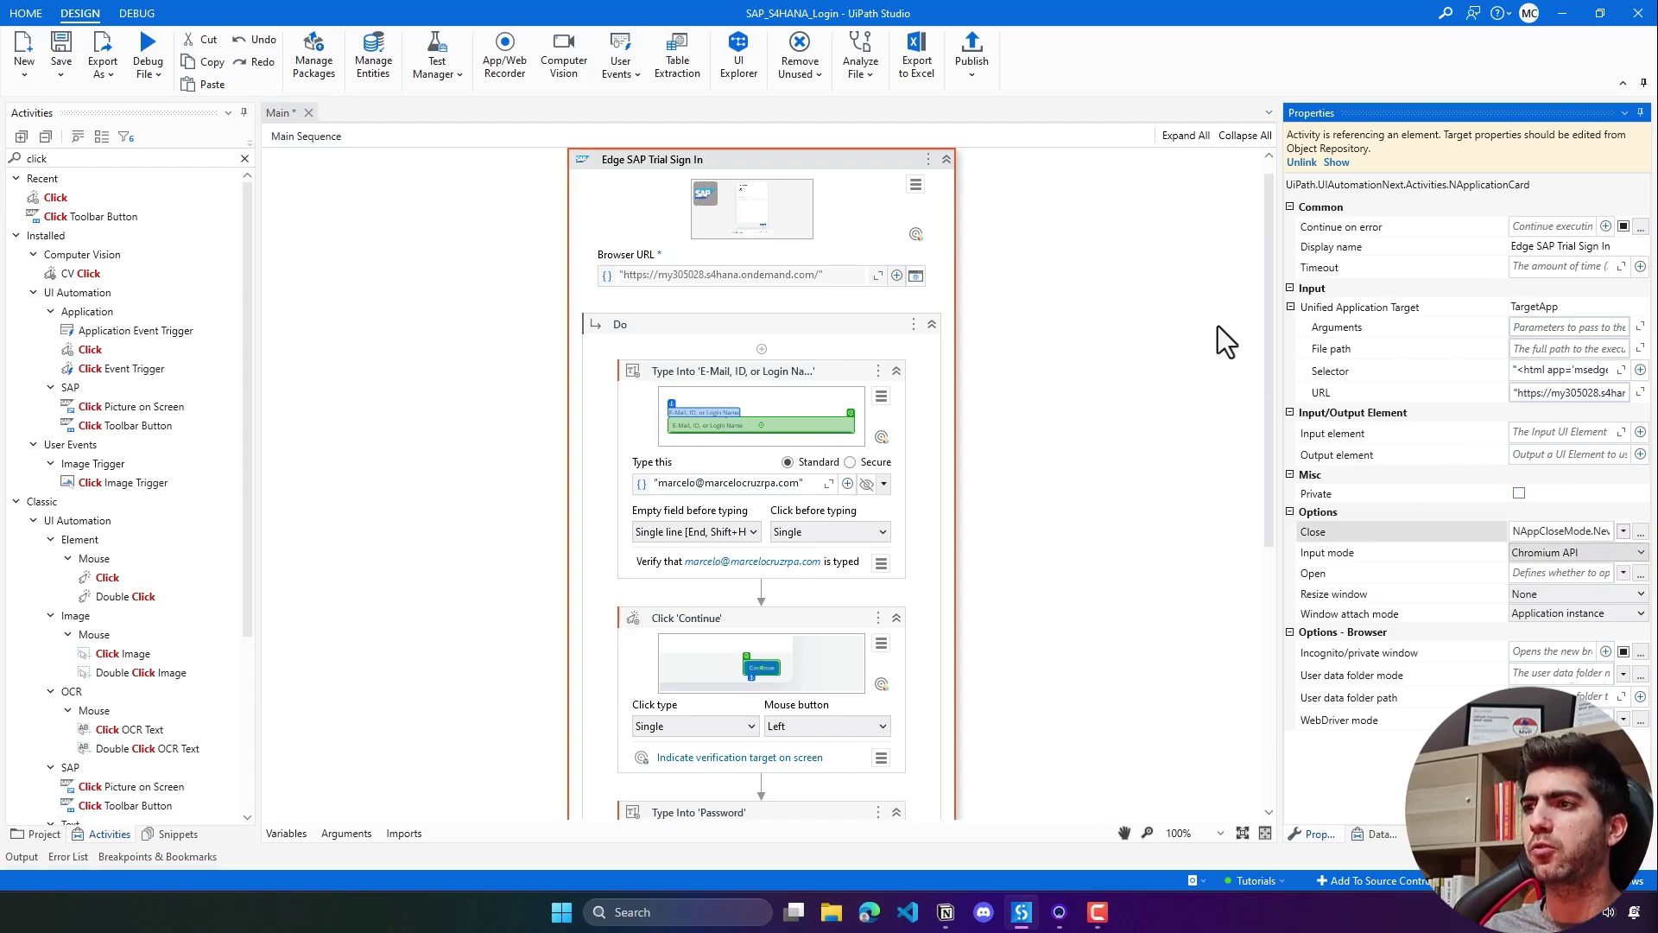
pyautogui.click(146, 49)
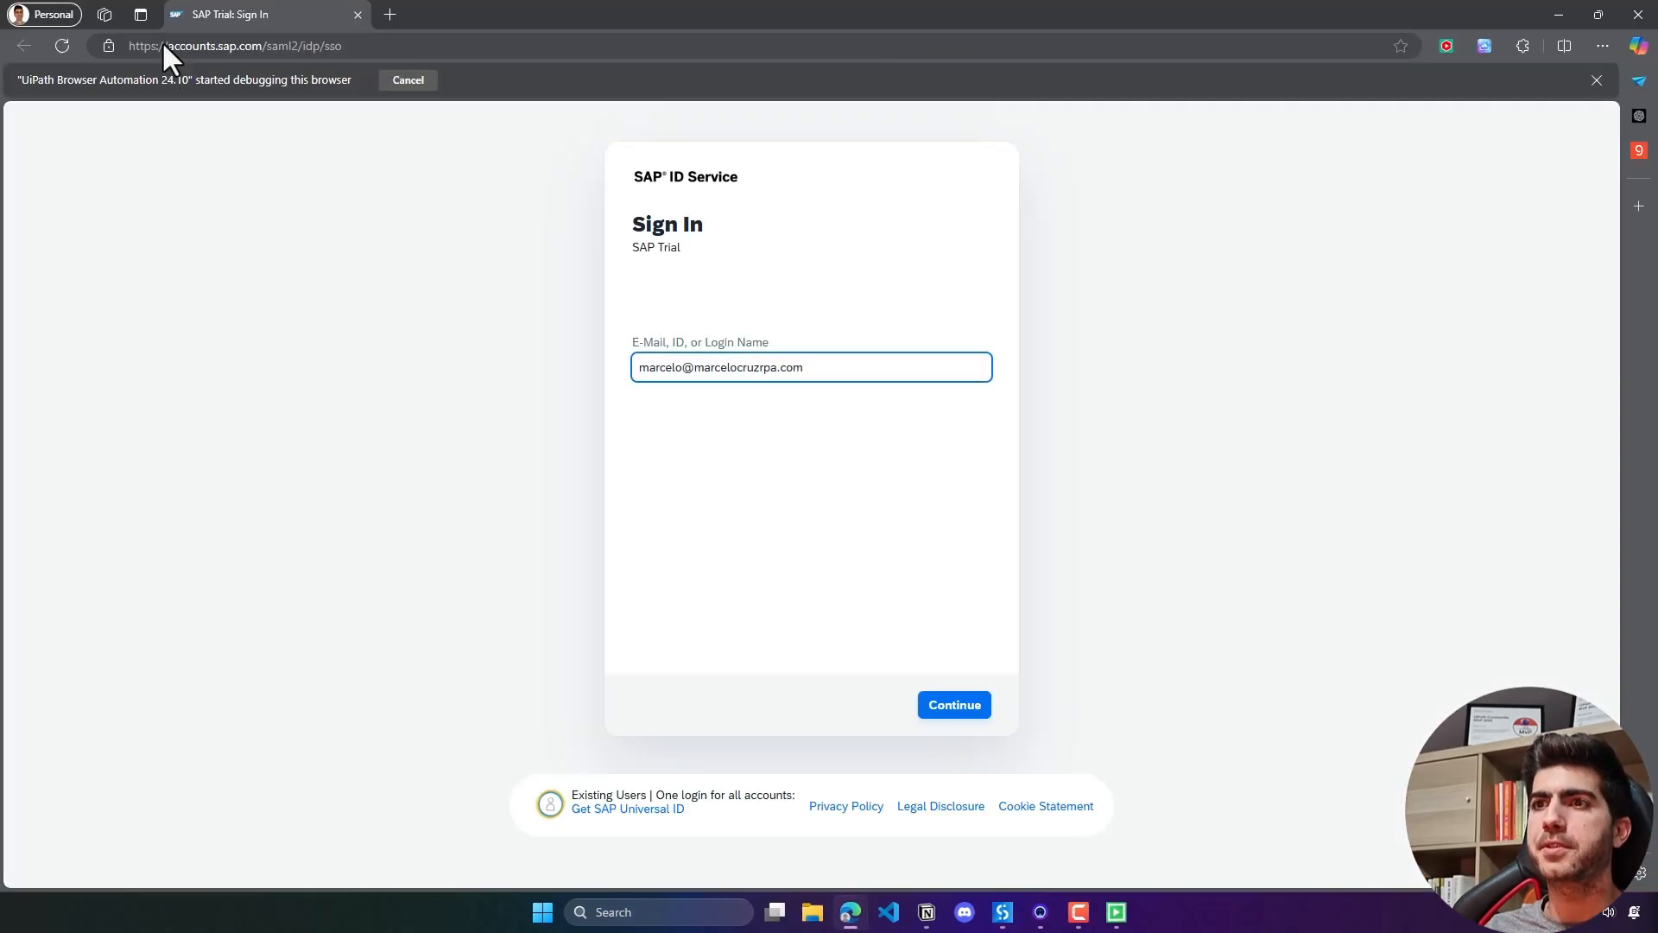
# Step: Let the debug run pass Continue and Sign in on the SAP Universal ID pages
pyautogui.click(954, 705)
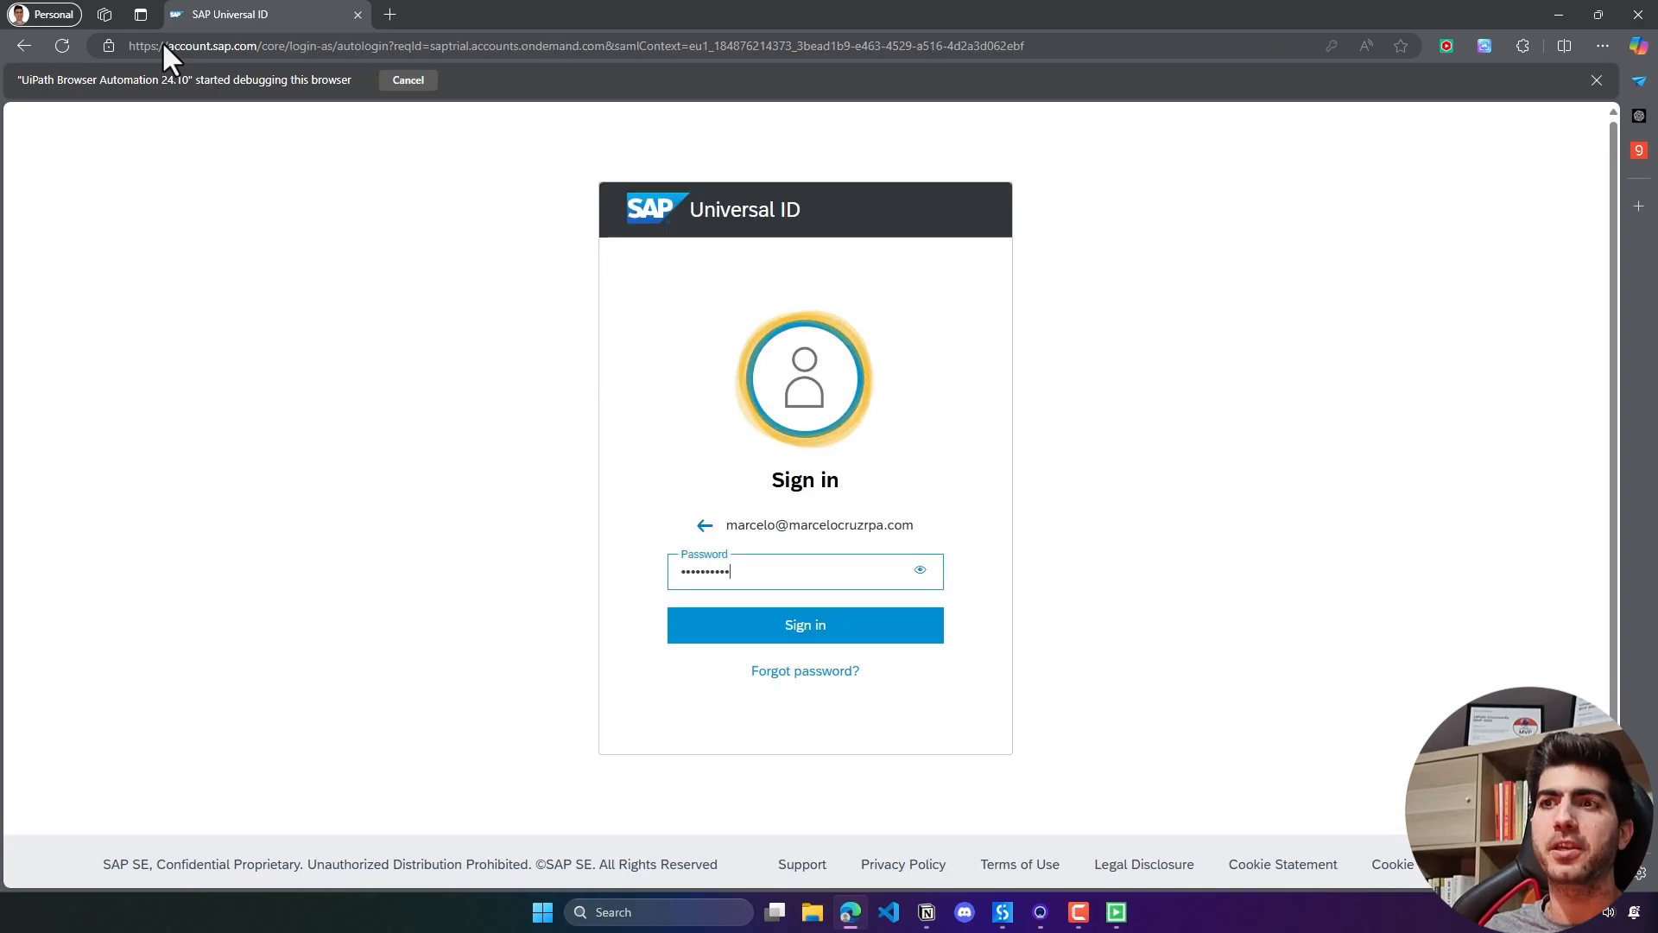
pyautogui.click(805, 625)
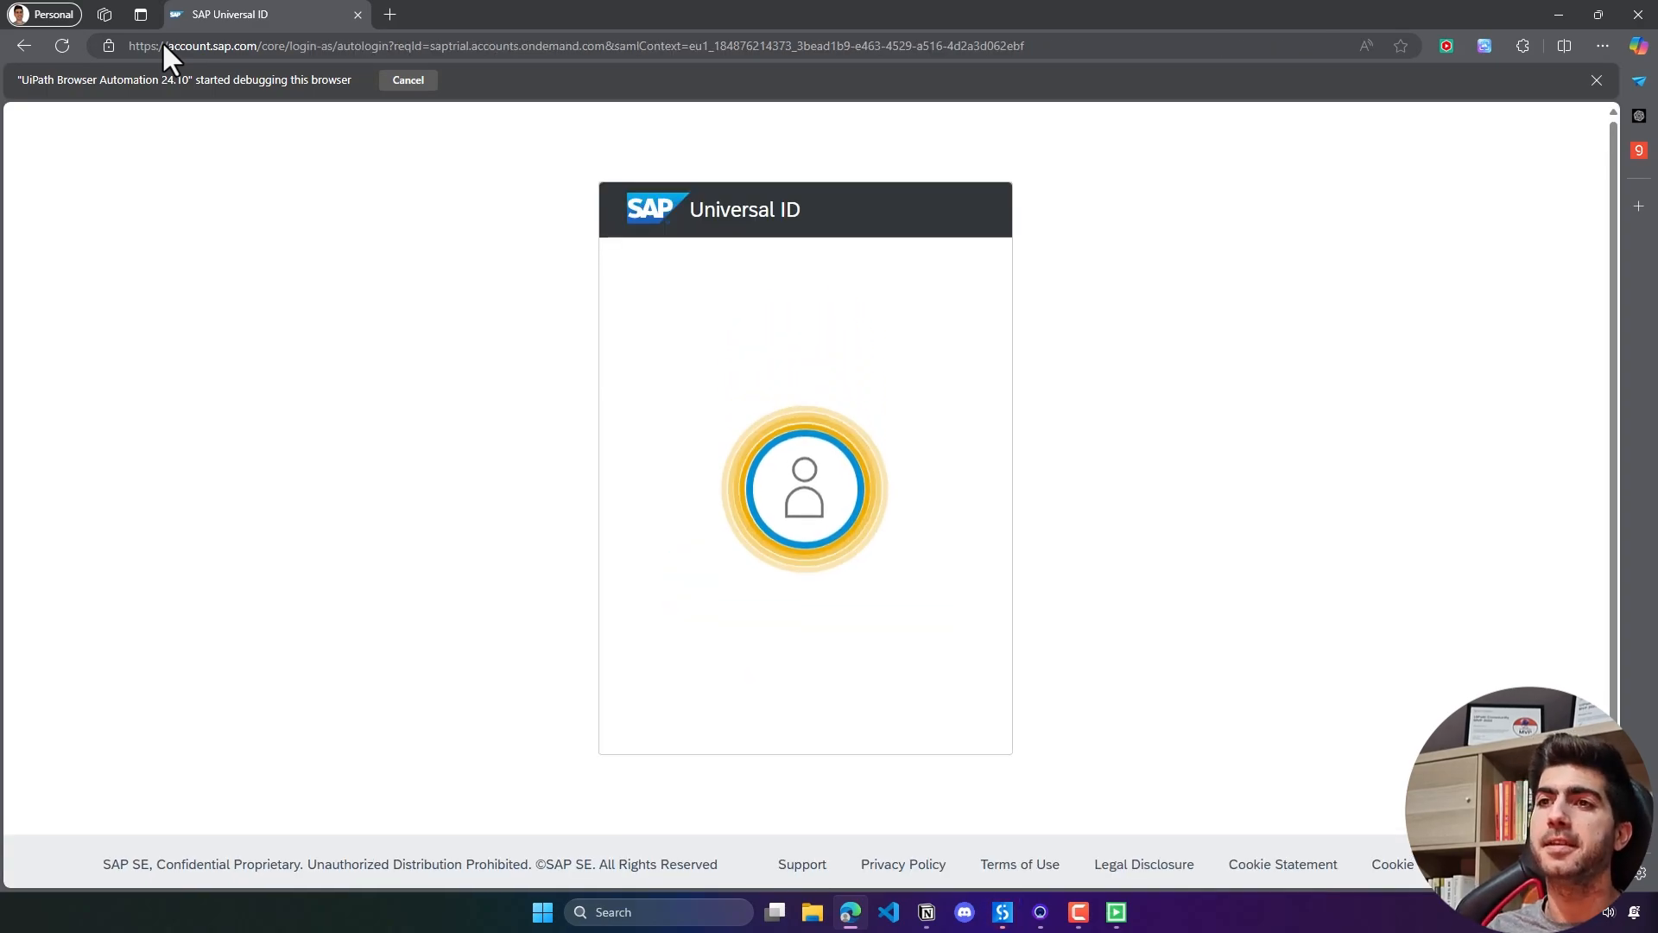